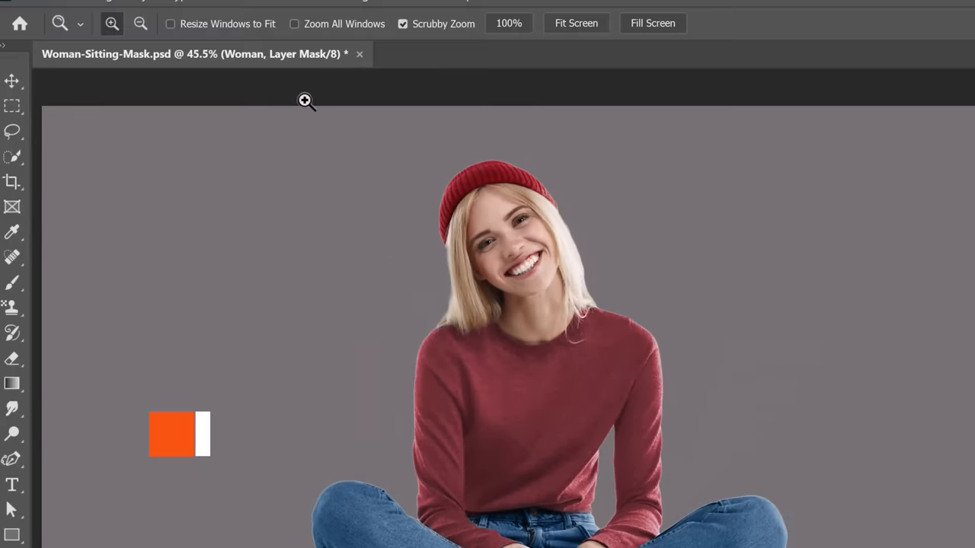
Step: Shrink the woman's layer mask with Filter > Other > Minimum, preserving Roundness
left_click(262, 9)
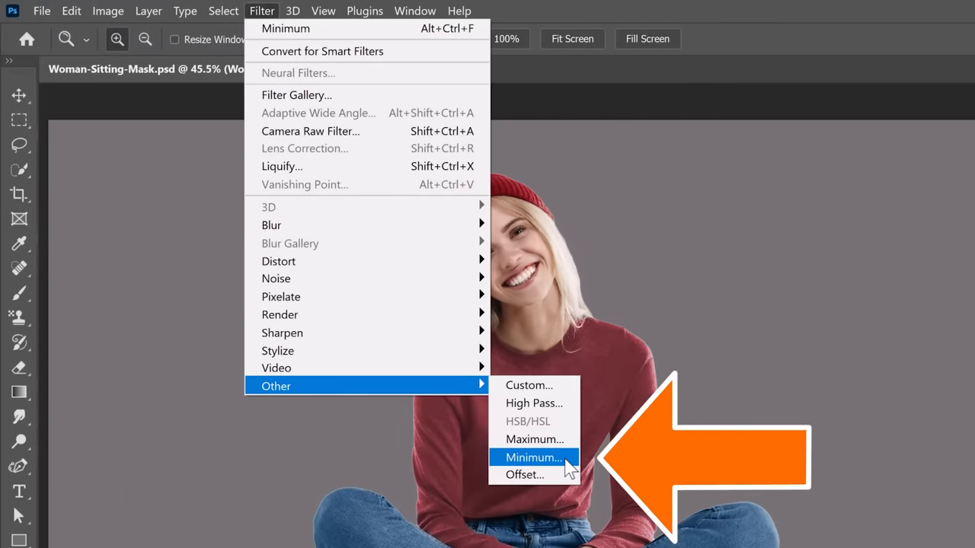
left_click(533, 457)
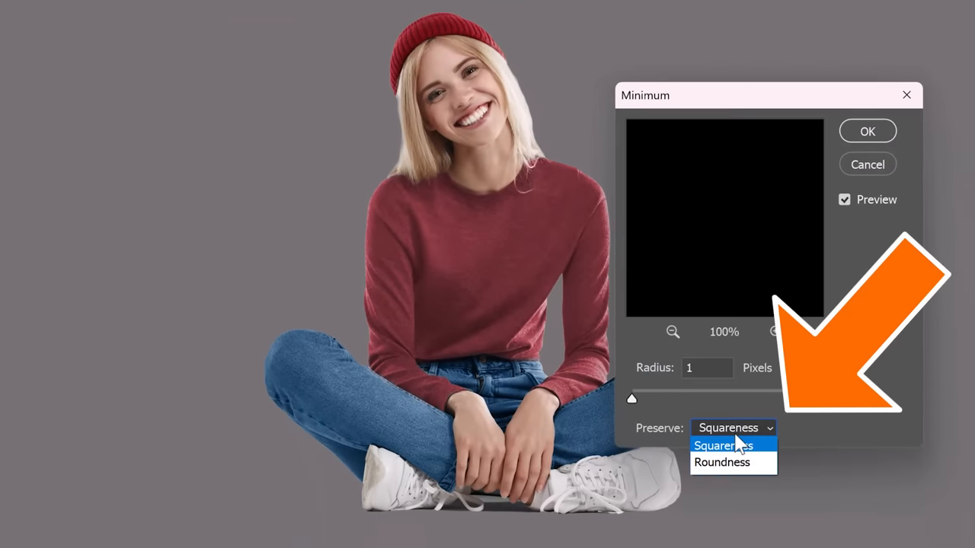
left_click(722, 464)
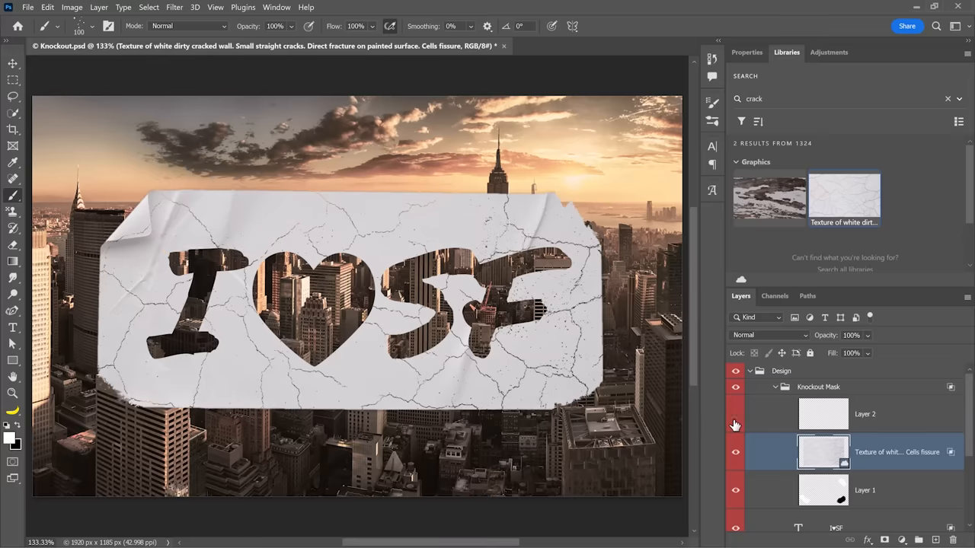
Step: Bring up the photo of three cars parked on a forest road
left_click(12, 327)
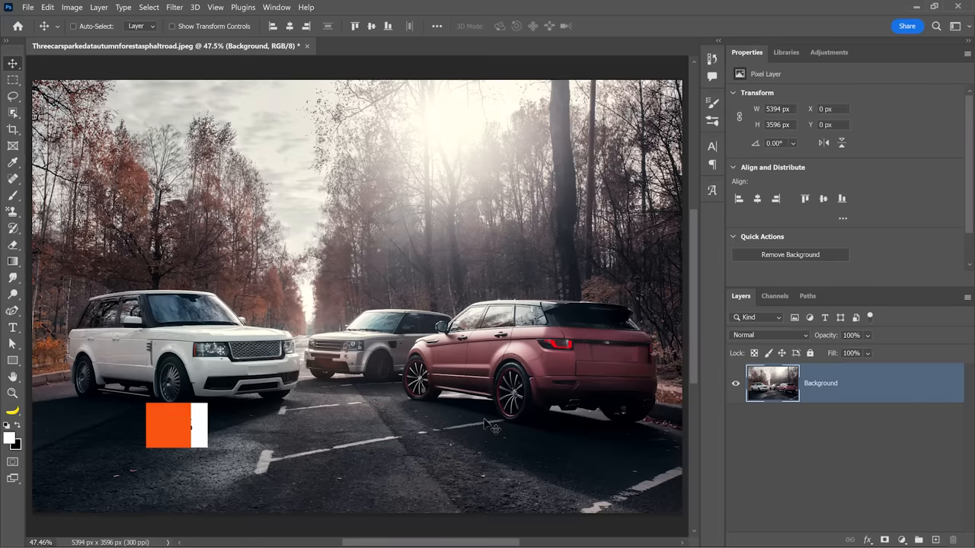
Step: Select the red car and show the document's Paths panel
left_click(789, 255)
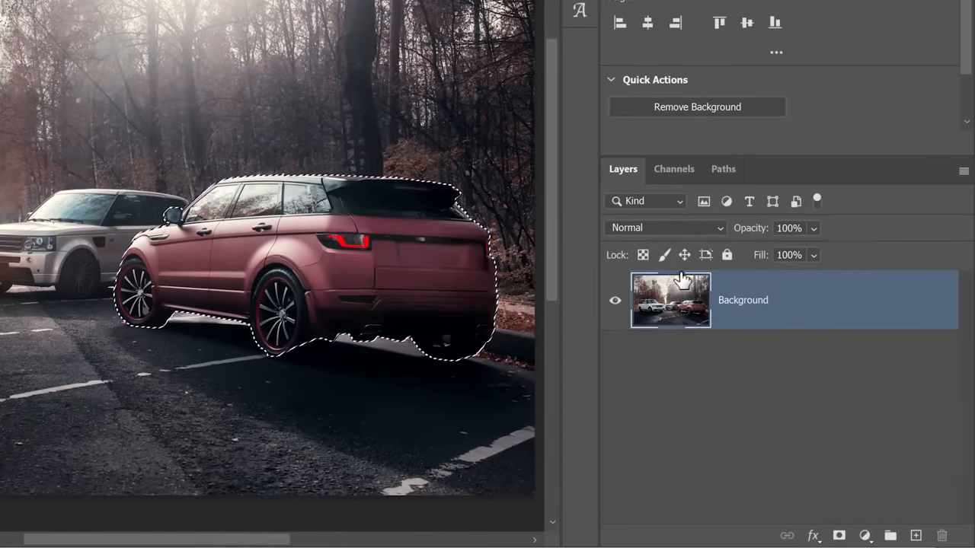
left_click(722, 168)
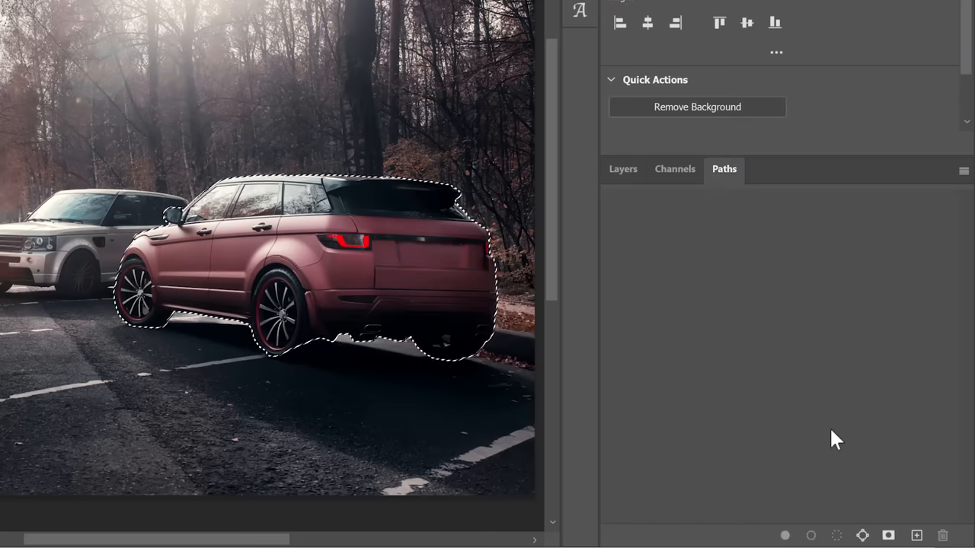
Step: Convert the red car selection into a work path, trying 0.5 then settling on 10-pixel tolerance
left_click(863, 537)
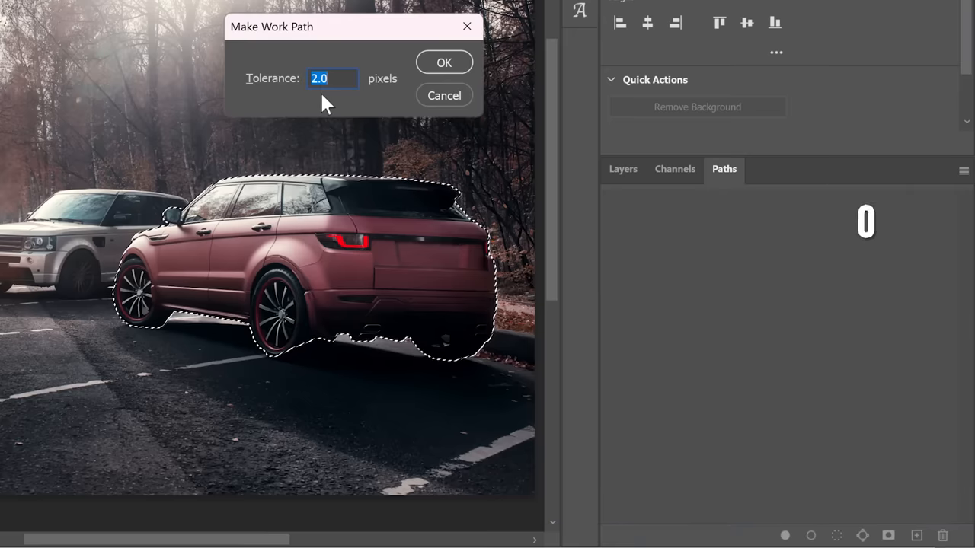
type("0.5")
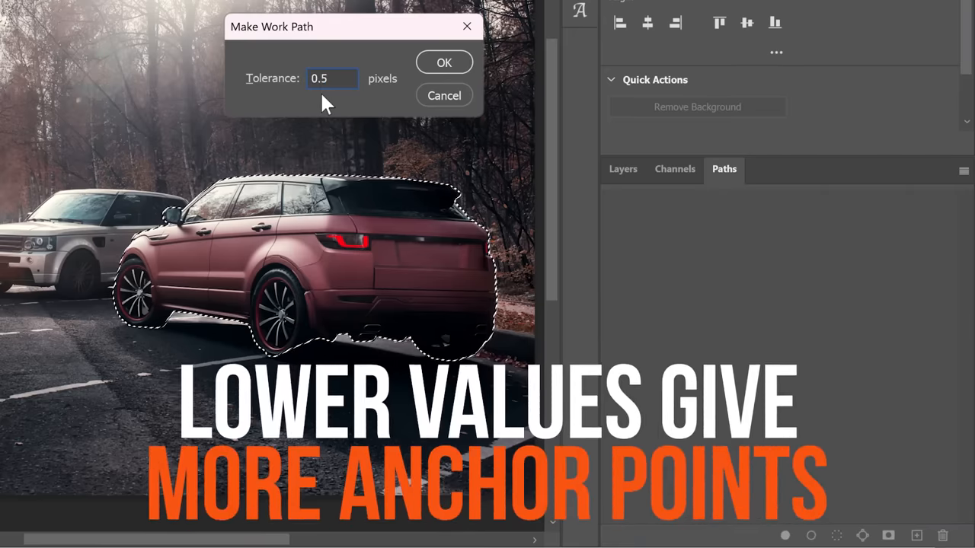
left_click(445, 62)
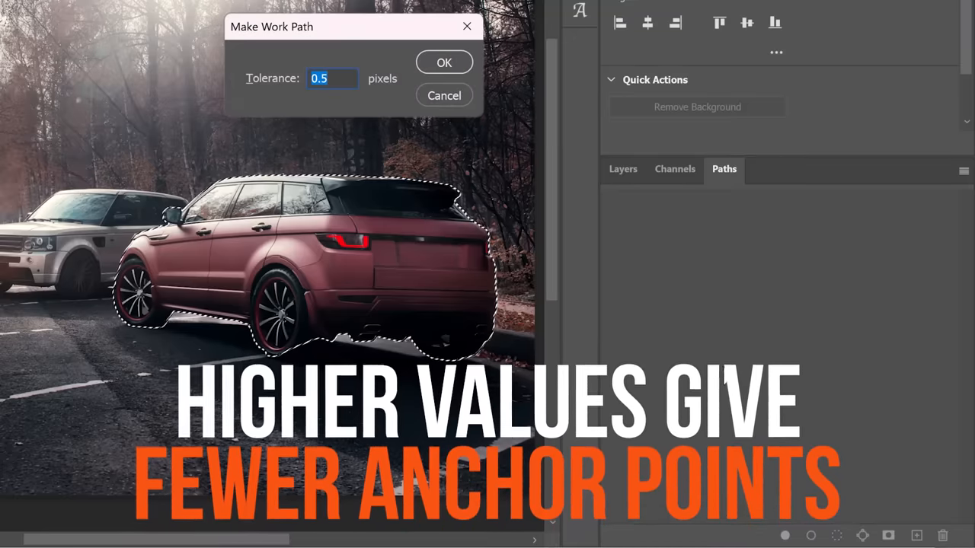
type("10")
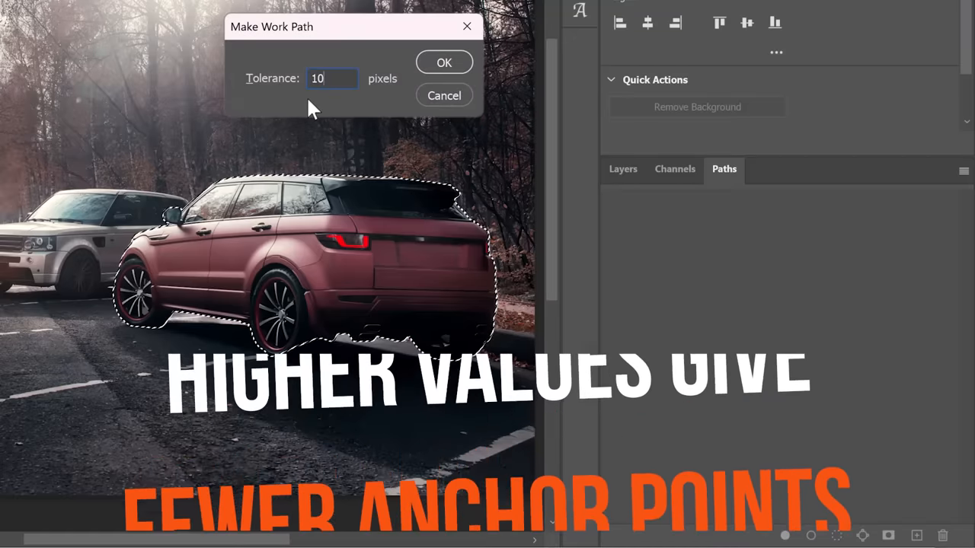
left_click(445, 63)
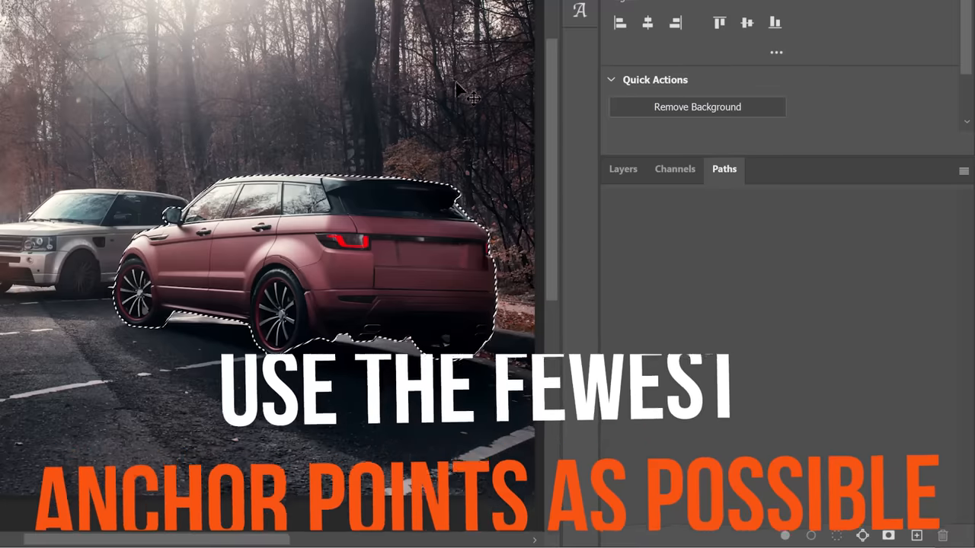
left_click(862, 537)
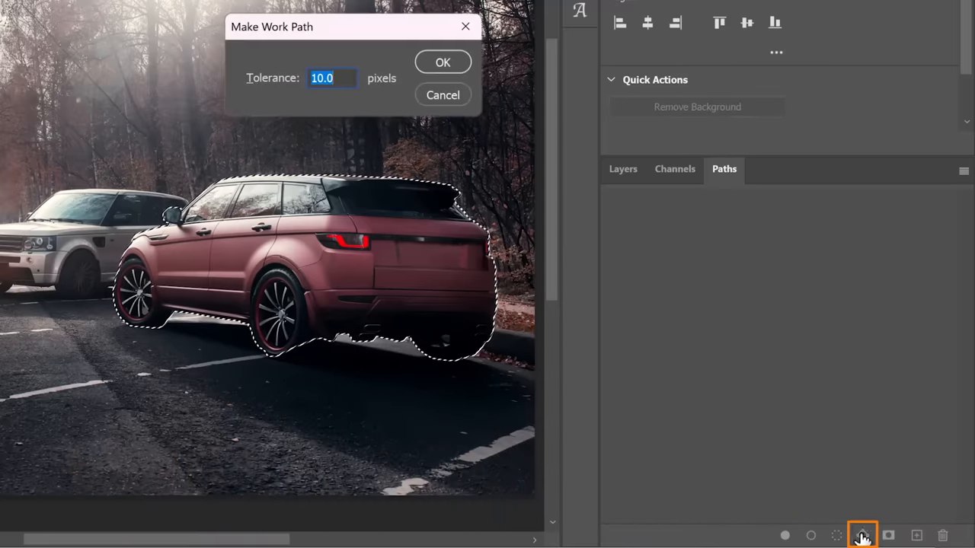
left_click(442, 61)
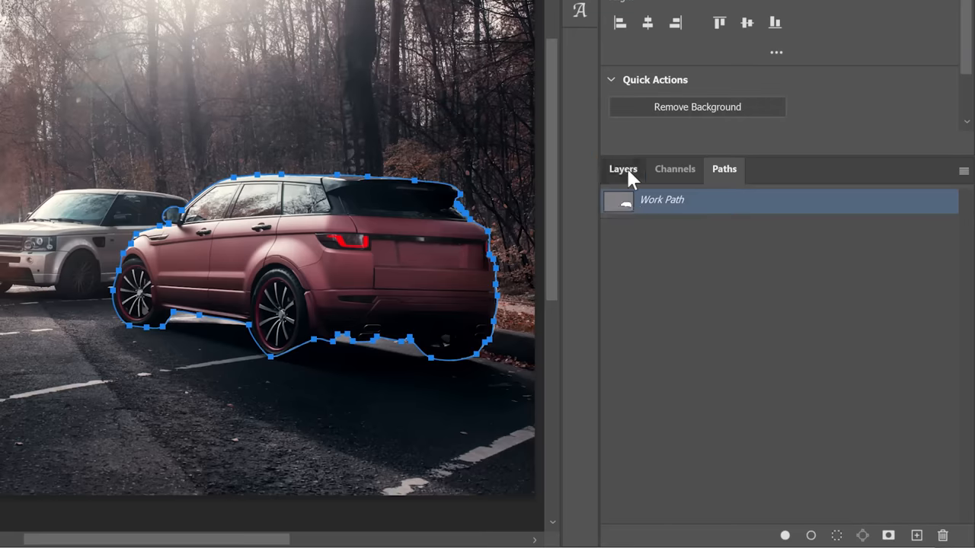
Step: Add a vector mask from the car's path in the Layers panel, then bring up the bear photo
left_click(623, 167)
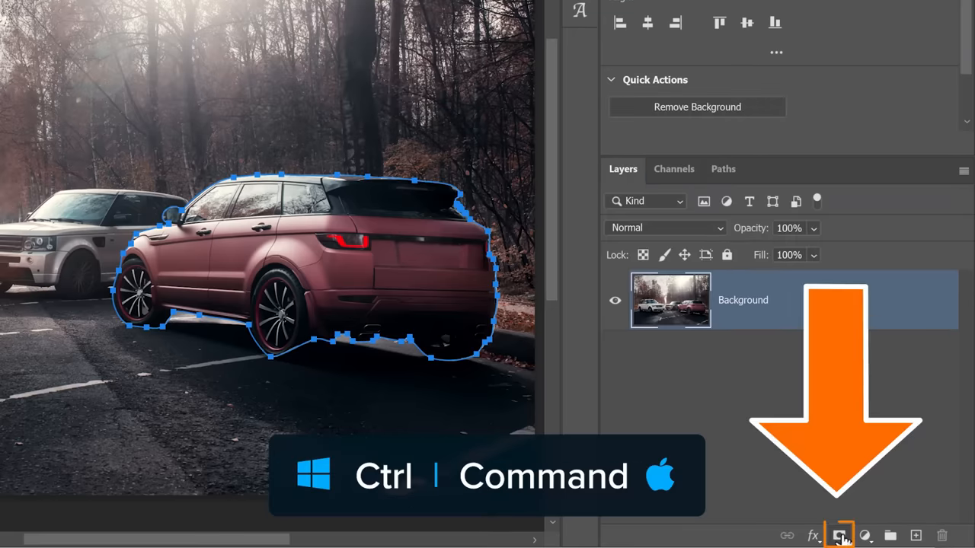
left_click(841, 536)
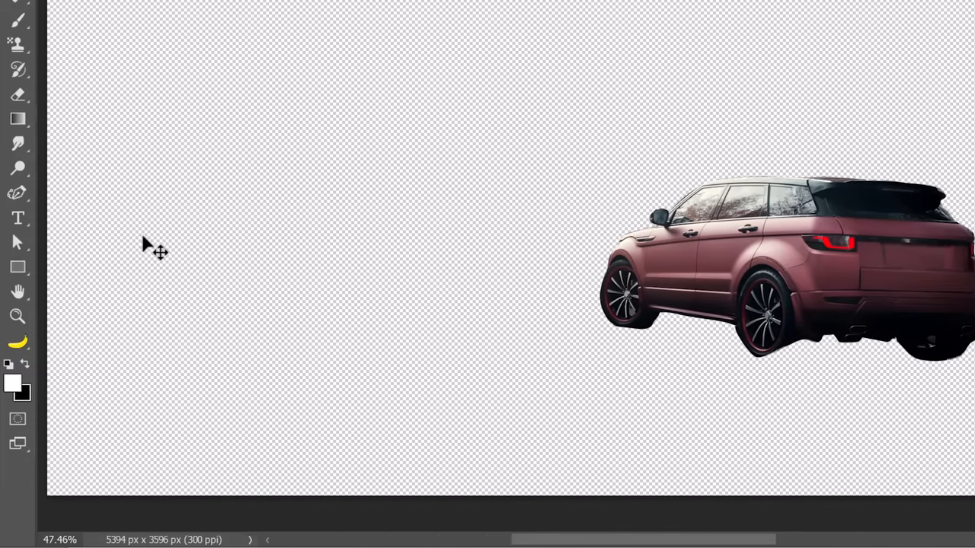
left_click(19, 192)
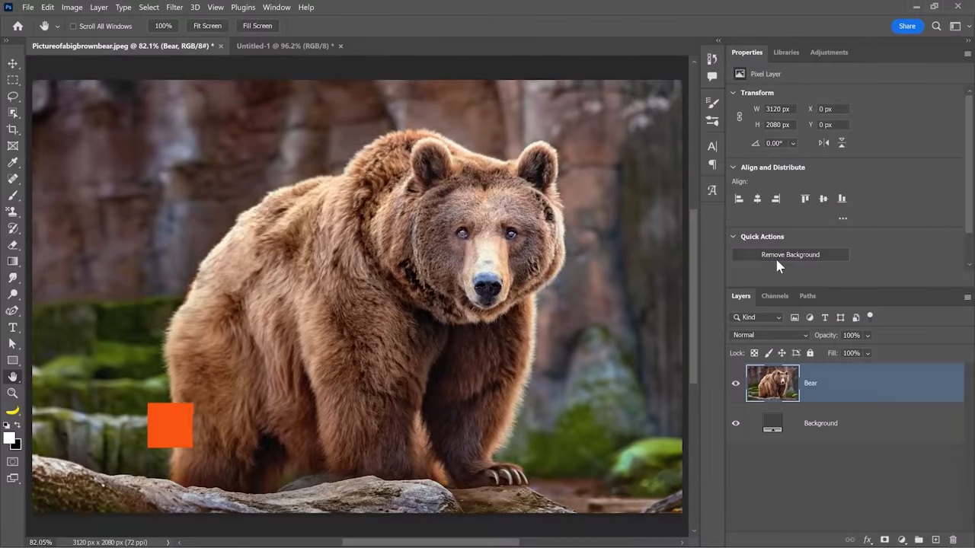
Step: Remove the bear's background via Quick Actions and switch to the blank Untitled-1 document
left_click(789, 254)
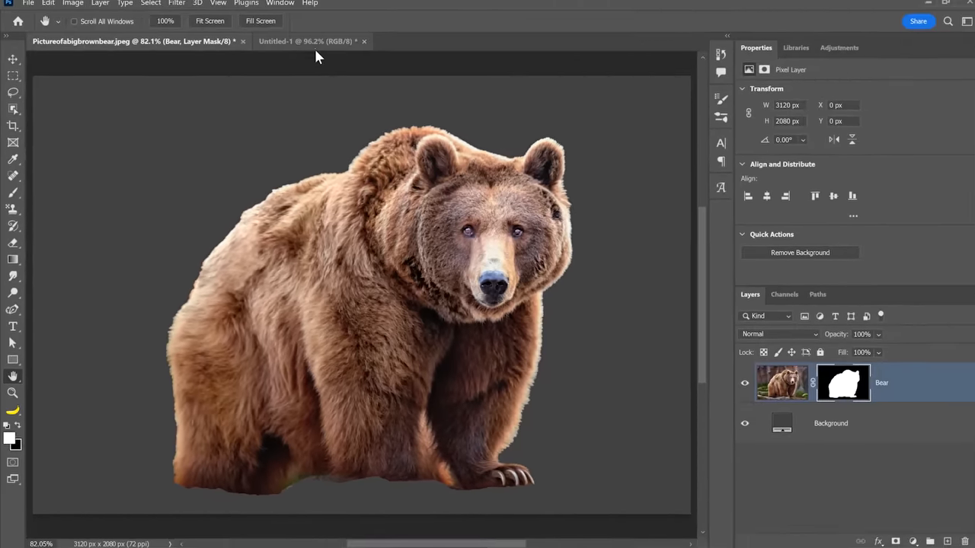
left_click(305, 41)
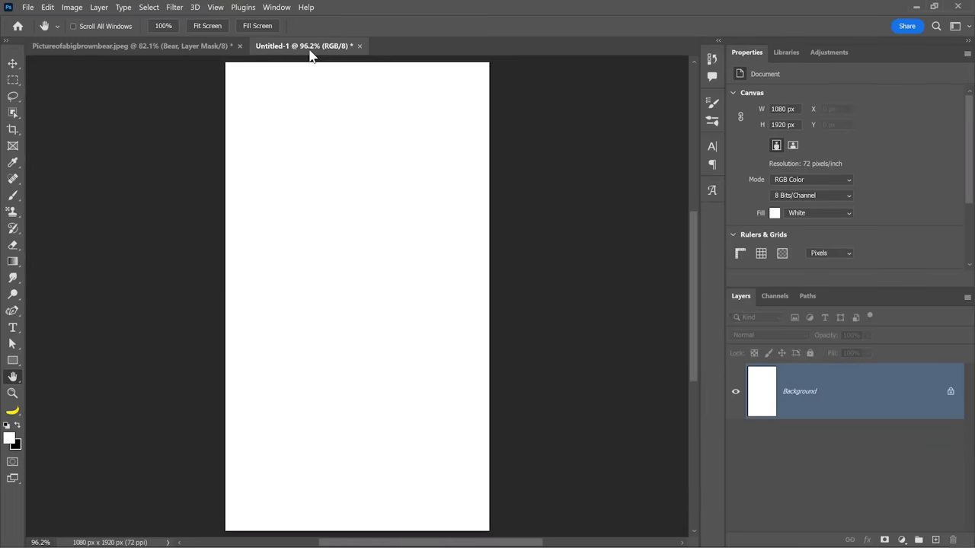
mouse_move(252, 332)
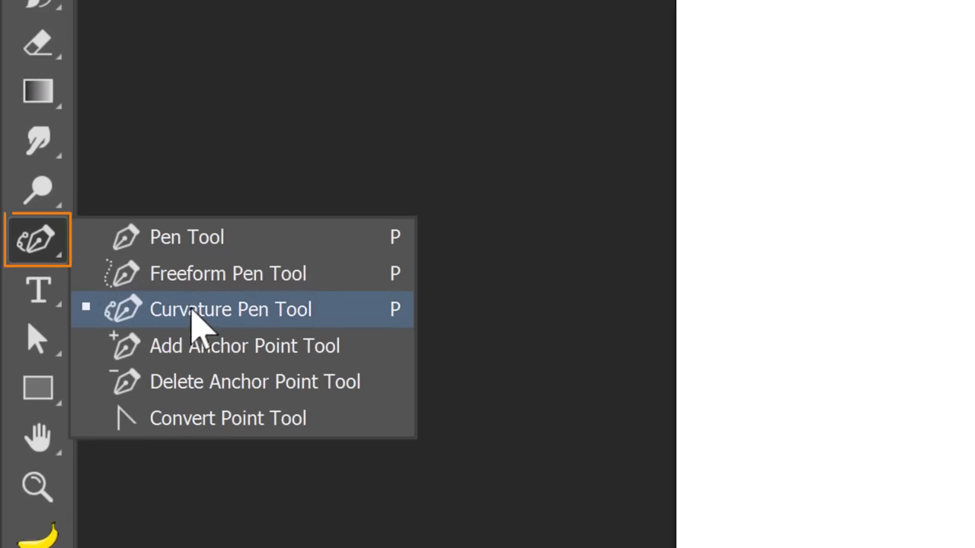
Step: With the Curvature Pen Tool, draw a vertical line and bend its middle into a gentle curve
left_click(231, 308)
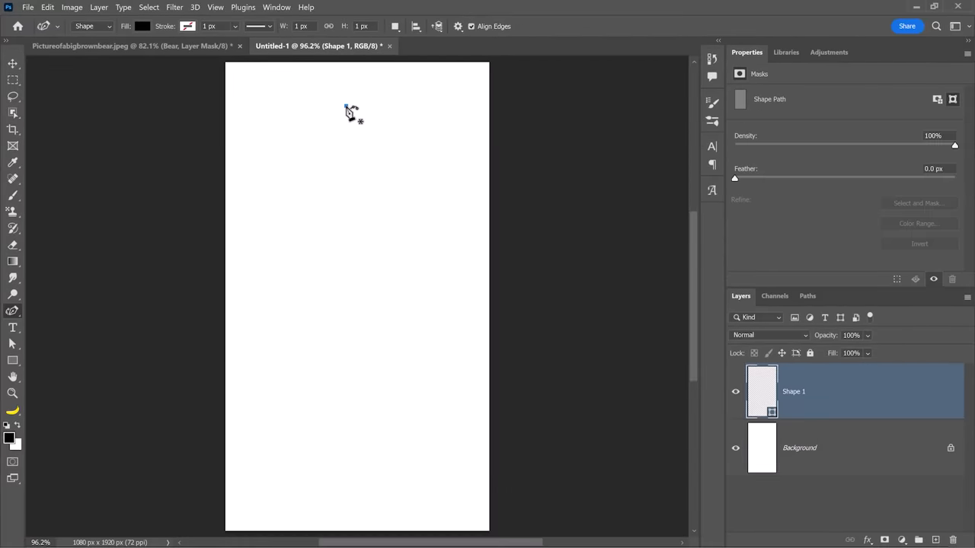
left_click_drag(345, 107, 350, 408)
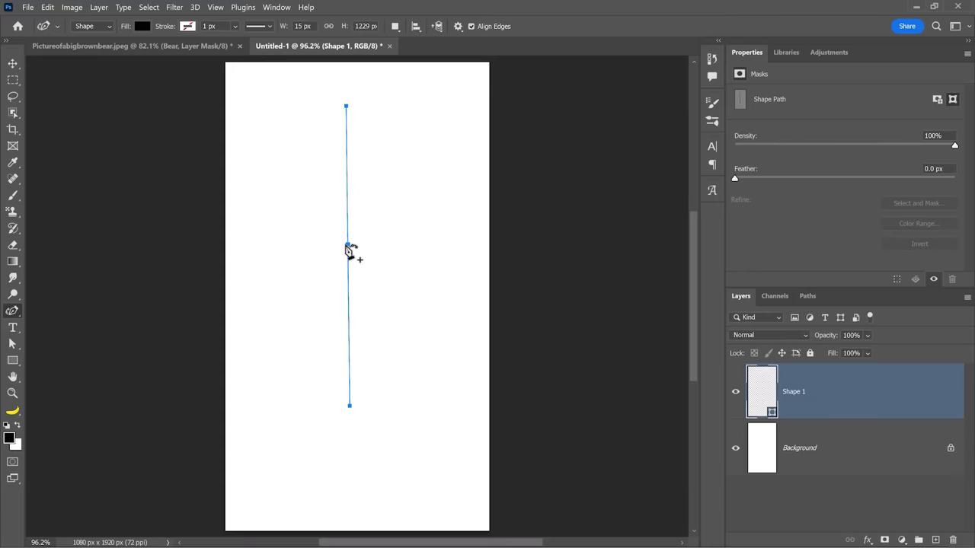
left_click_drag(349, 251, 326, 251)
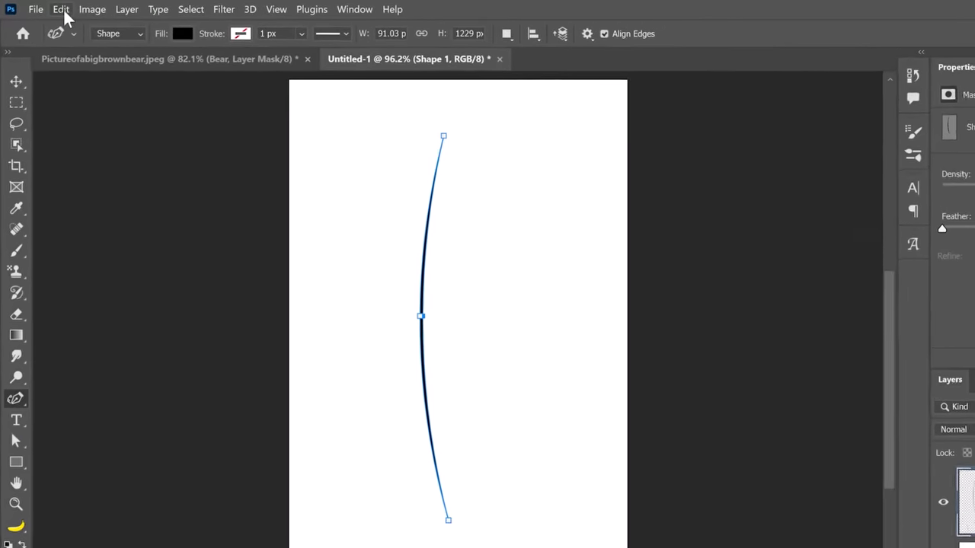
Step: Define the curved line as a new brush preset named Fur
left_click(61, 9)
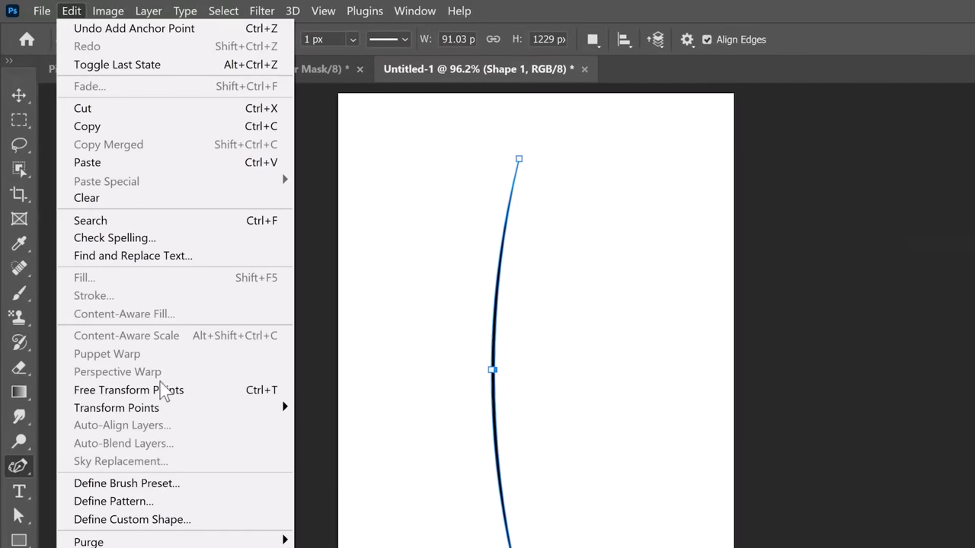
left_click(127, 483)
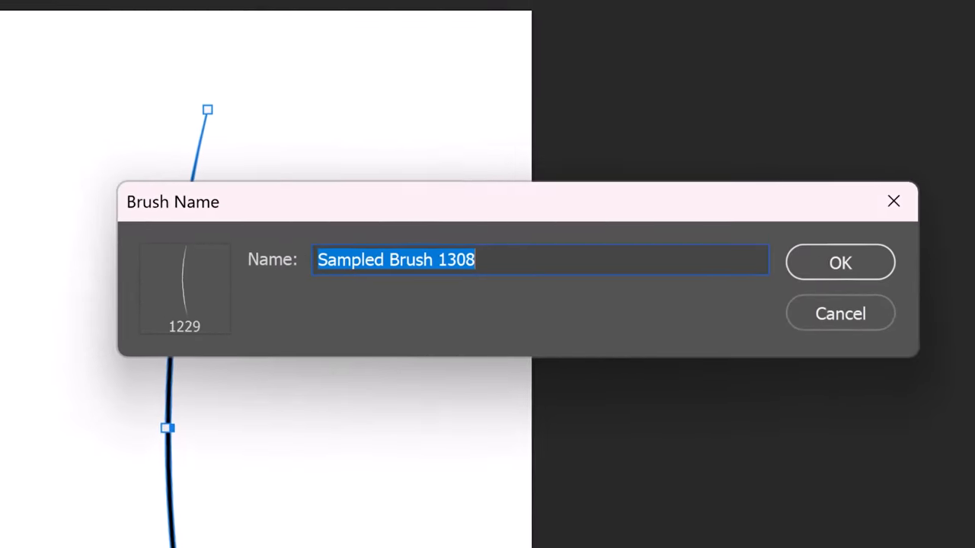
type("Fur")
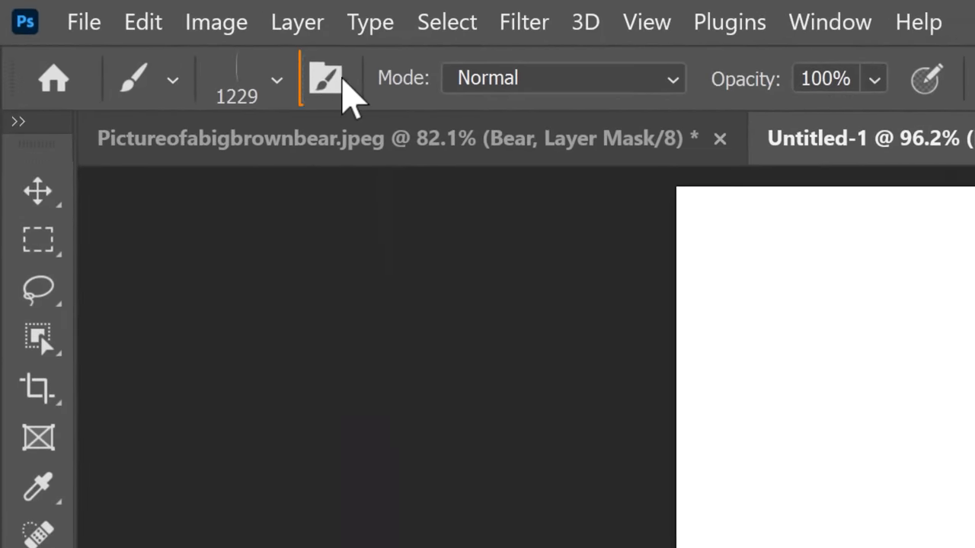
Step: Set the Fur brush to 64% spacing, 12% size jitter and 1% angle jitter controlled by Direction
left_click(326, 78)
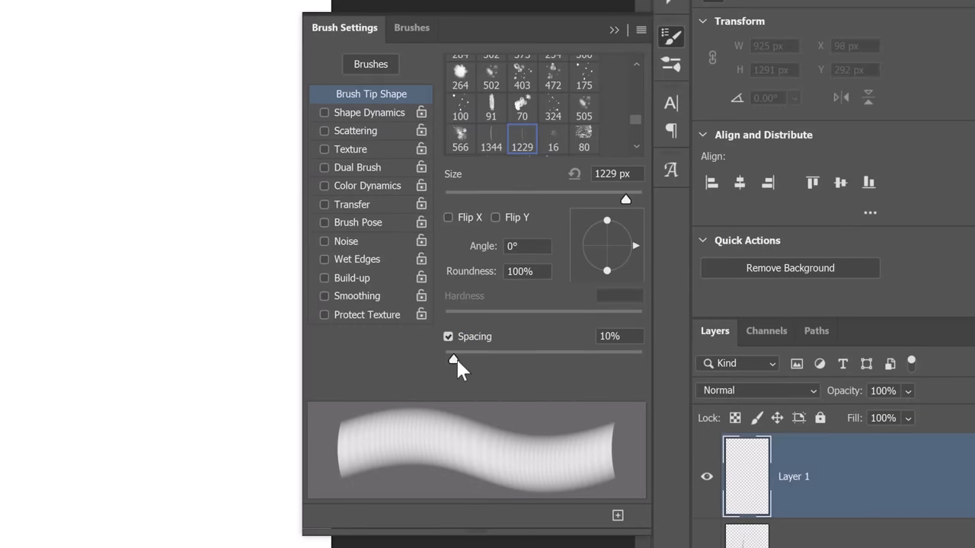
left_click_drag(453, 360, 506, 359)
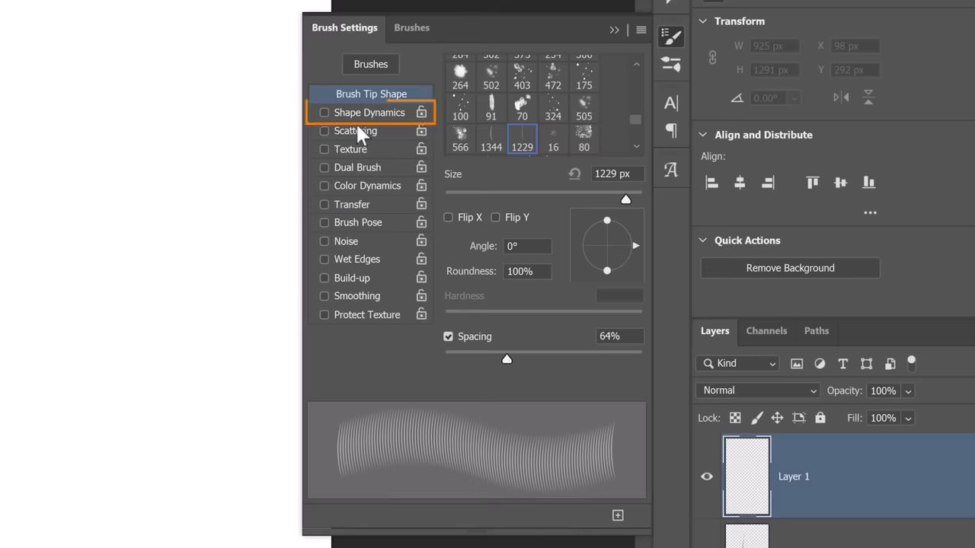
left_click(325, 113)
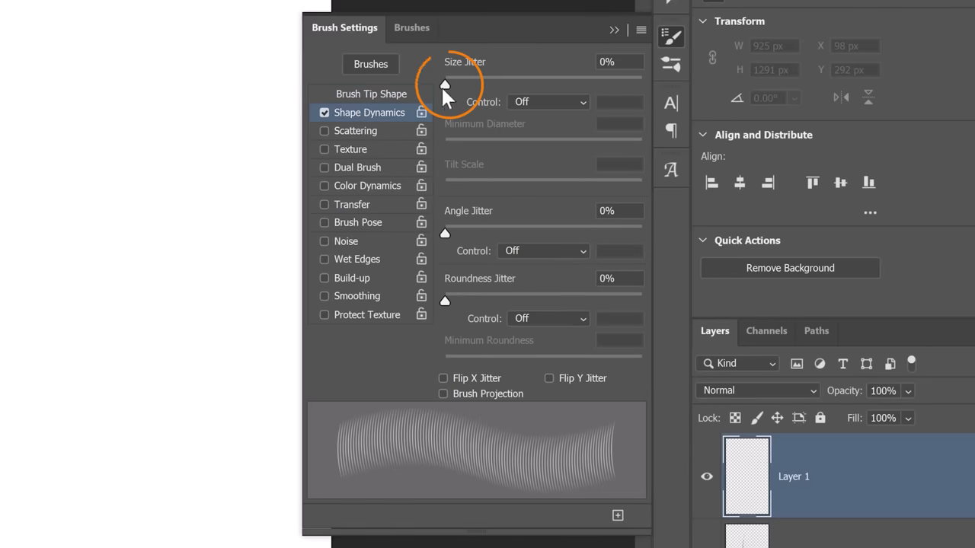
left_click_drag(444, 85, 469, 86)
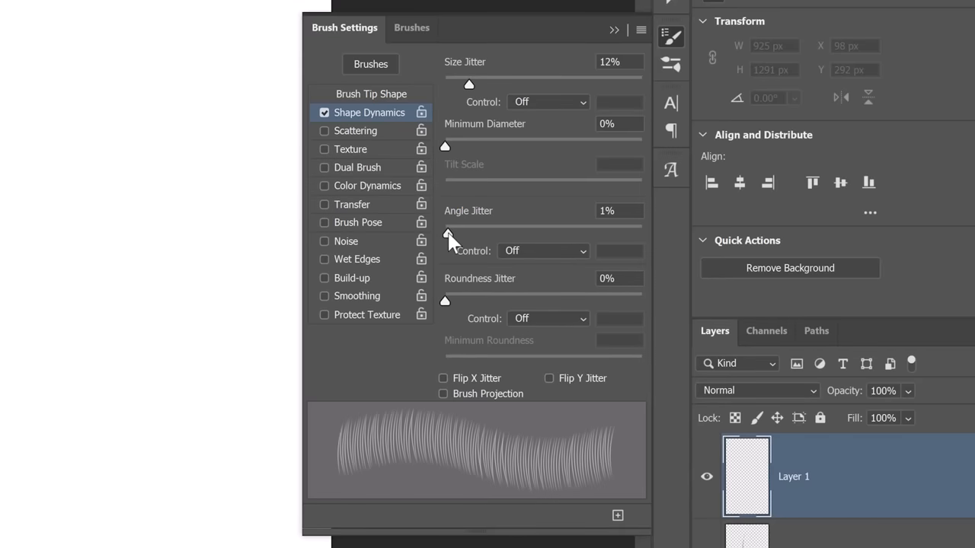
left_click(547, 250)
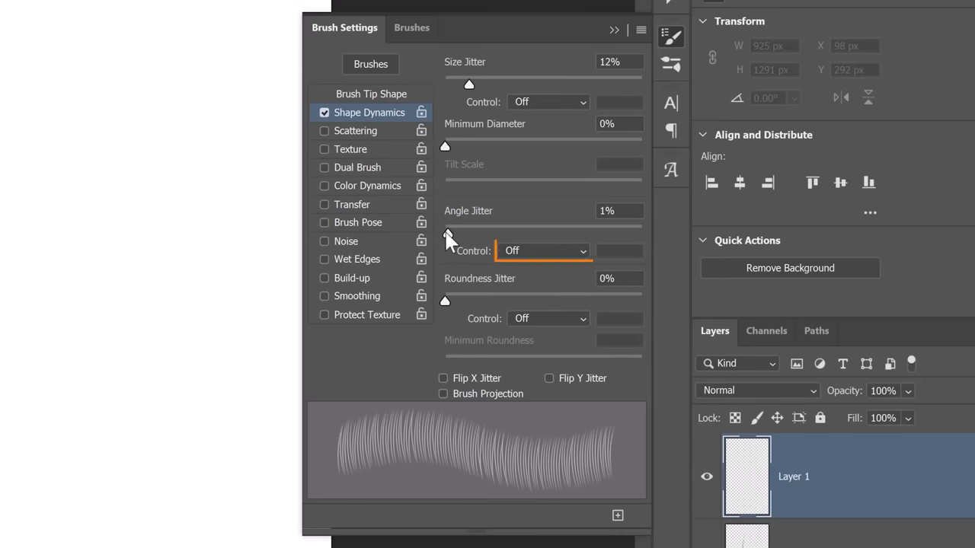
left_click(543, 250)
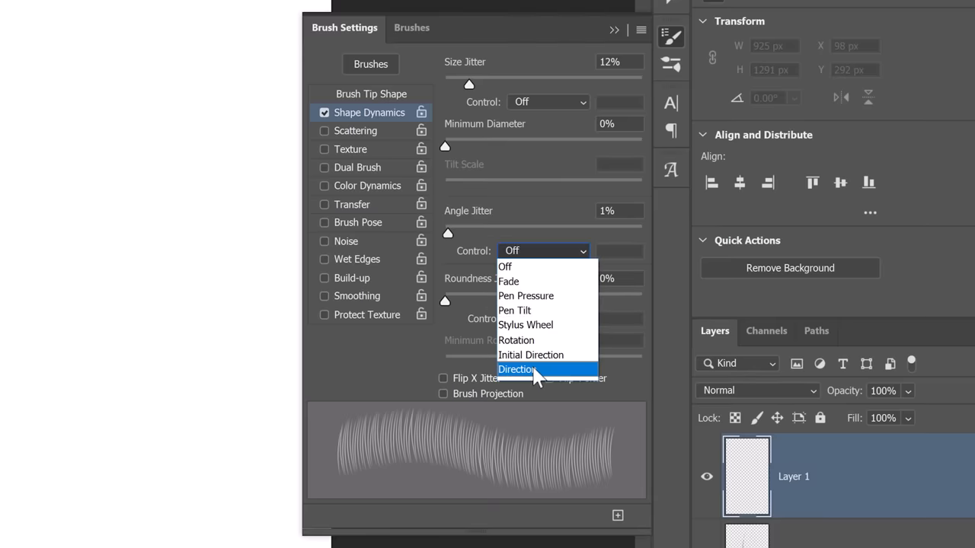
left_click(518, 370)
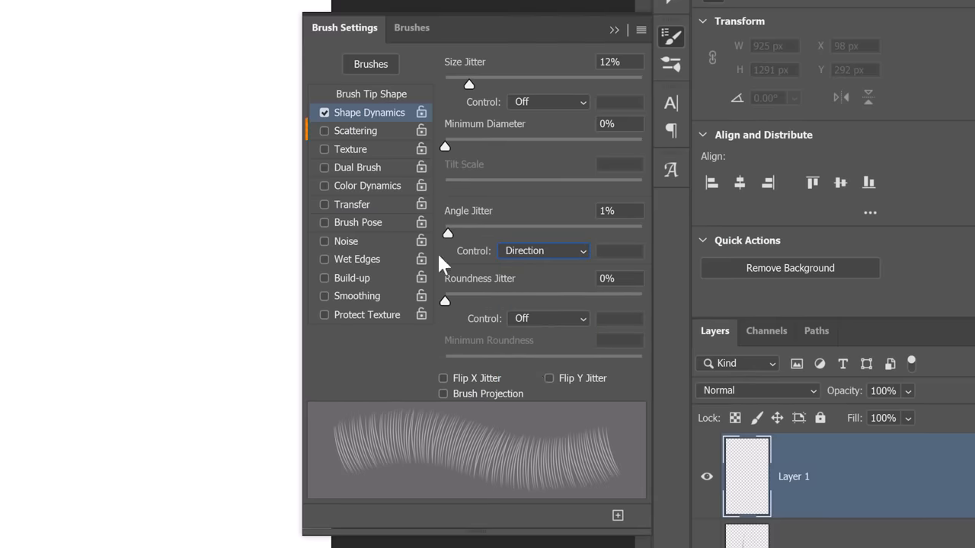
Step: Enable scattering at 20% with count 6 and save the brush as a new preset
left_click(357, 131)
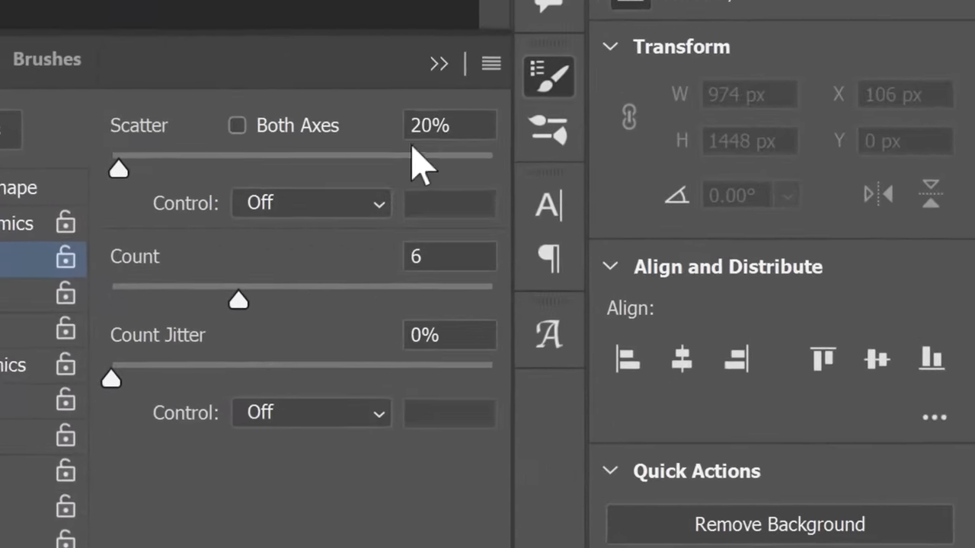
left_click(490, 64)
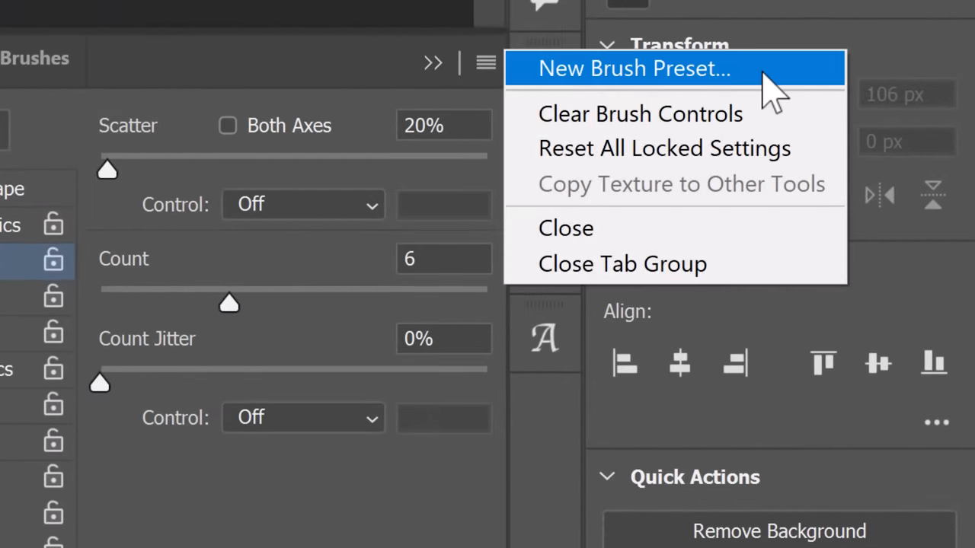
left_click(633, 67)
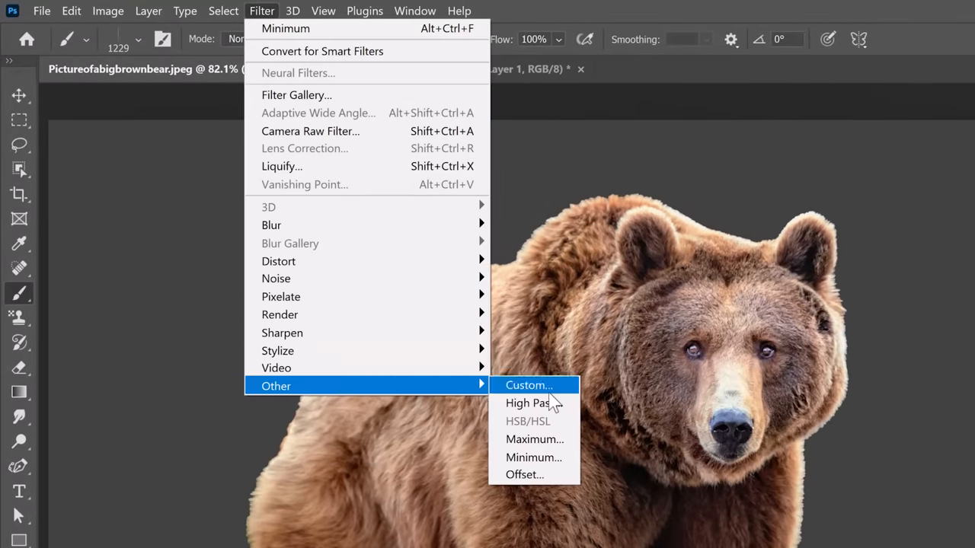
Step: Shrink the bear's layer mask with the Minimum filter at an 8-pixel radius
left_click(533, 457)
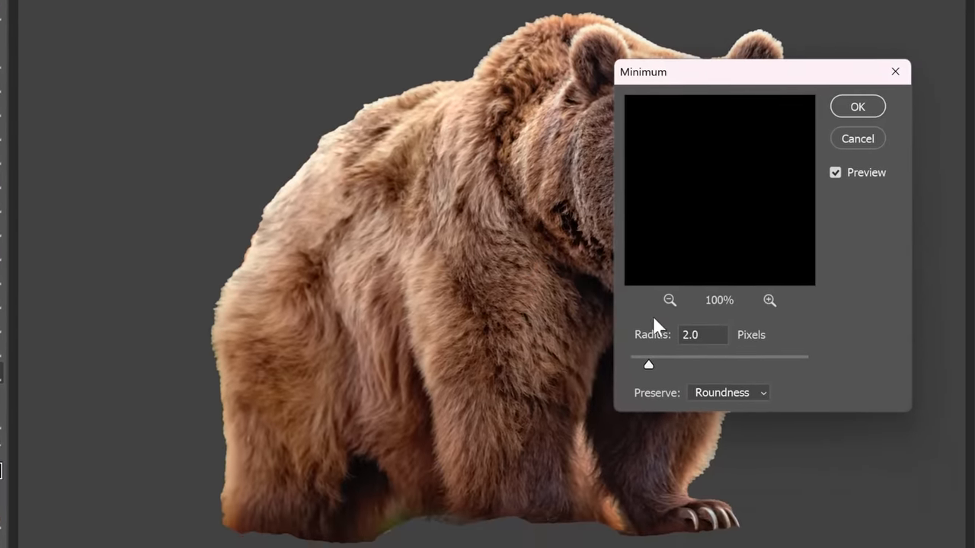
left_click_drag(649, 363, 681, 362)
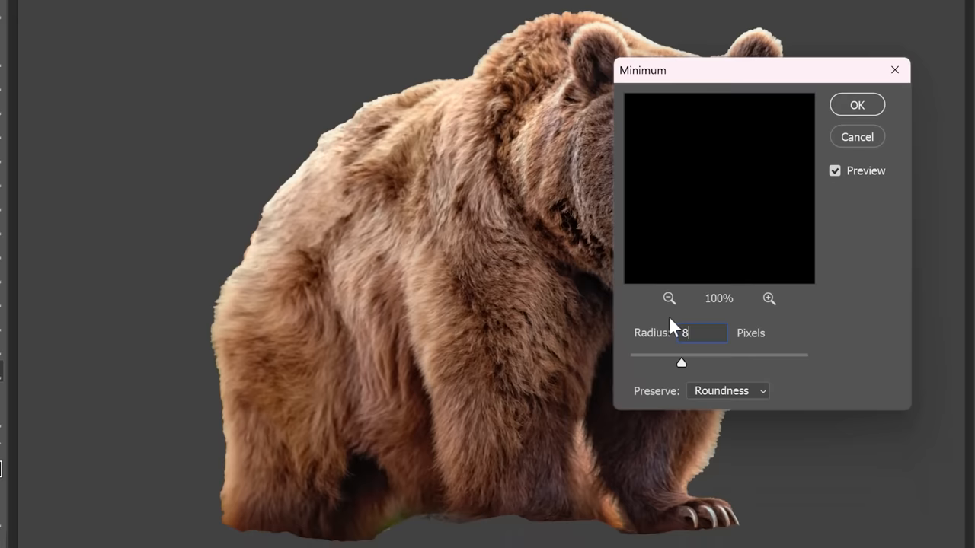
left_click(856, 104)
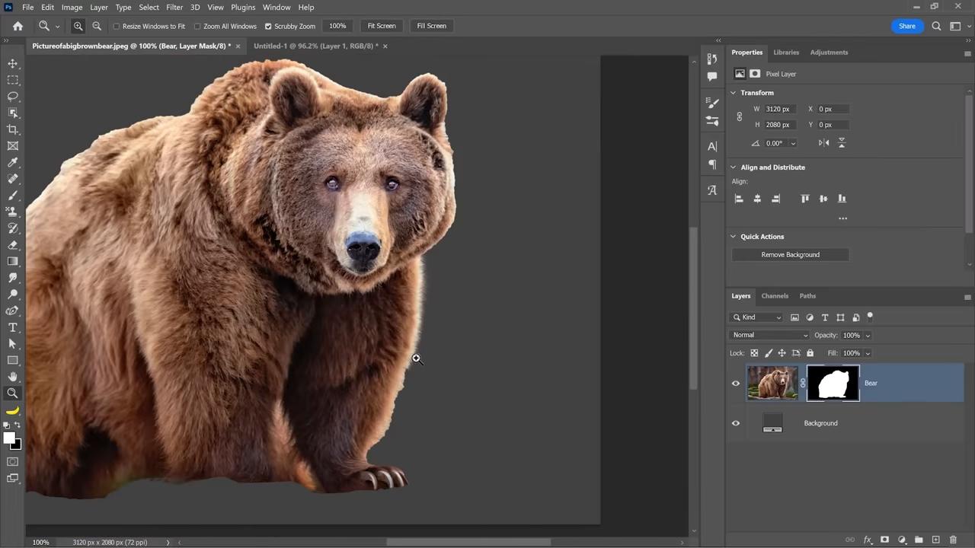
mouse_move(410, 366)
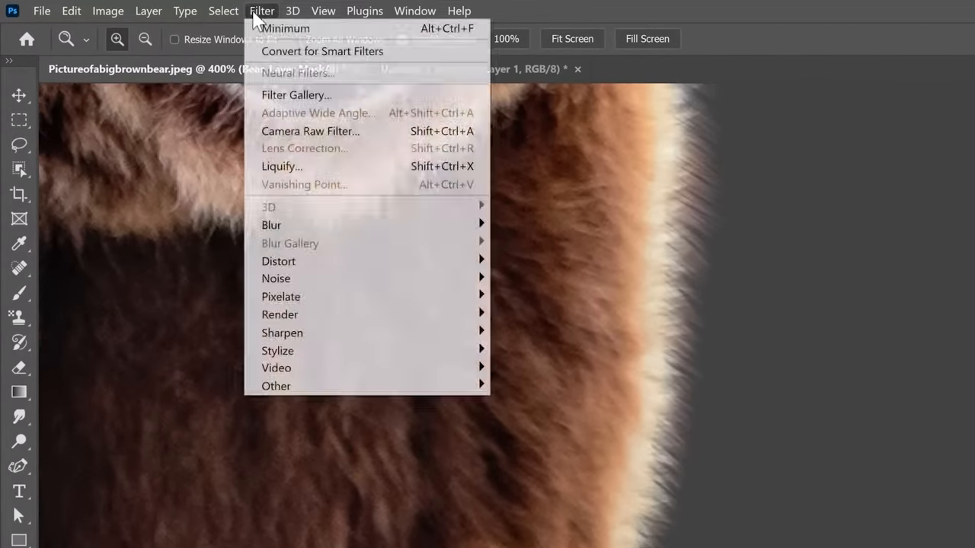
mouse_move(271, 225)
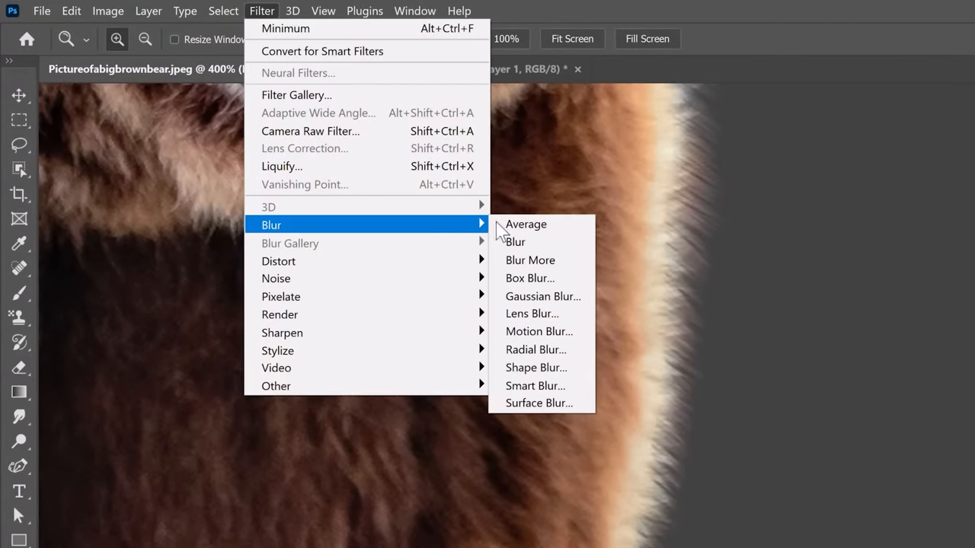
Step: Apply a 1-pixel Gaussian Blur to the bear's tightened mask edge
left_click(543, 296)
type("1")
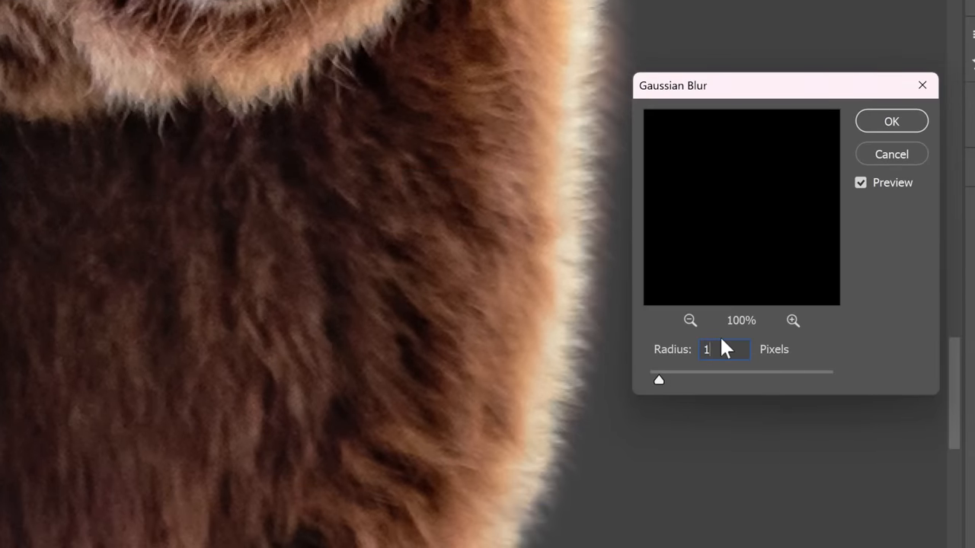
left_click(891, 122)
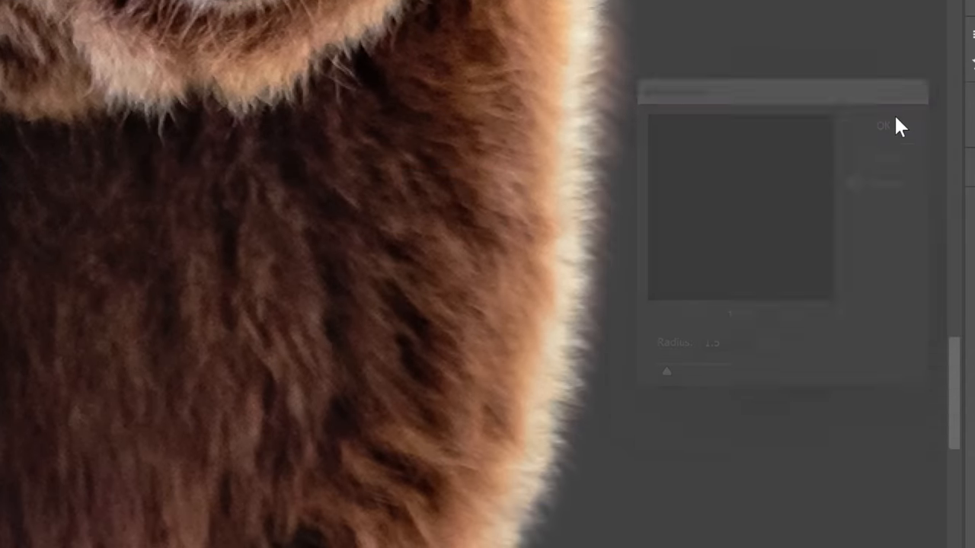
left_click(884, 125)
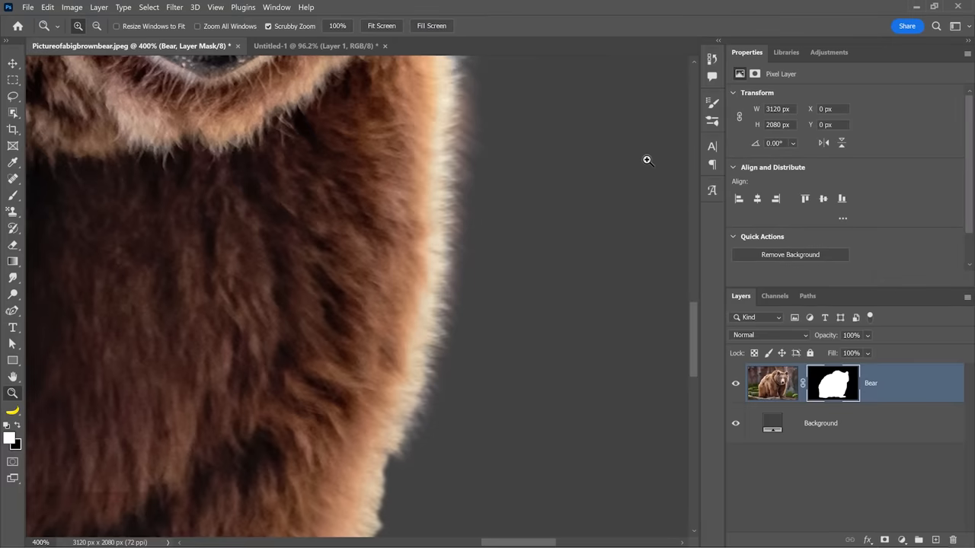
mouse_move(12, 393)
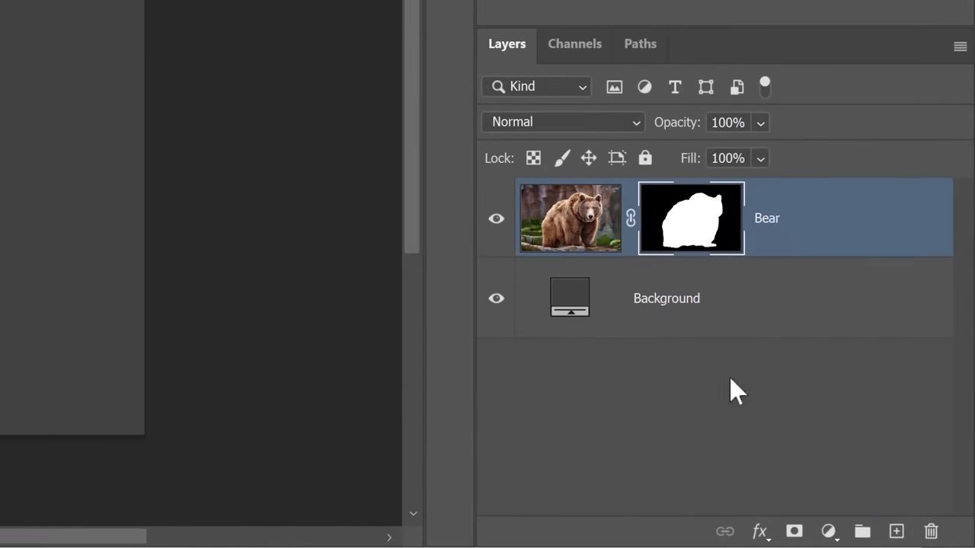
Step: Create an empty layer above Bear and clip it to the layer below
left_click(896, 530)
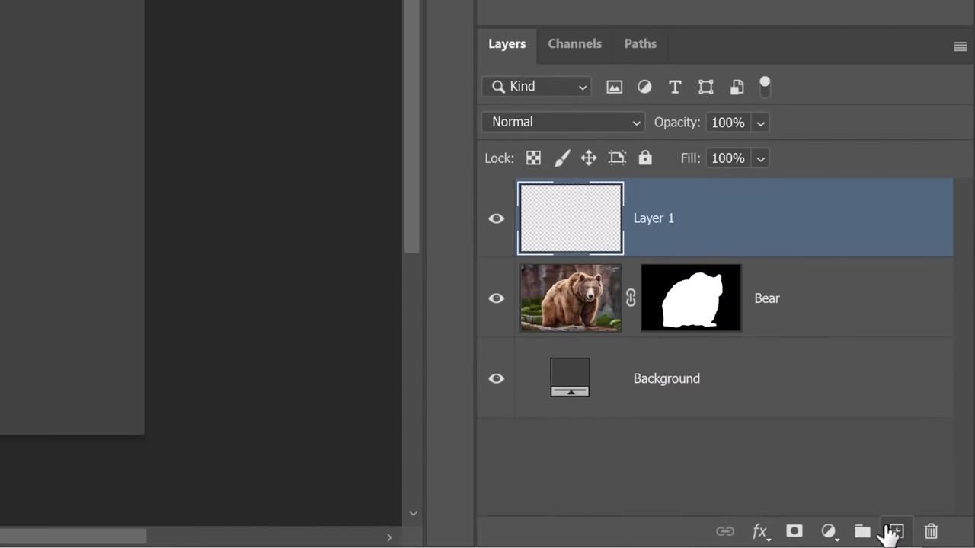
key("ctrl+alt+g")
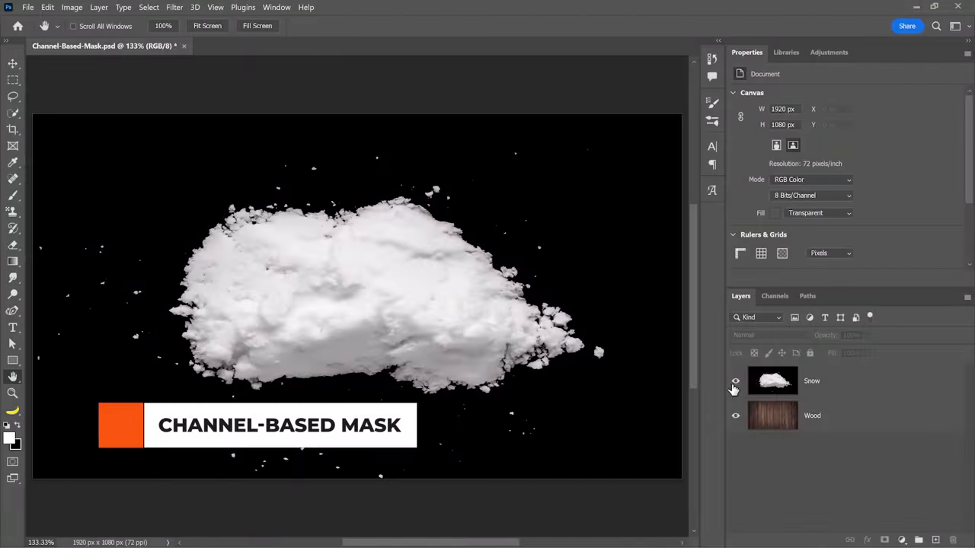
left_click(735, 381)
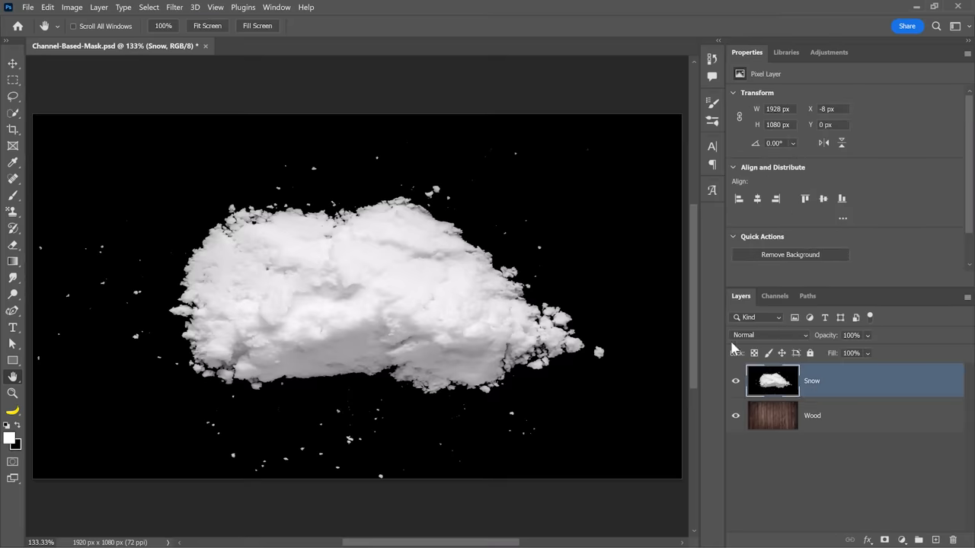
left_click(770, 335)
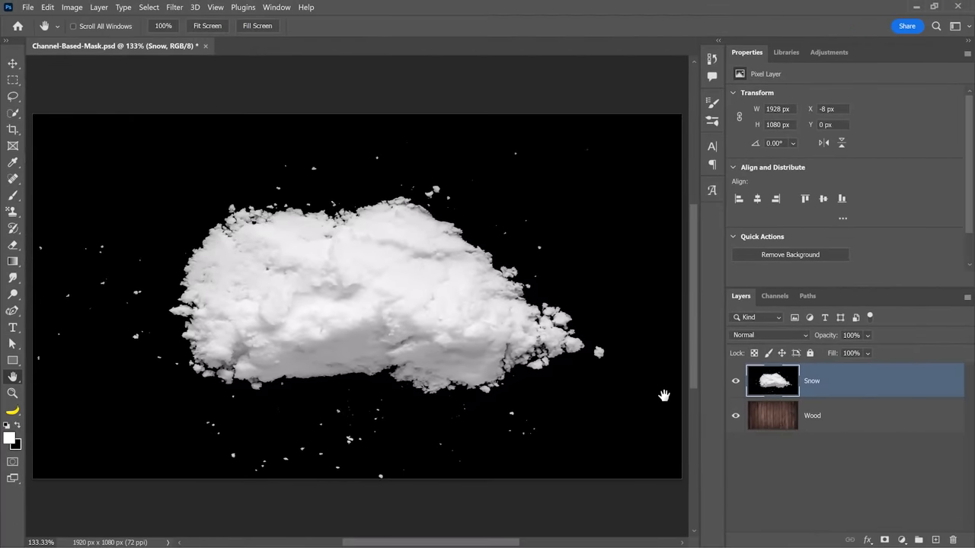
mouse_move(662, 387)
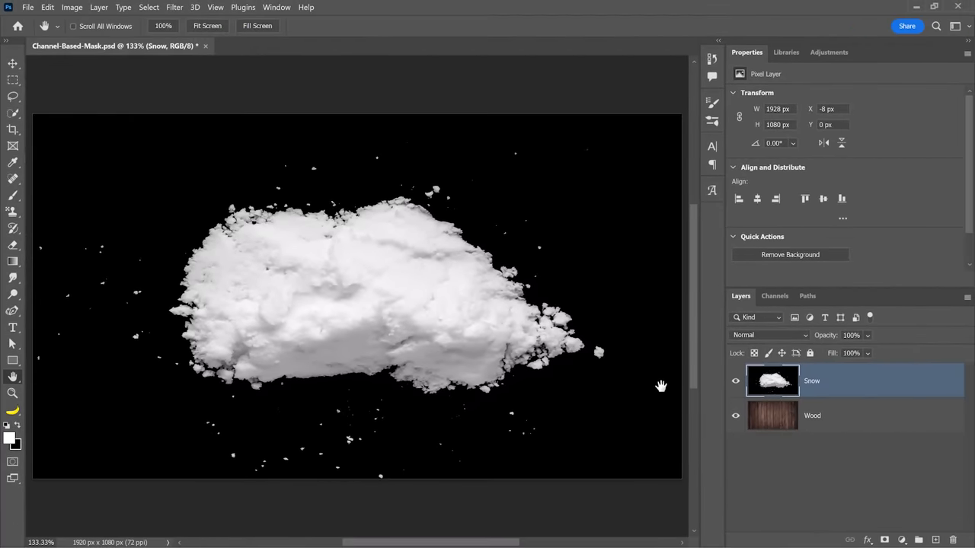
Step: Compare the snow's Red, Green and Blue channels and copy the Blue channel for adjustment
left_click(774, 296)
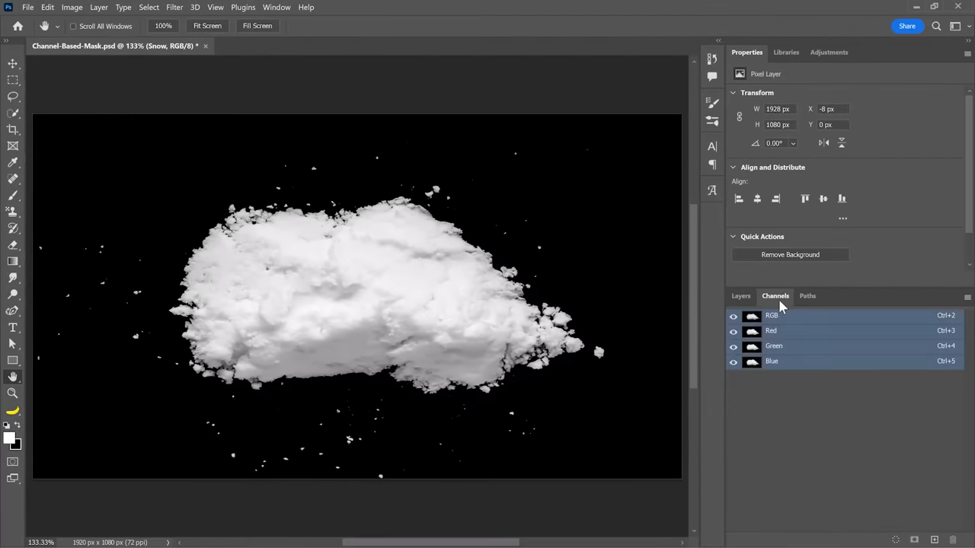
left_click(771, 329)
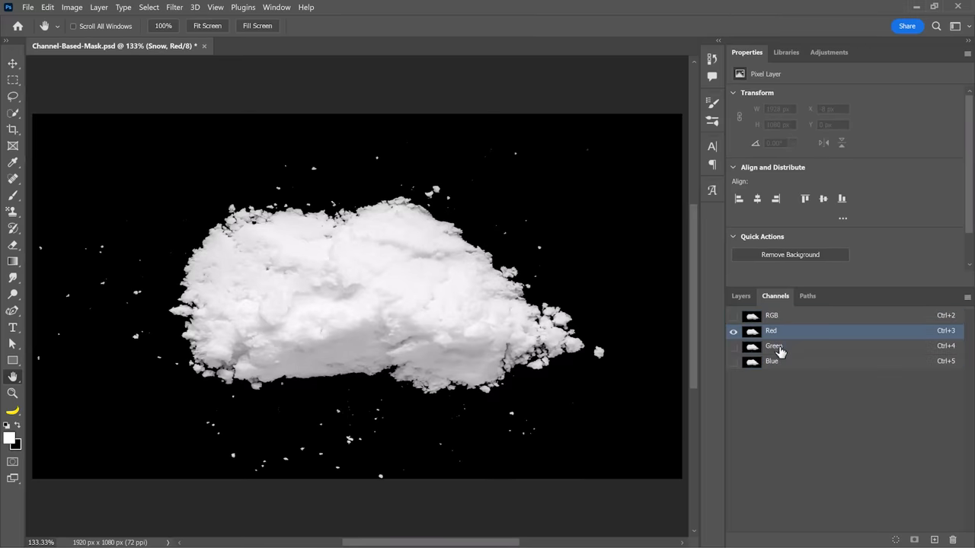
left_click(770, 361)
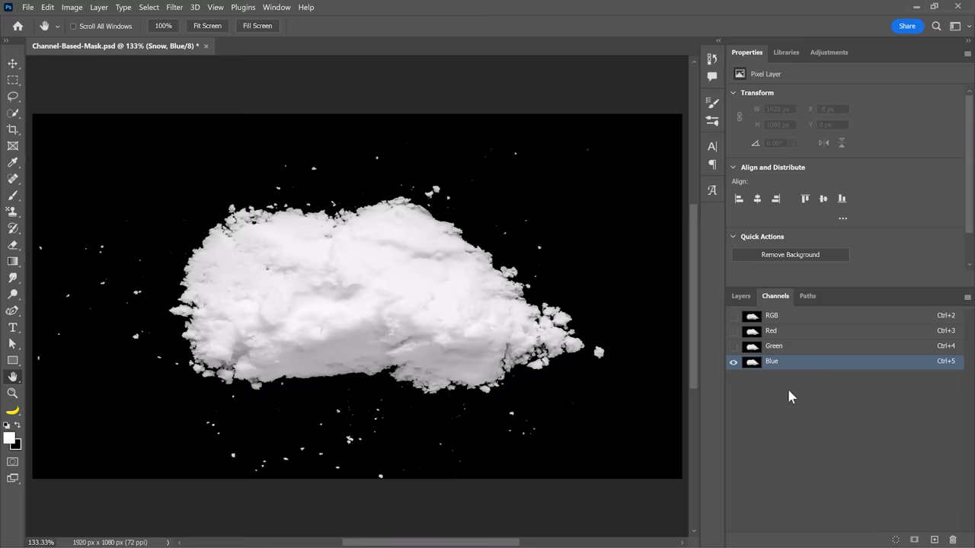
mouse_move(785, 396)
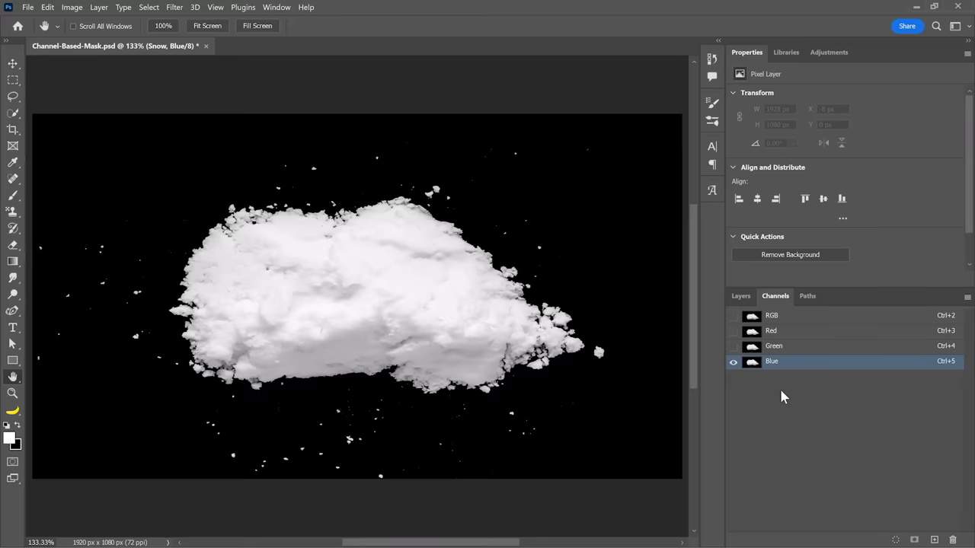
mouse_move(771, 365)
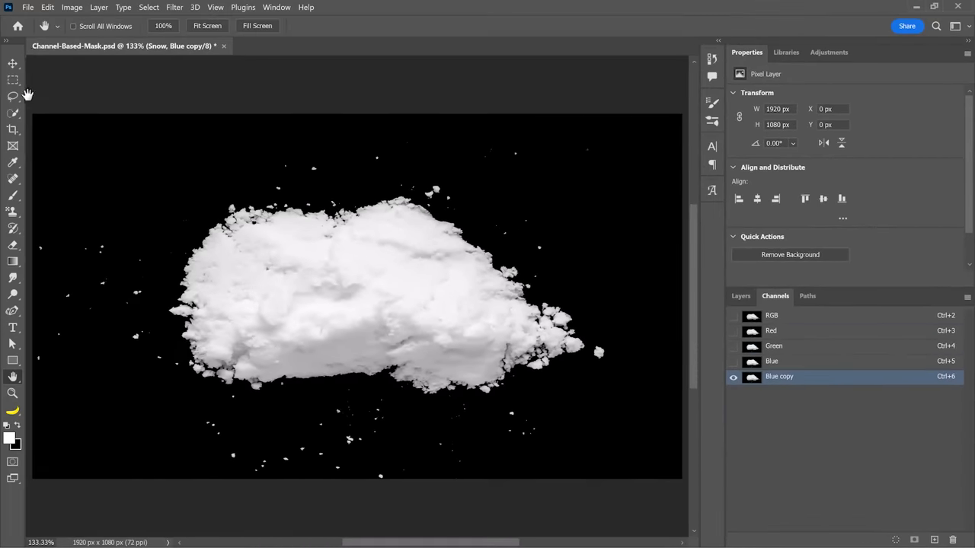
left_click(72, 6)
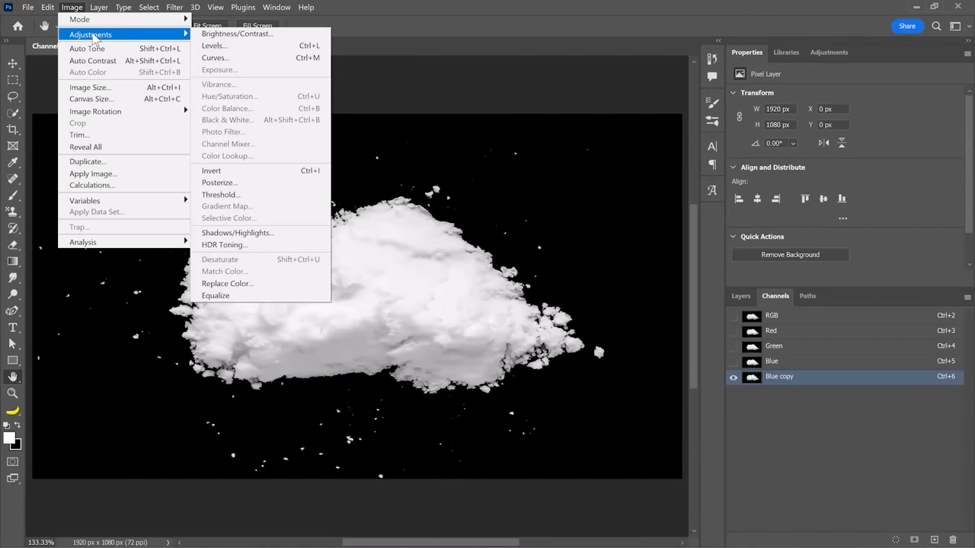
Step: Apply Levels to the Blue copy channel: black 16, white 121, midtones 1.39
left_click(213, 45)
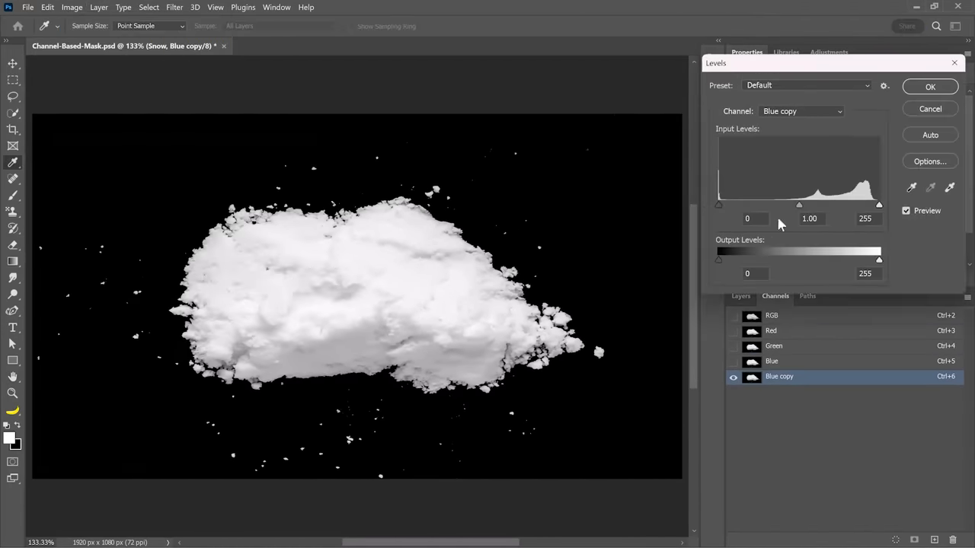
left_click_drag(719, 205, 729, 204)
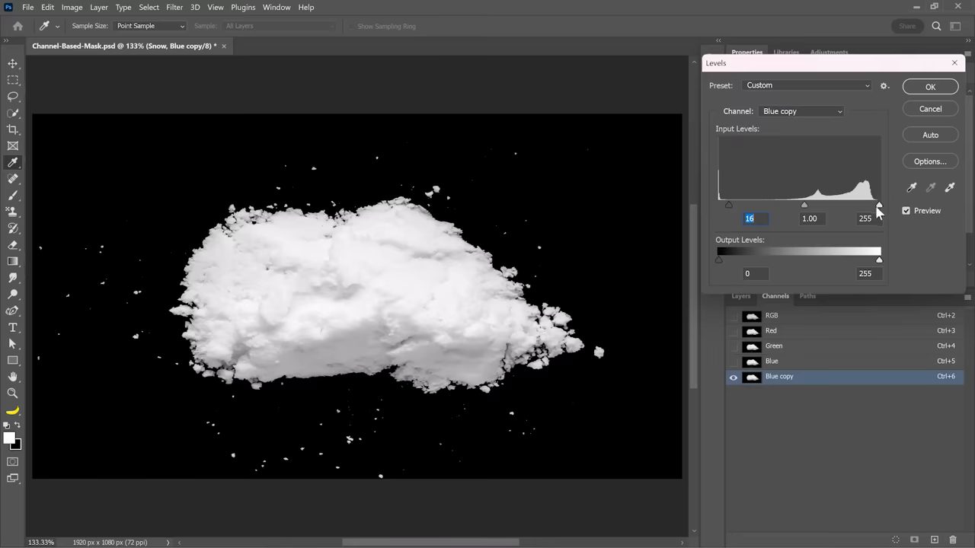
left_click_drag(877, 206, 858, 206)
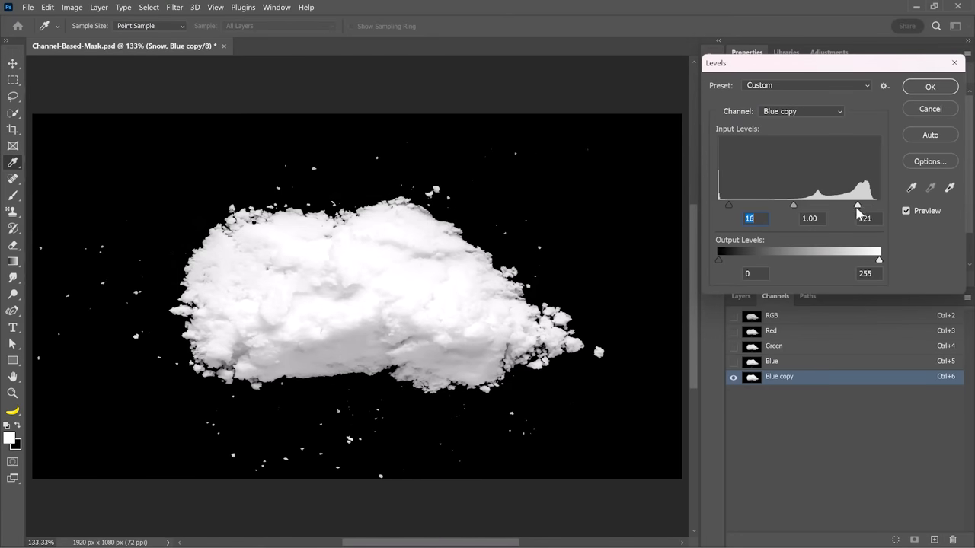
left_click_drag(856, 204, 795, 205)
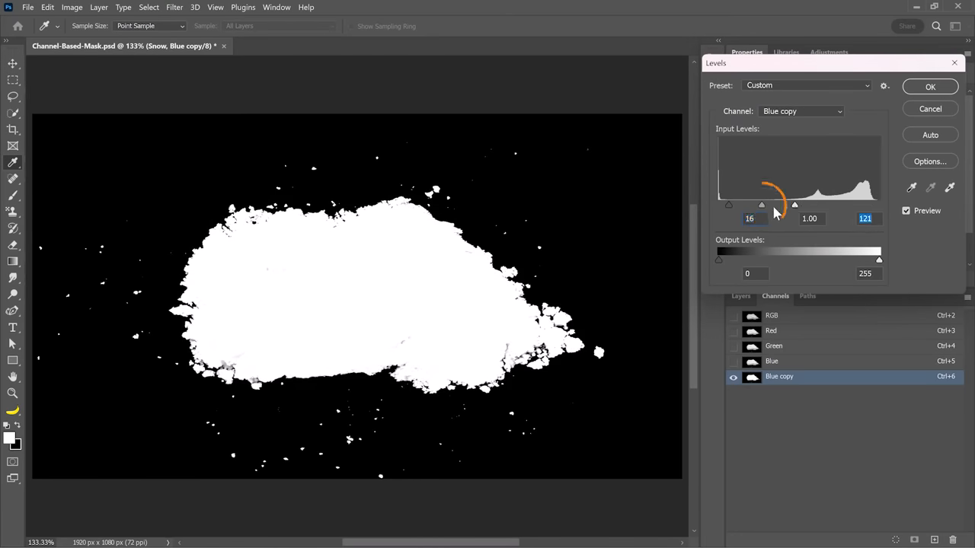
left_click_drag(762, 204, 754, 204)
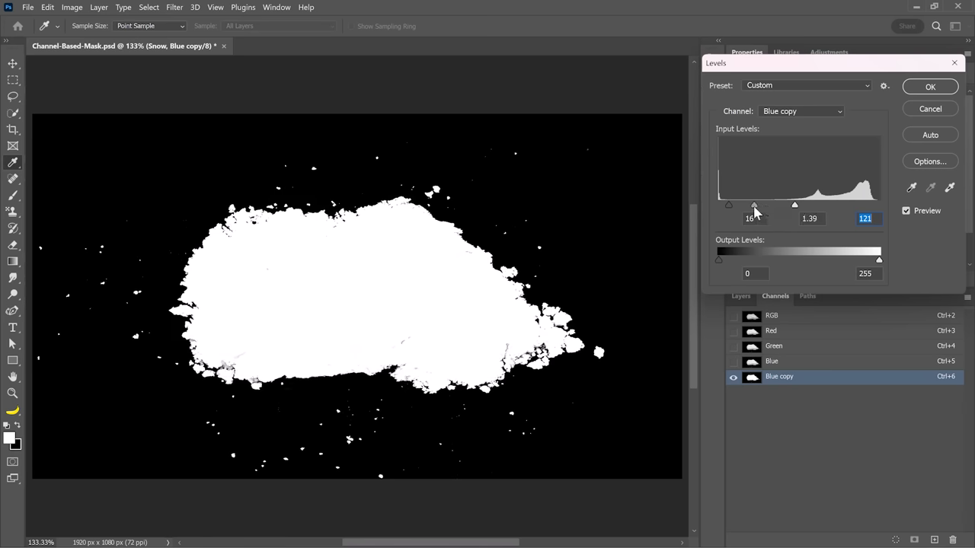
left_click_drag(754, 204, 746, 204)
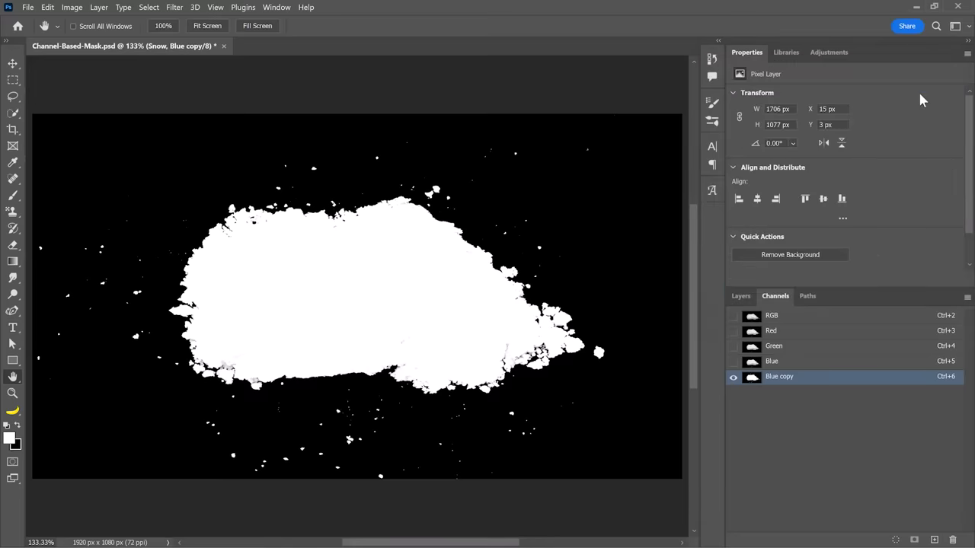
mouse_move(417, 271)
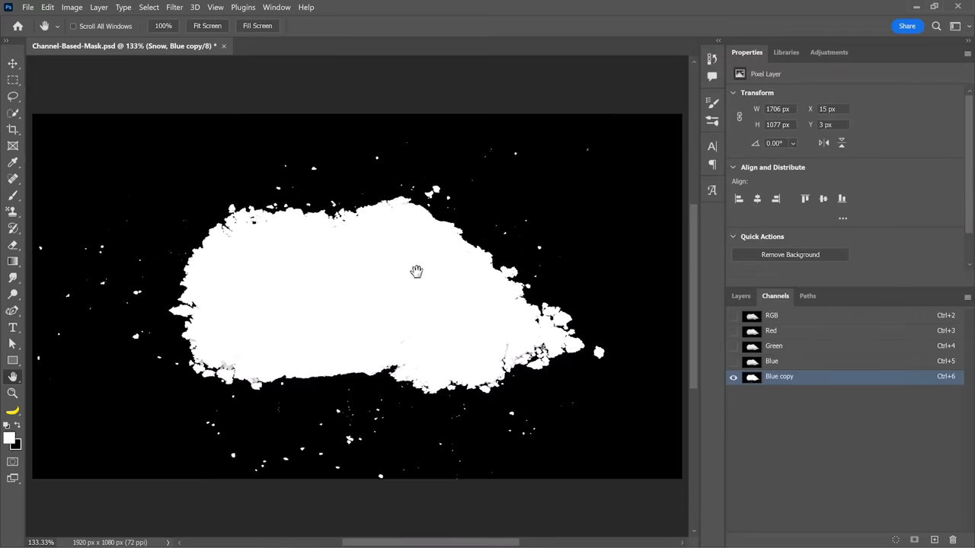
mouse_move(396, 267)
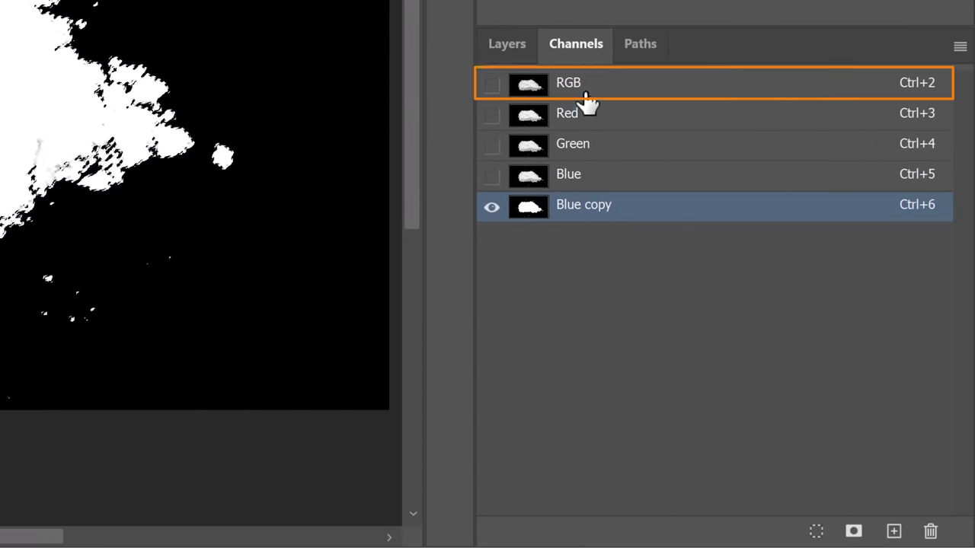
Step: Return to the RGB composite and add the channel-based mask to the Snow layer
left_click(505, 42)
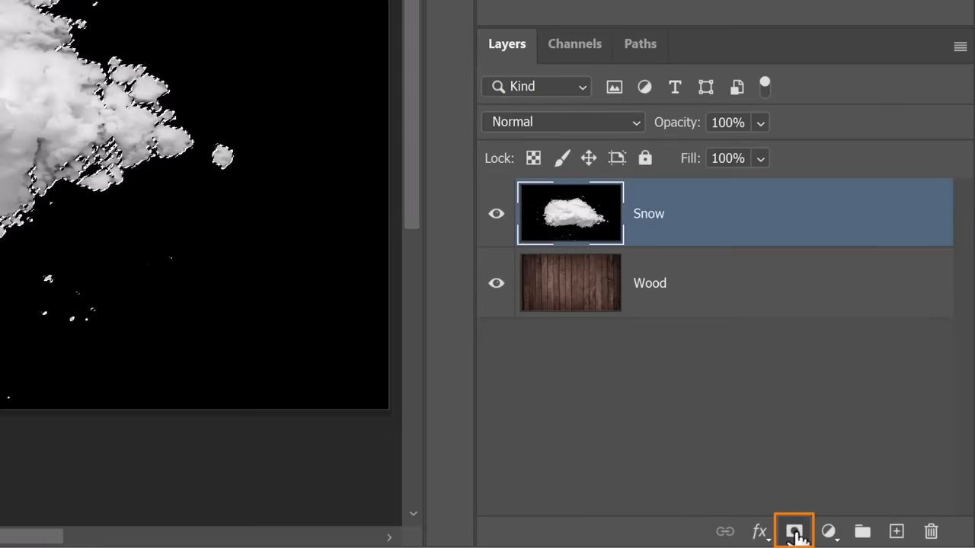
left_click(794, 530)
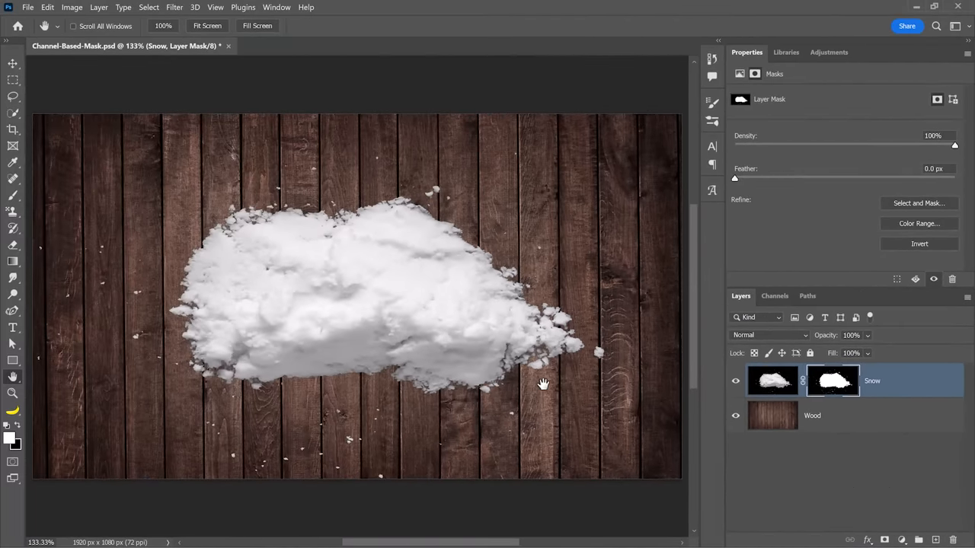
mouse_move(454, 329)
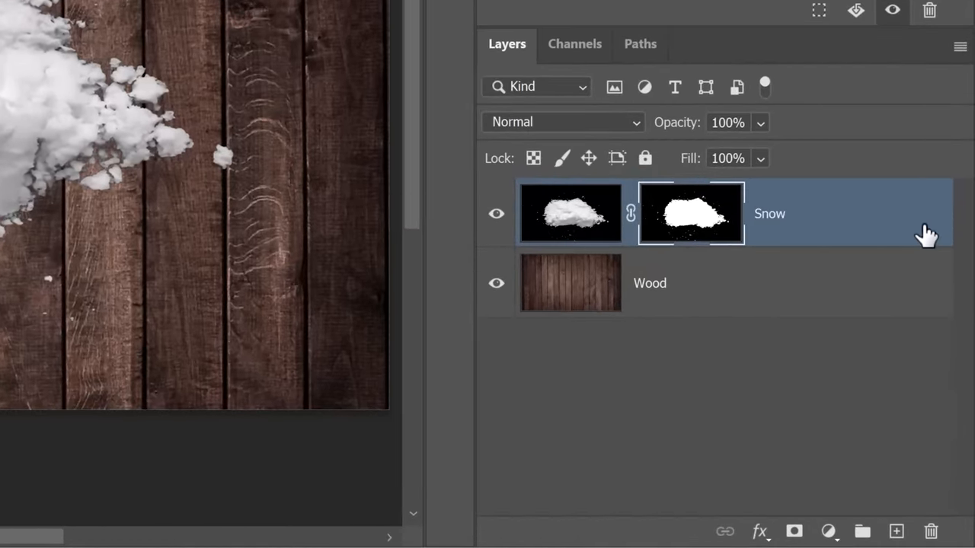
Step: Enable a Drop Shadow layer style on the Snow layer at Multiply, 33% opacity
double_click(769, 213)
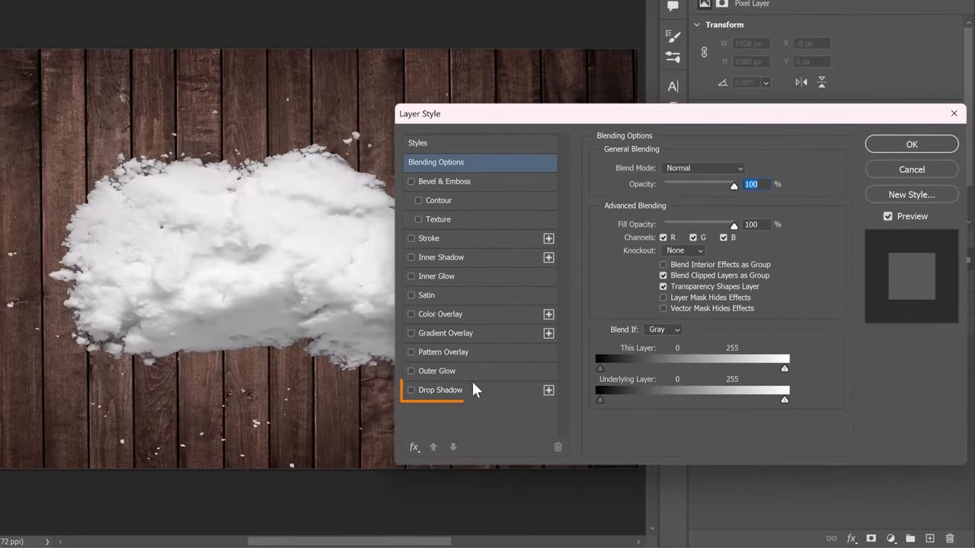
left_click(411, 390)
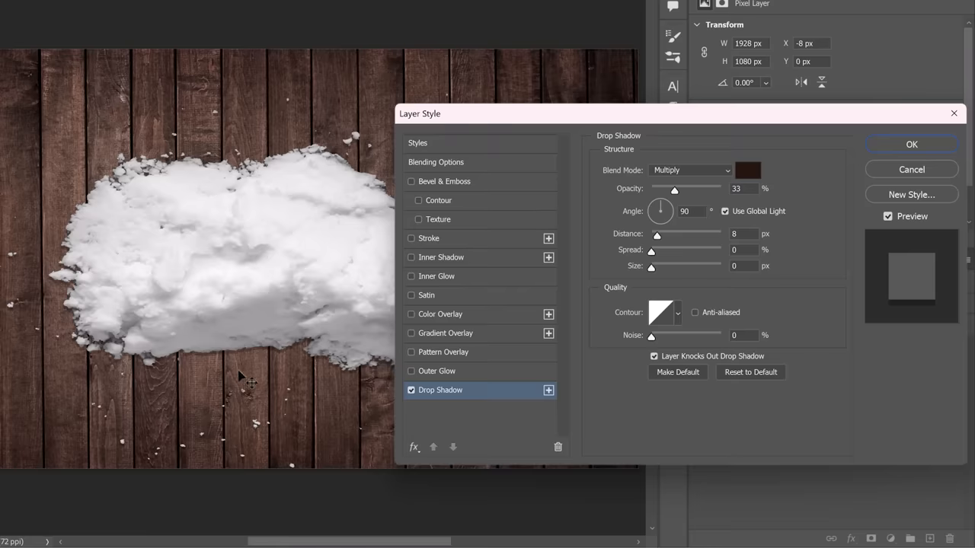
mouse_move(652, 271)
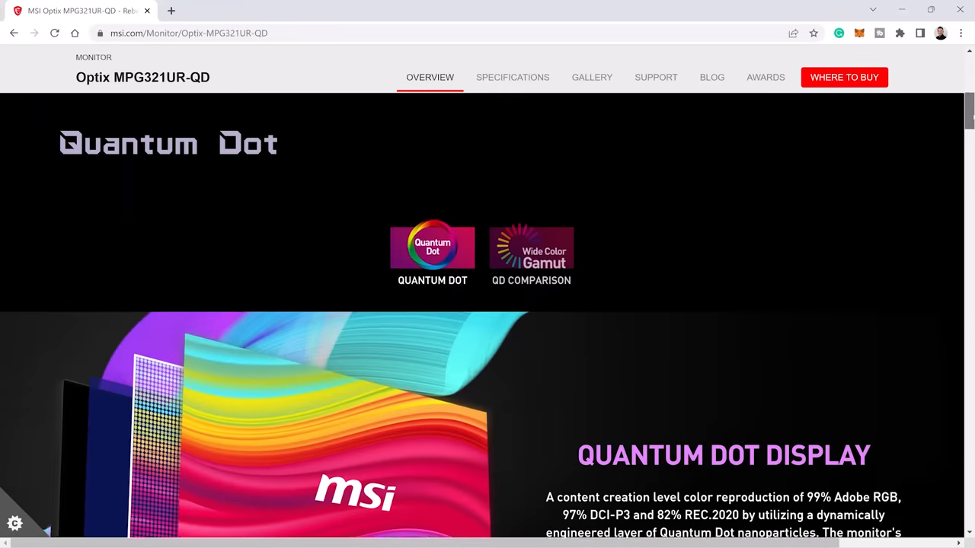
Step: Scroll the MSI Optix MPG321UR-QD page down to the Quantum Dot Display section
scroll("down", 3)
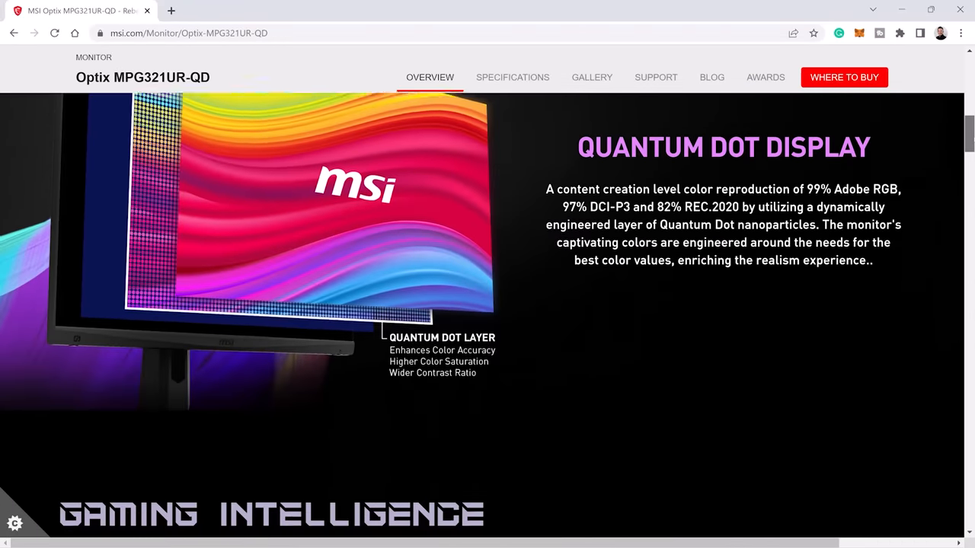
scroll("down", 3)
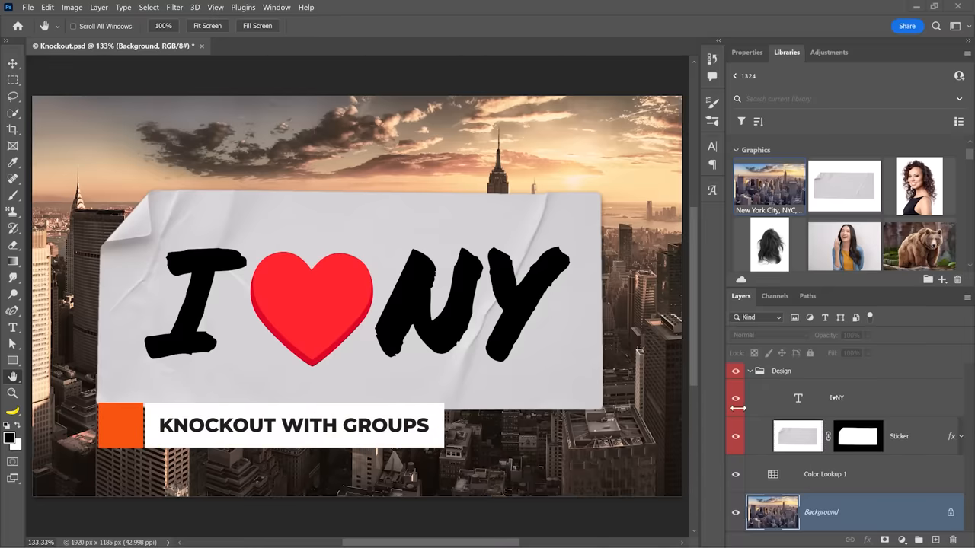
left_click(734, 372)
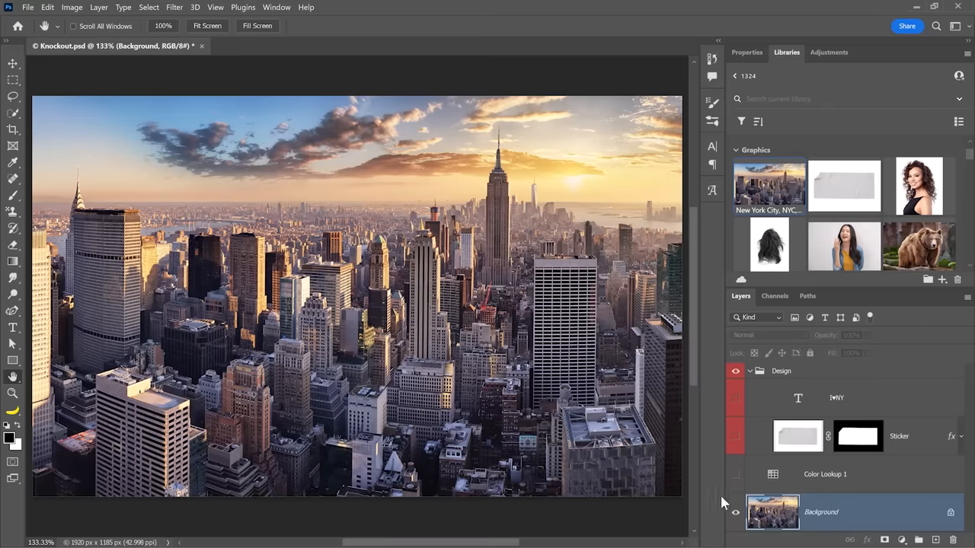
left_click(734, 474)
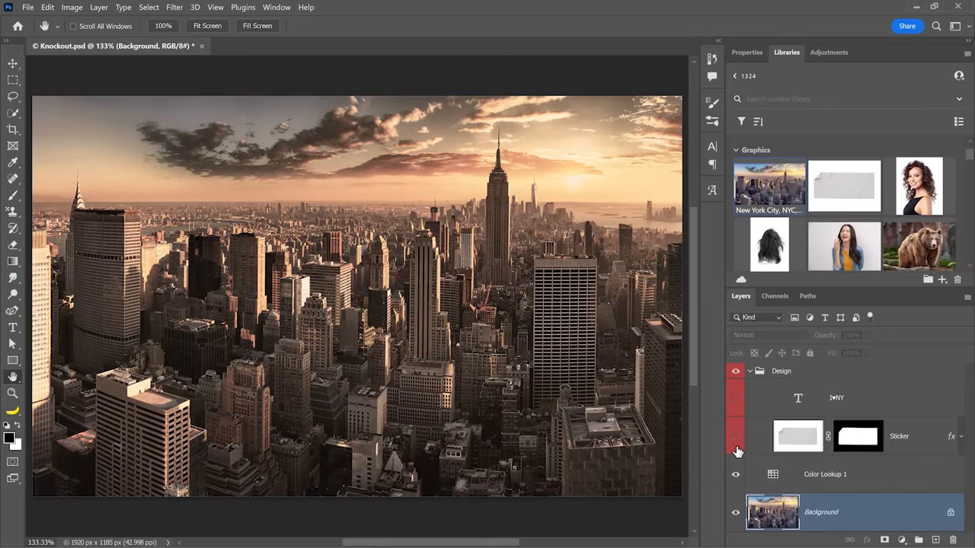
mouse_move(777, 378)
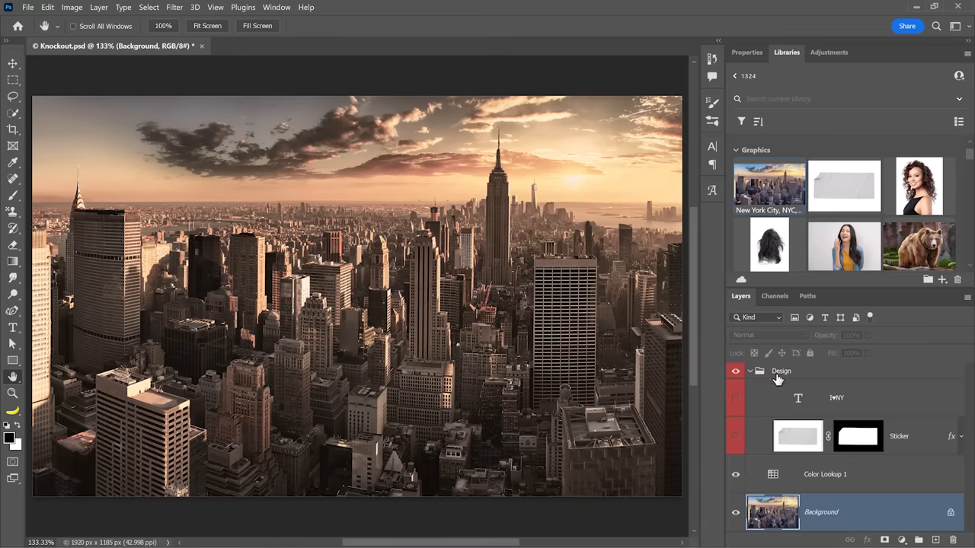
left_click(734, 435)
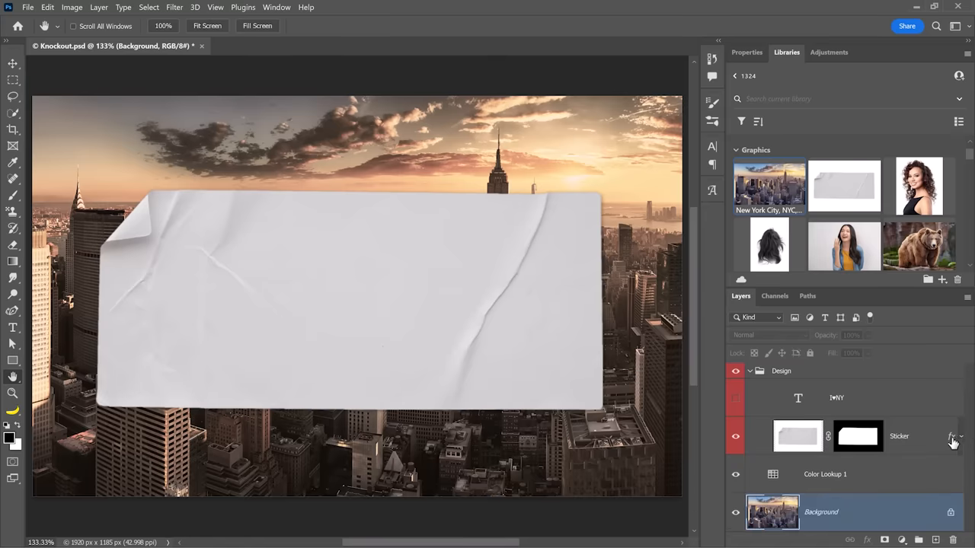
left_click(734, 403)
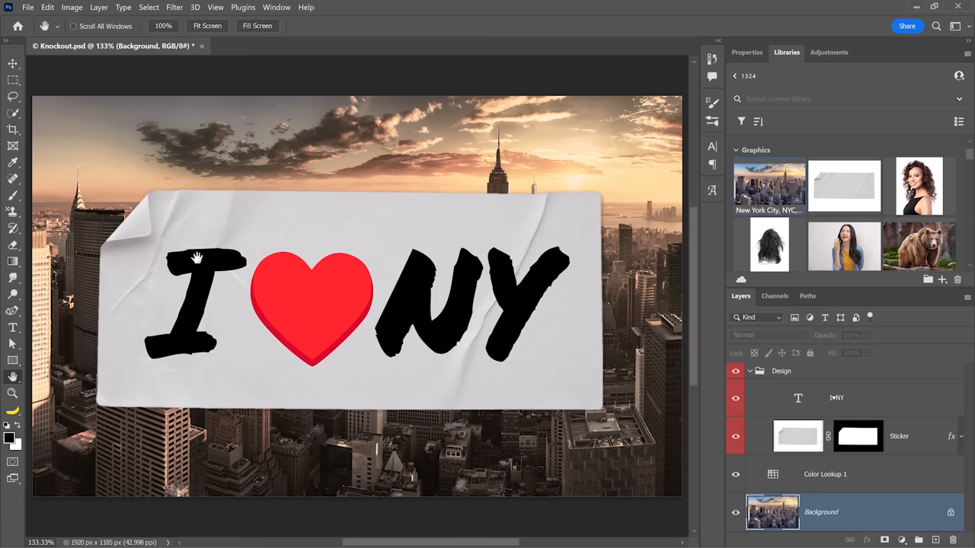
mouse_move(428, 315)
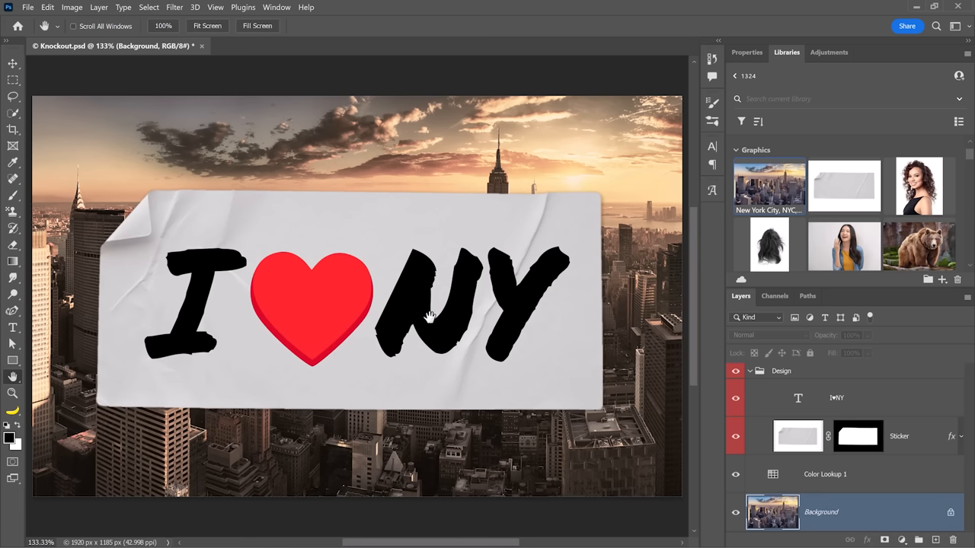
mouse_move(512, 313)
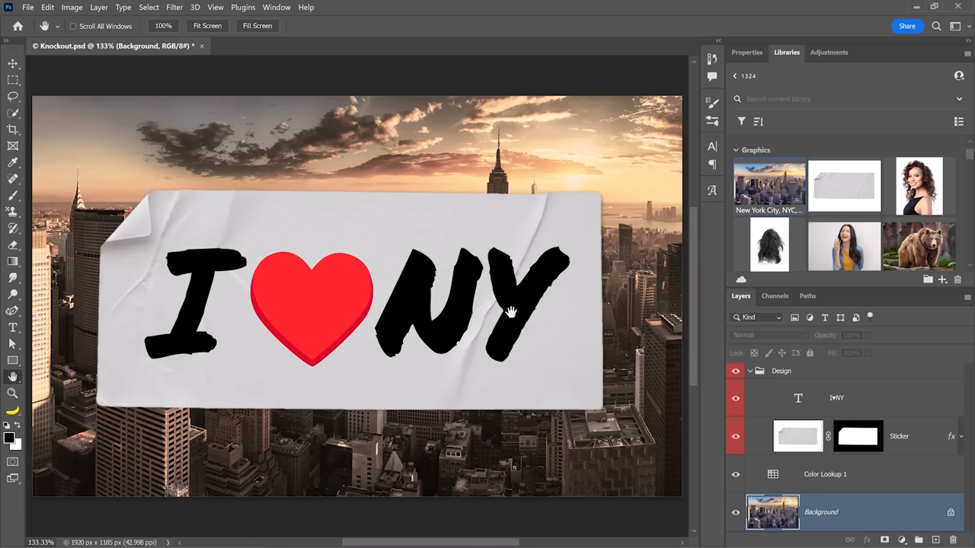
mouse_move(833, 403)
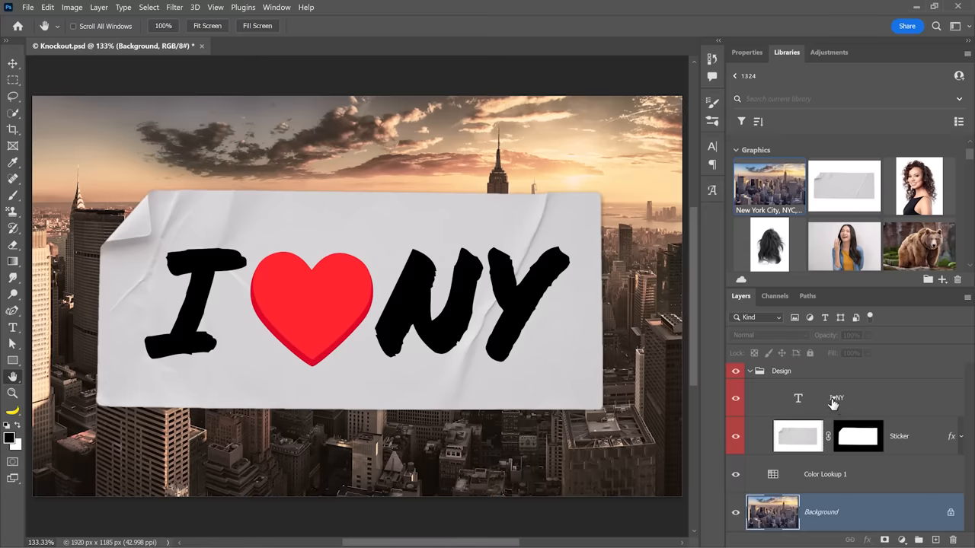
left_click(798, 399)
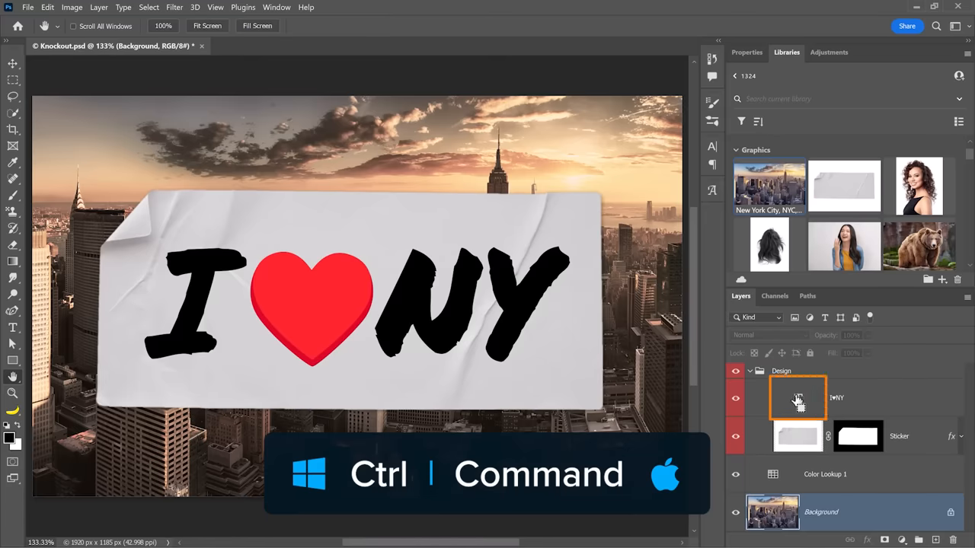
left_click(798, 398)
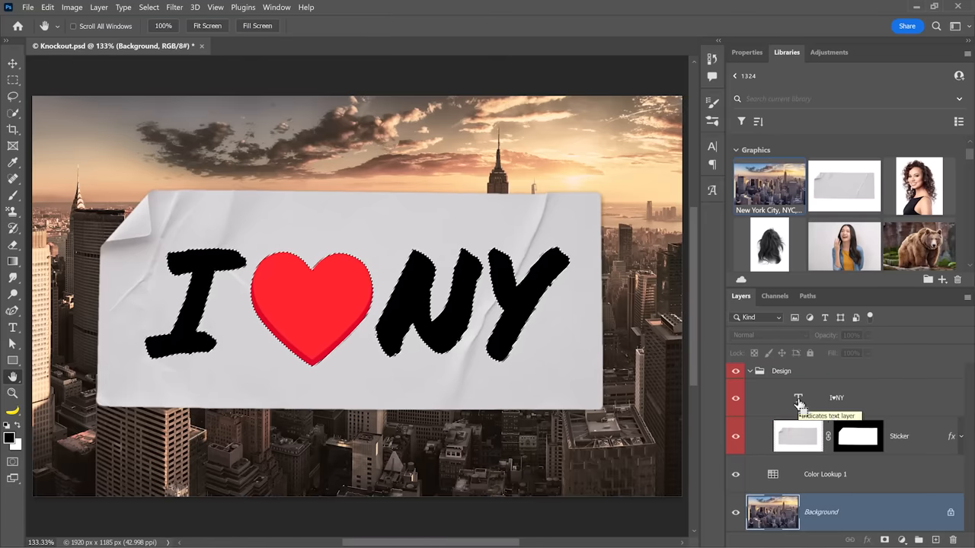
left_click(859, 436)
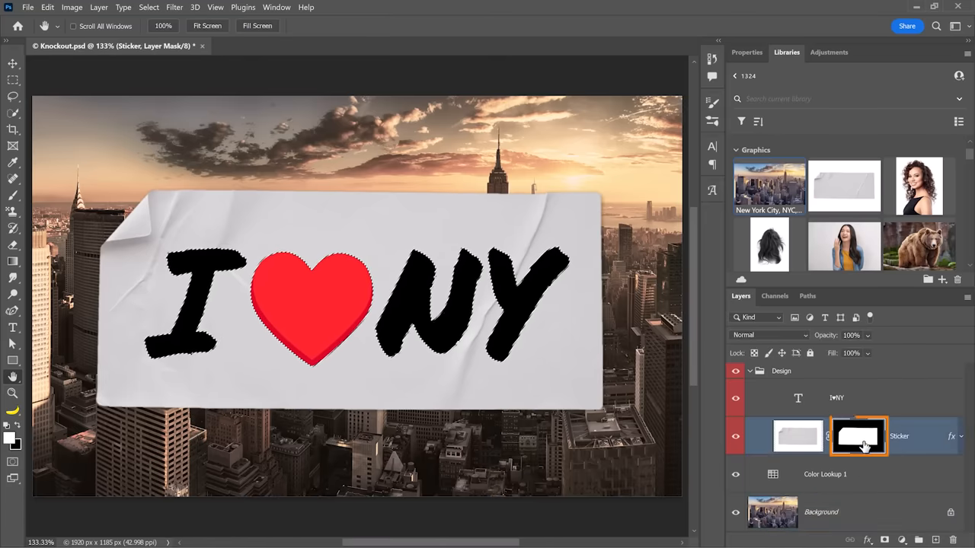
left_click(859, 436)
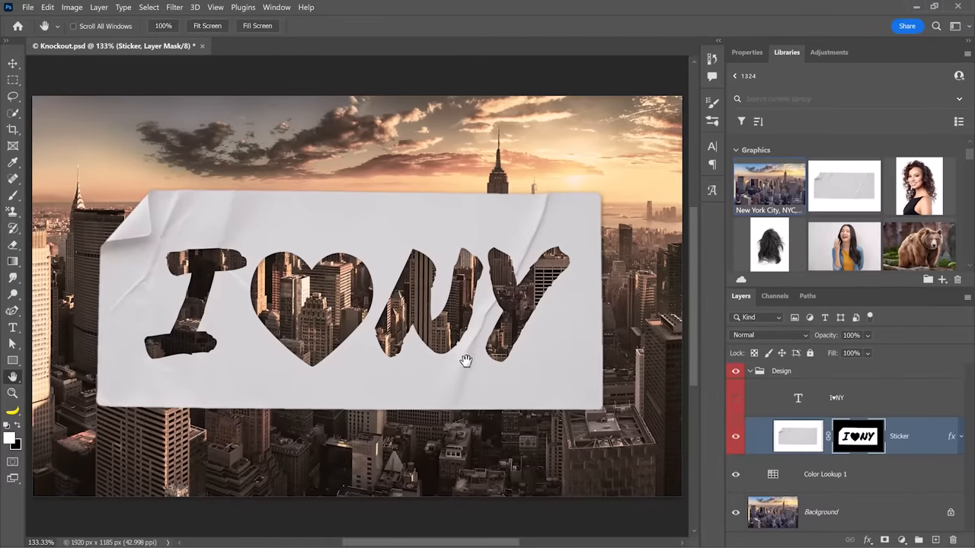
key("ctrl+z")
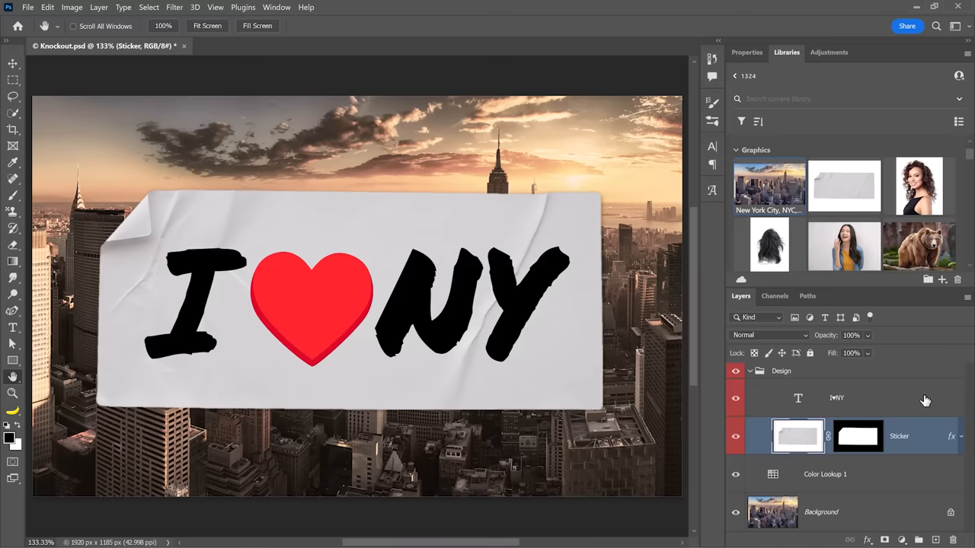
left_click(836, 397)
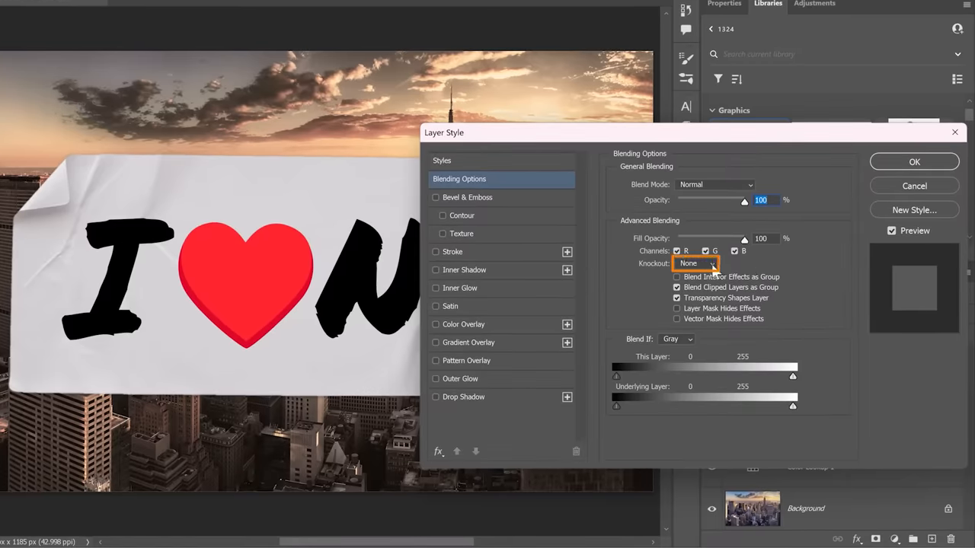
Step: Set the I♥NY lettering to a Shallow knockout with 0% Fill Opacity
left_click(695, 262)
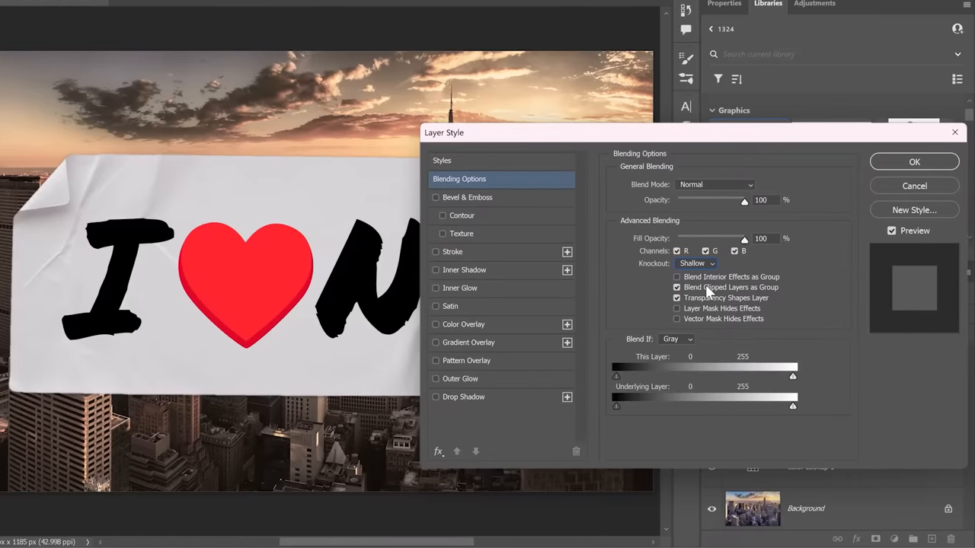
left_click_drag(745, 238, 693, 238)
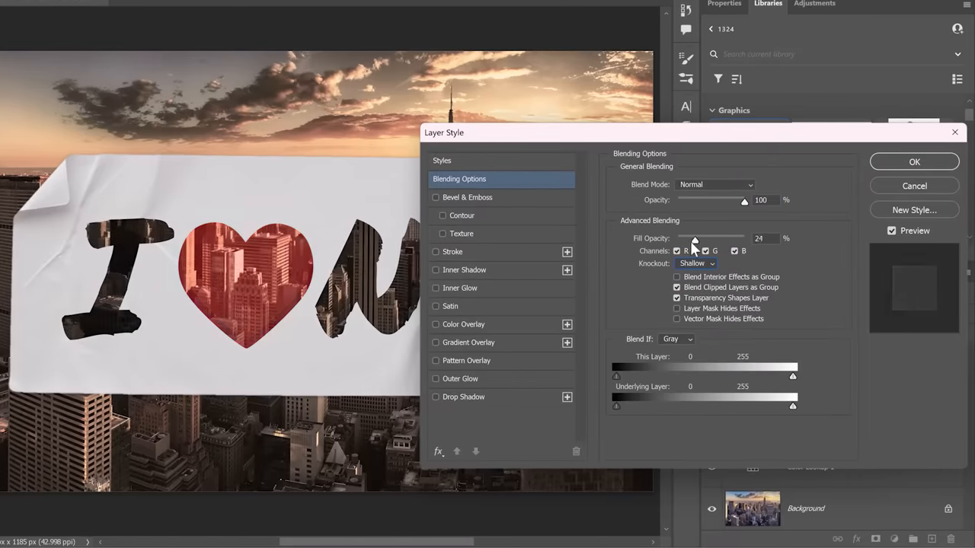
left_click_drag(695, 237, 676, 238)
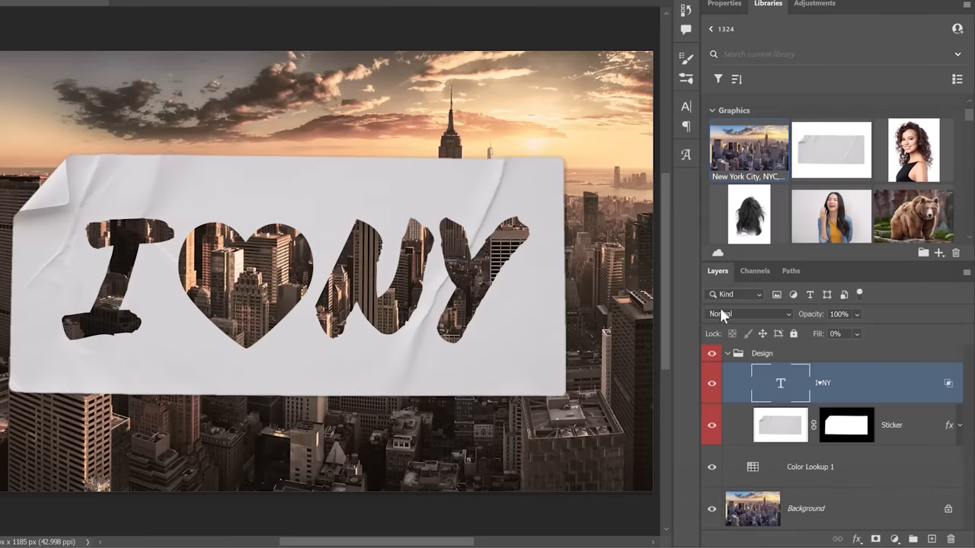
mouse_move(854, 433)
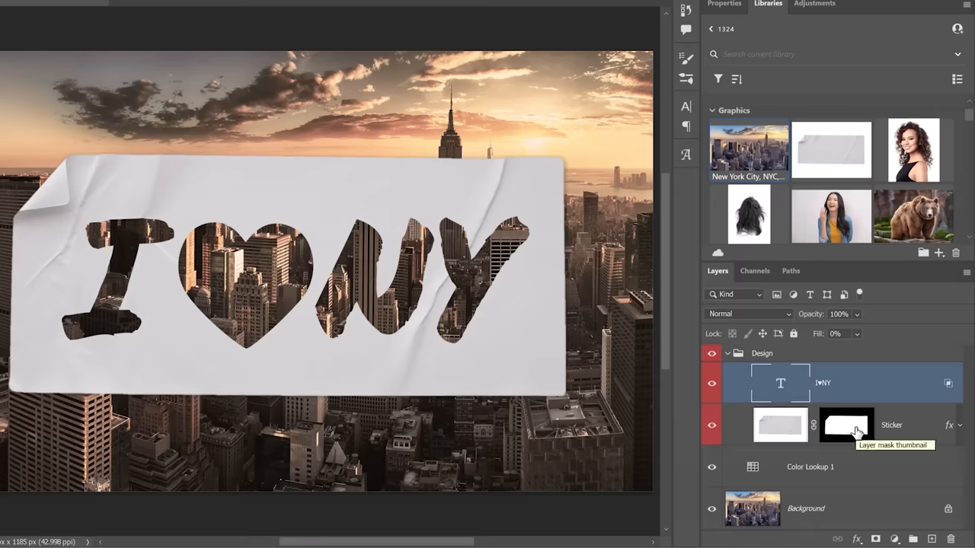
mouse_move(876, 384)
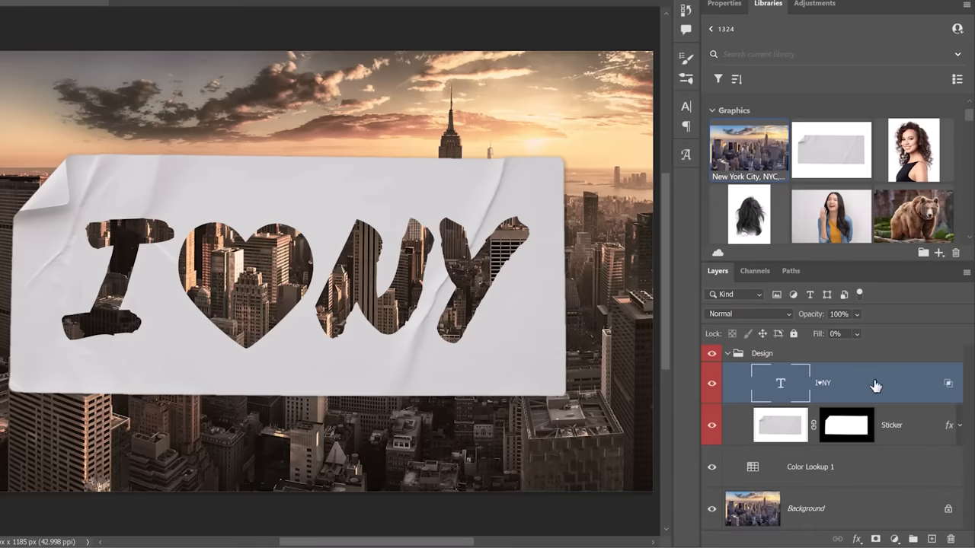
mouse_move(881, 390)
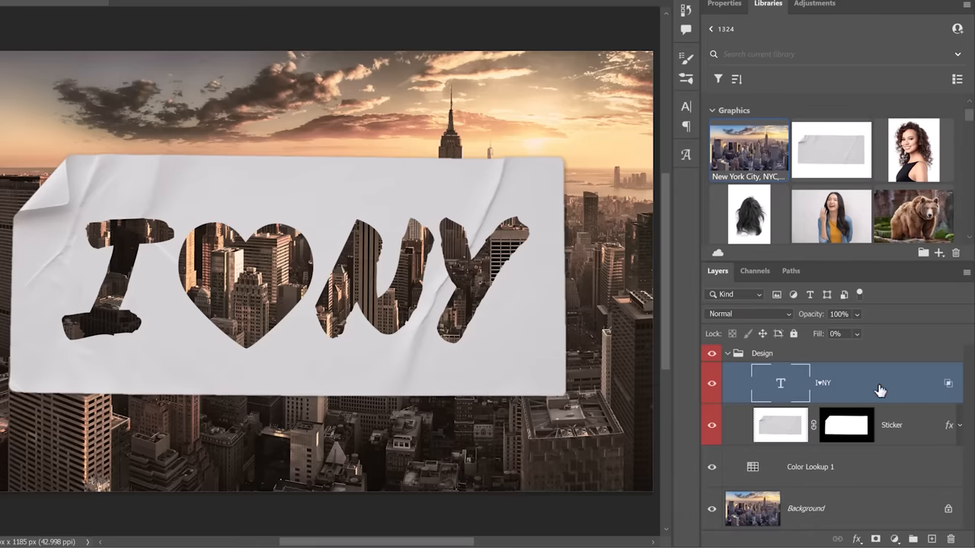
mouse_move(584, 355)
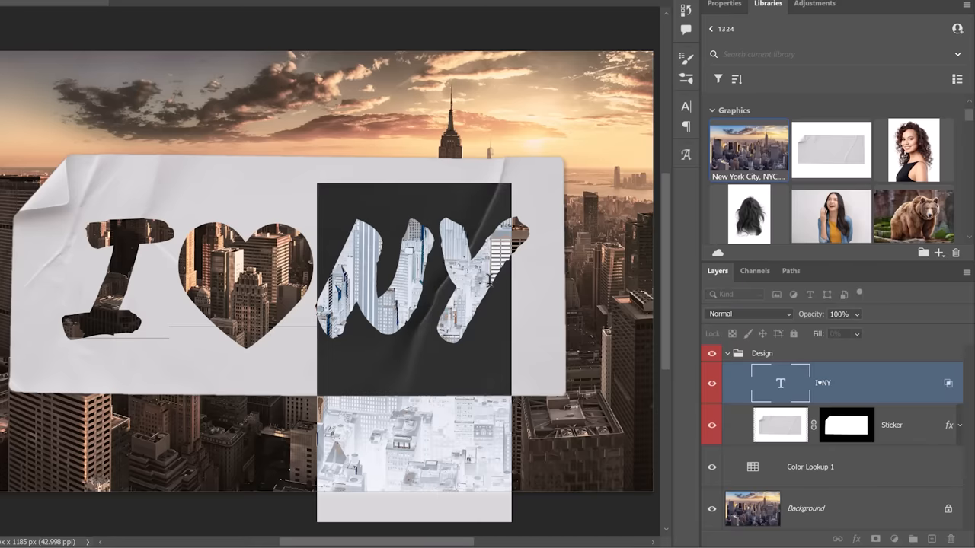
Step: Replace NY with SF so the knockout lettering reads I♥SF
type("SF")
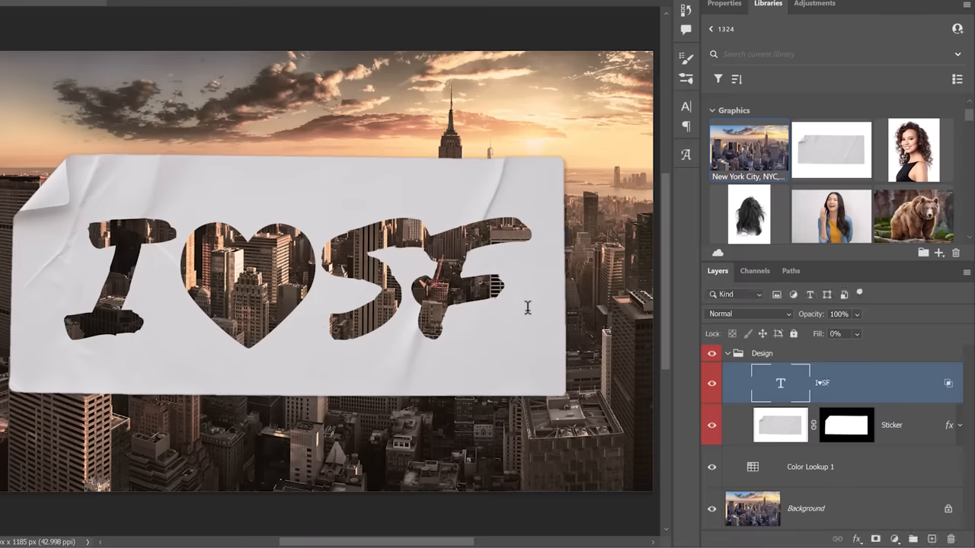
mouse_move(458, 329)
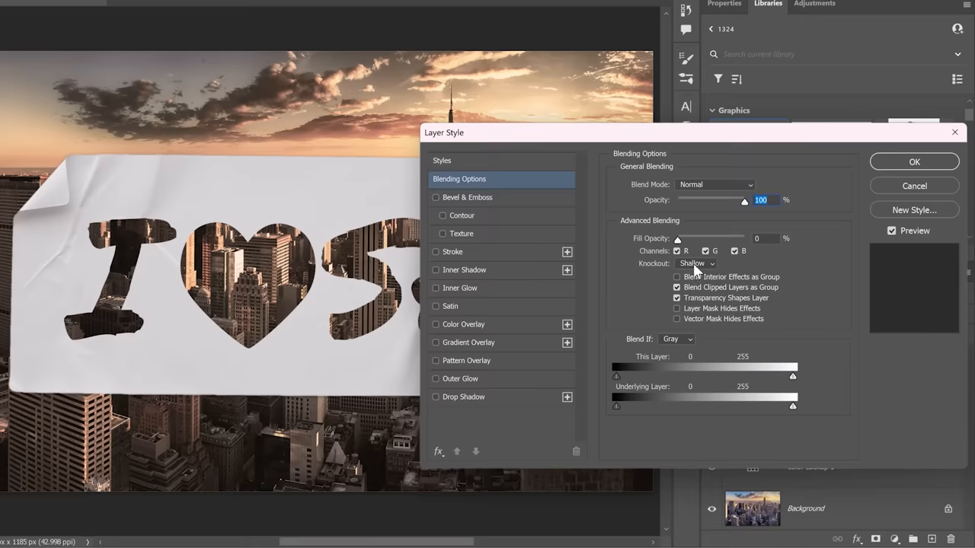
Step: Switch the I♥SF text to a deep knockout and unlock Background into Layer 0
left_click(694, 263)
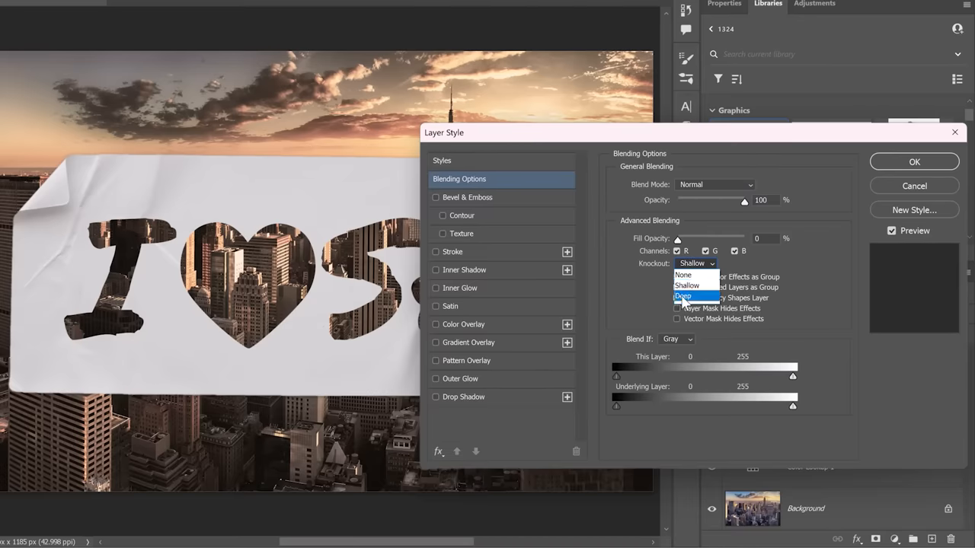
left_click(682, 295)
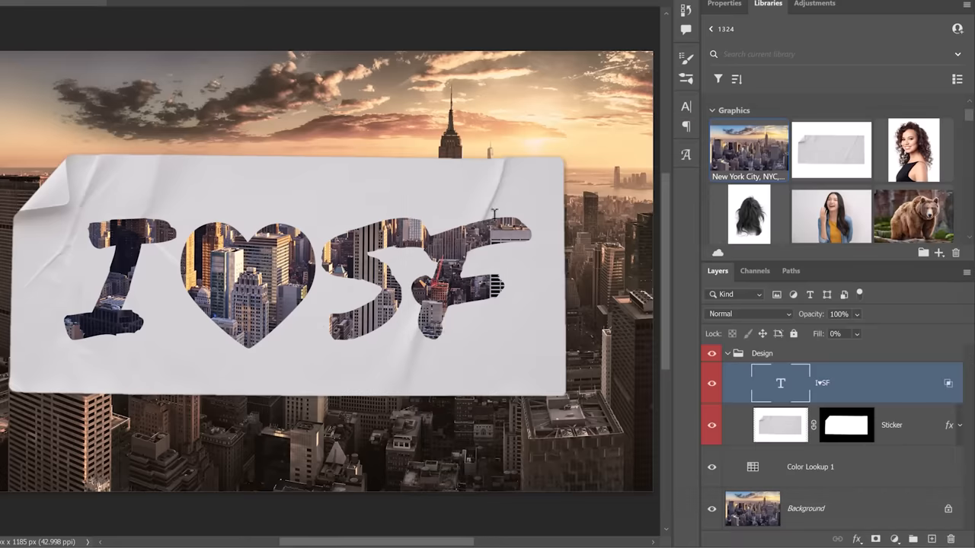
mouse_move(838, 389)
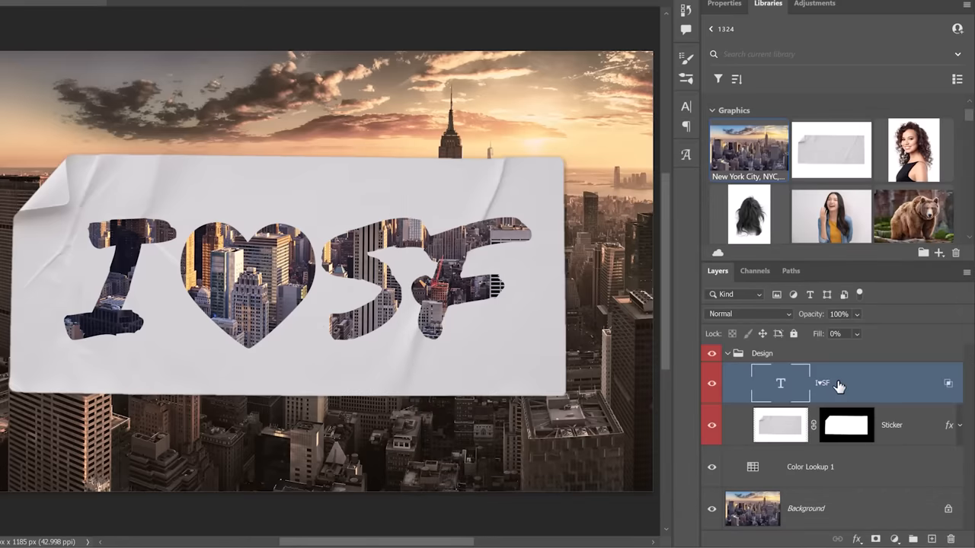
mouse_move(835, 516)
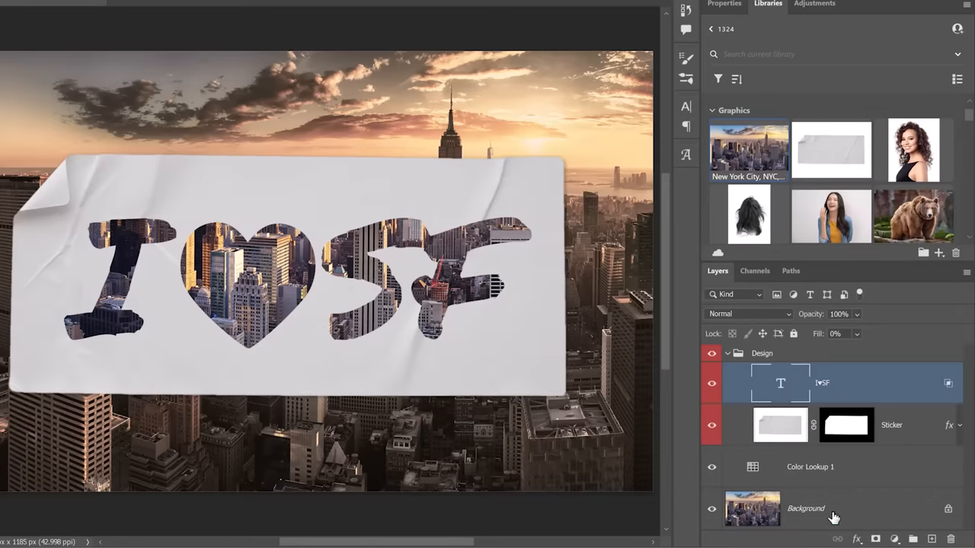
left_click(810, 466)
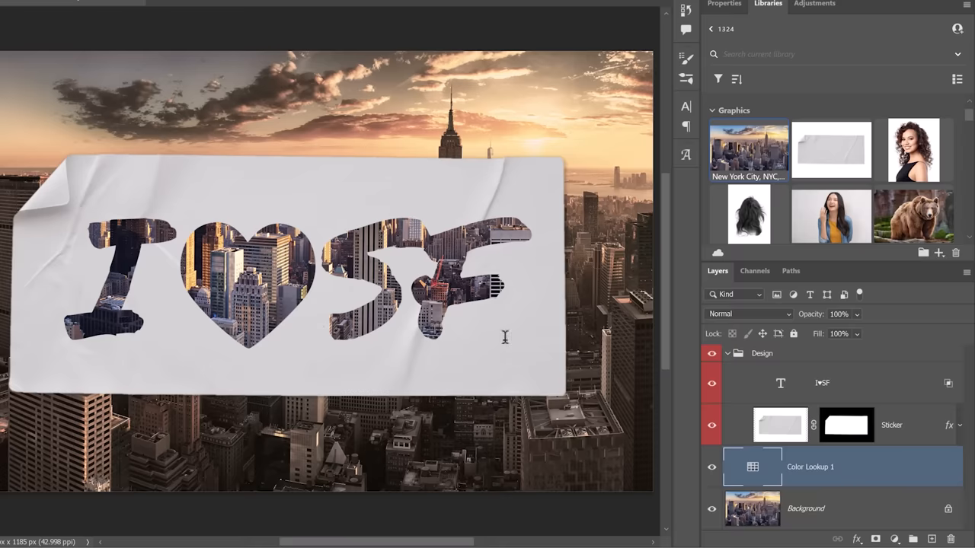
mouse_move(753, 463)
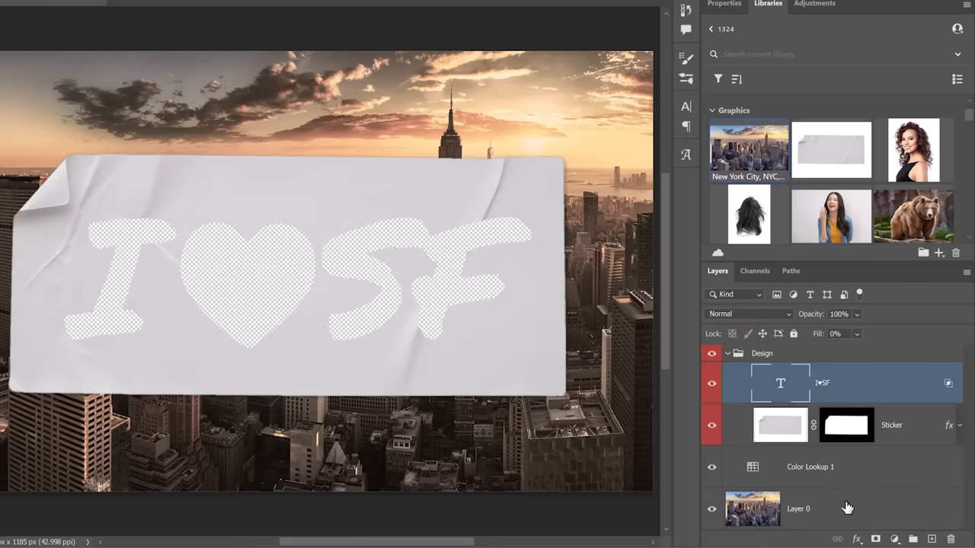
mouse_move(883, 406)
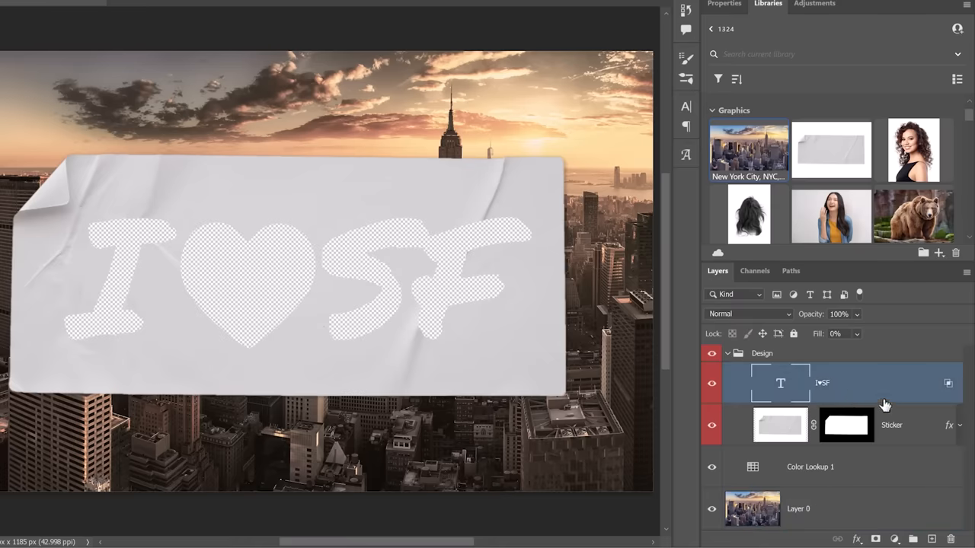
mouse_move(829, 512)
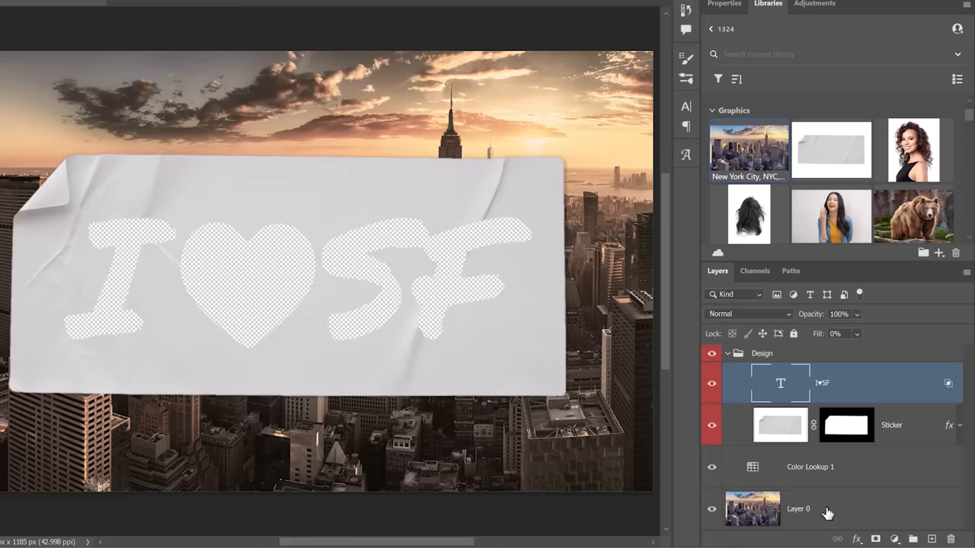
Step: Convert the city layer back to Background and set the text's knockout to Shallow
left_click(798, 508)
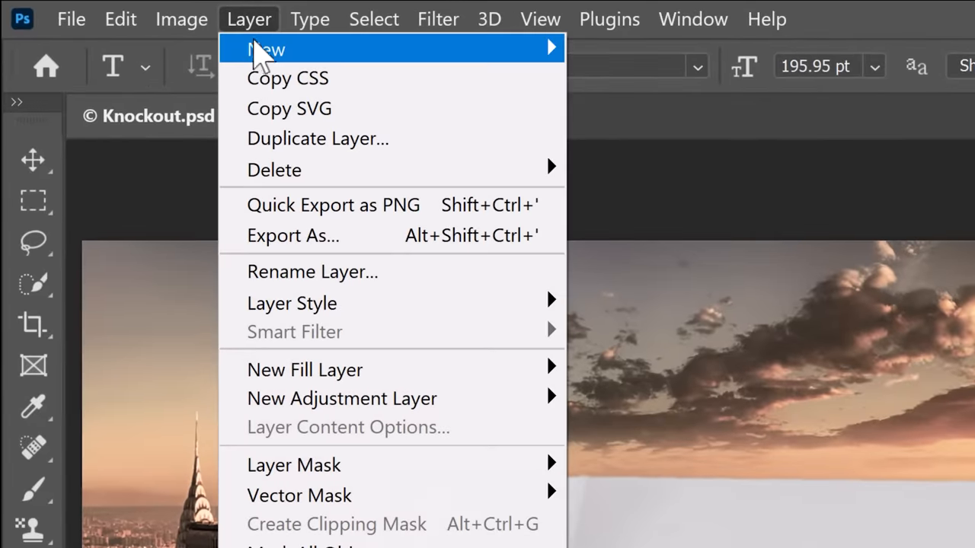
mouse_move(265, 49)
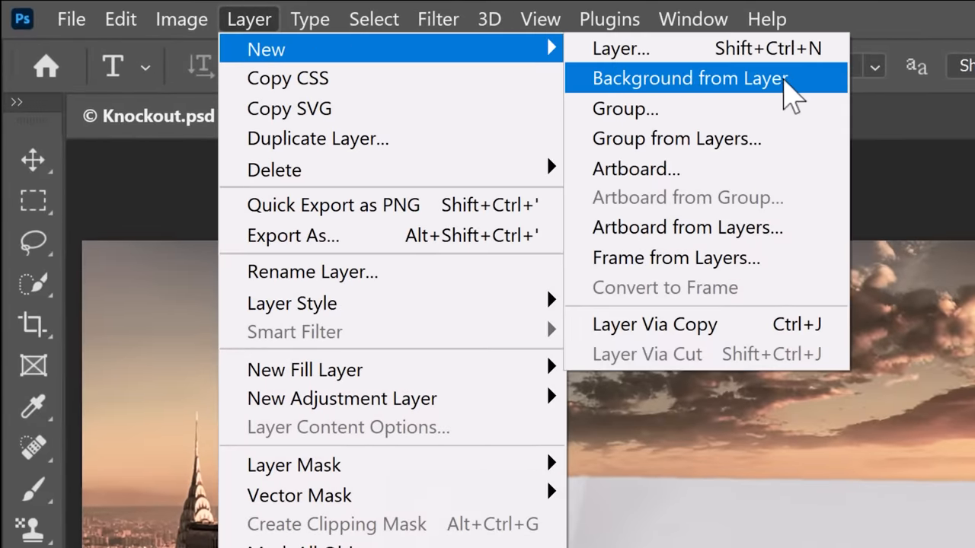
left_click(689, 78)
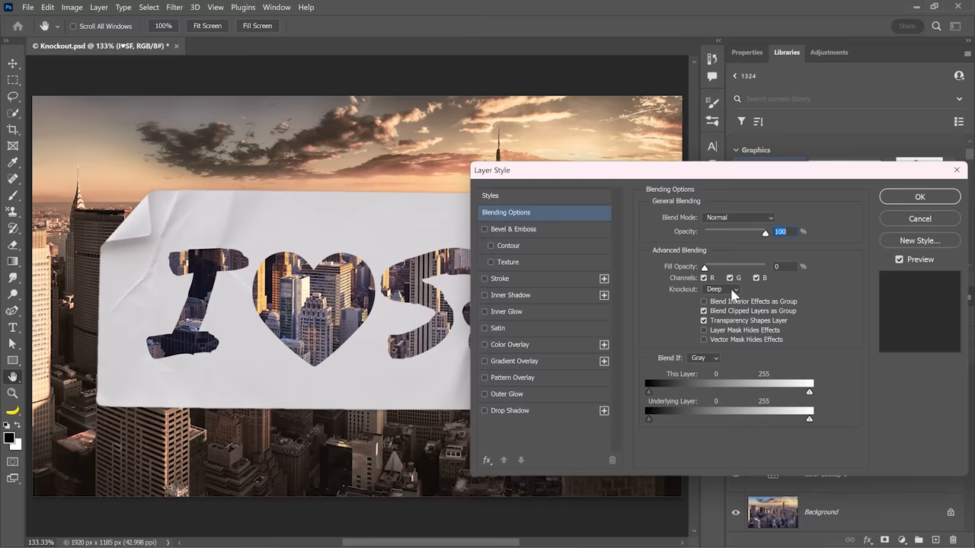
left_click(719, 289)
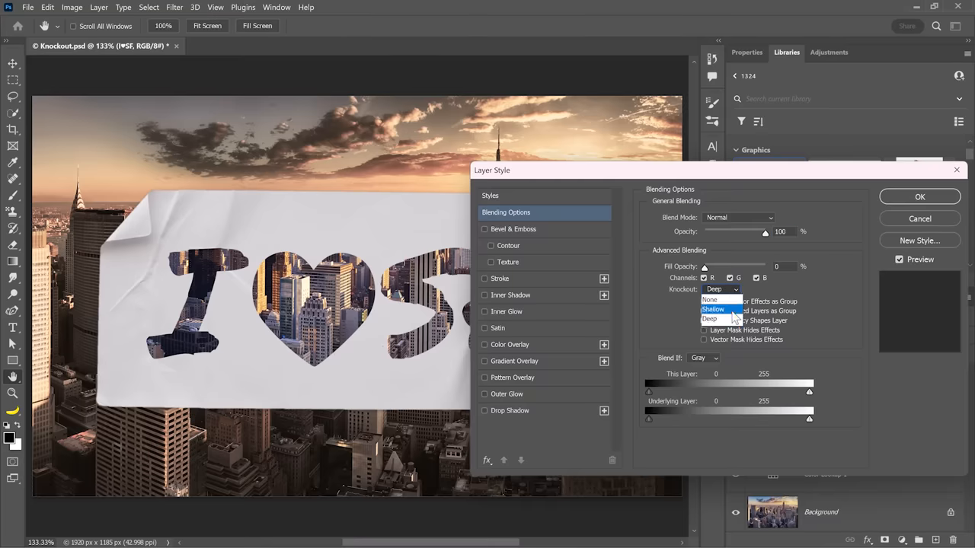
left_click(713, 309)
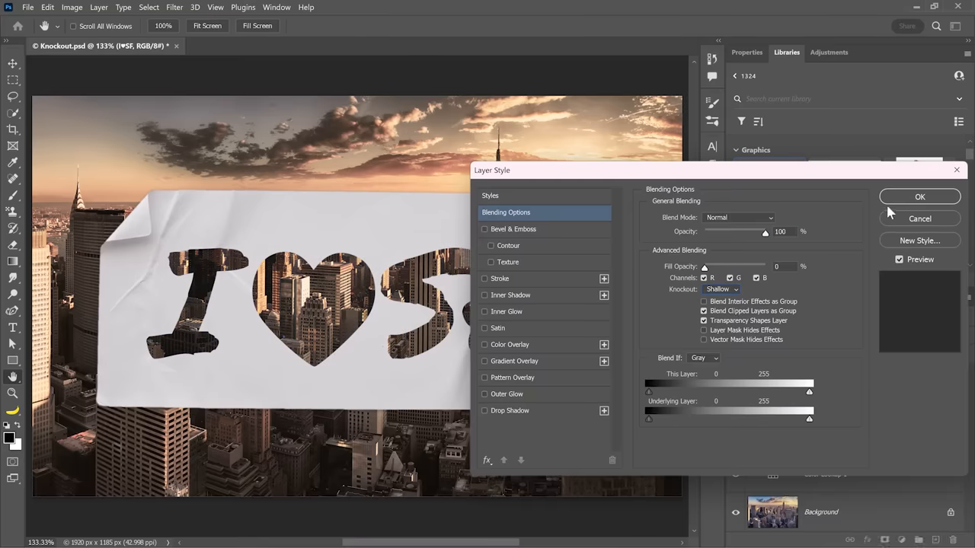
left_click(920, 196)
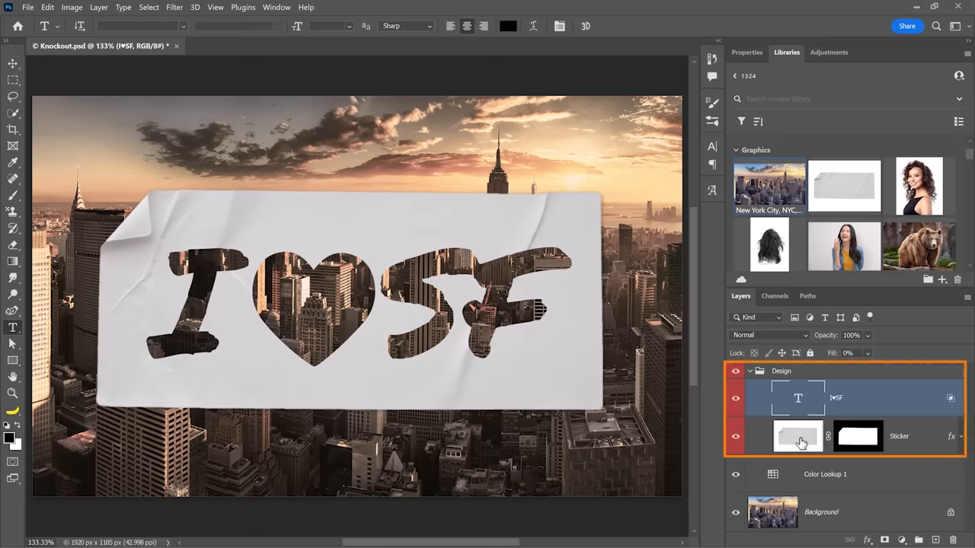
left_click(824, 474)
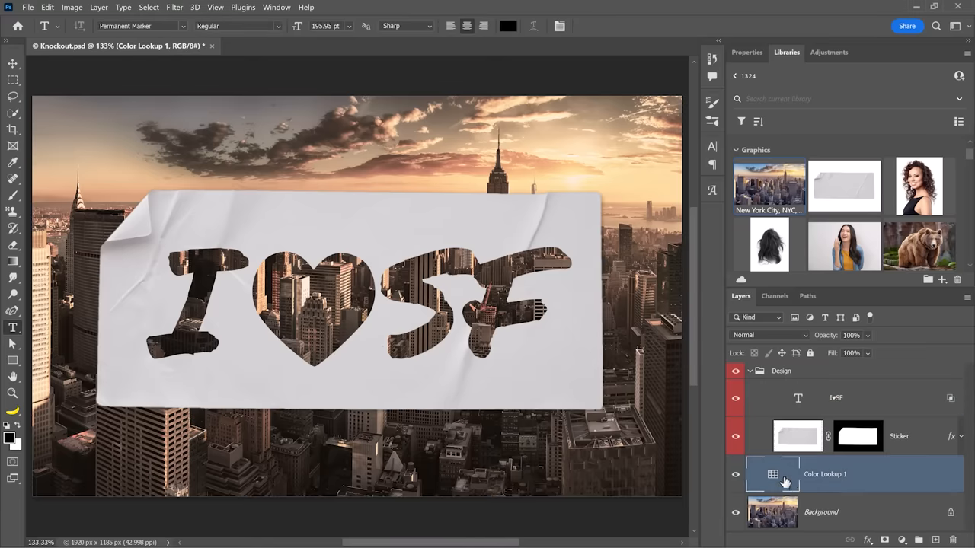
mouse_move(792, 483)
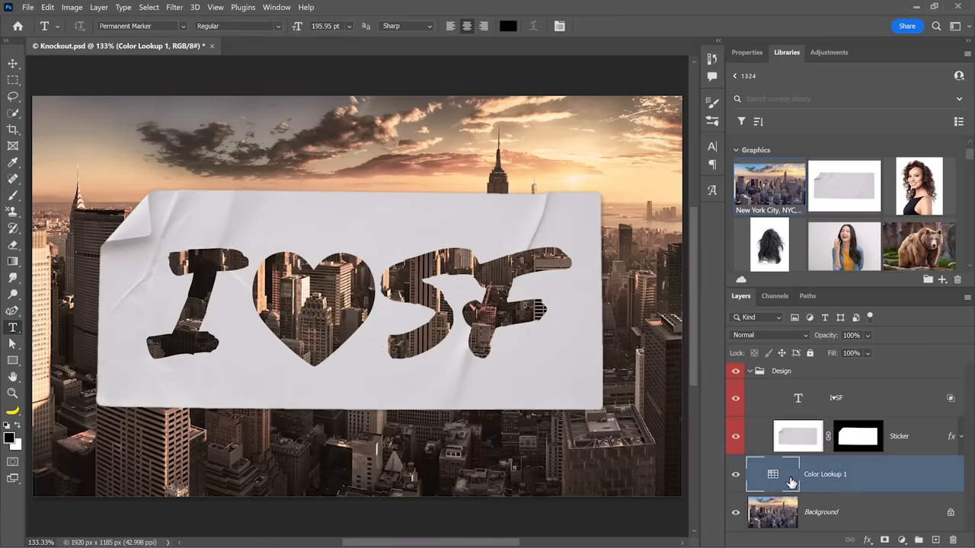
mouse_move(722, 463)
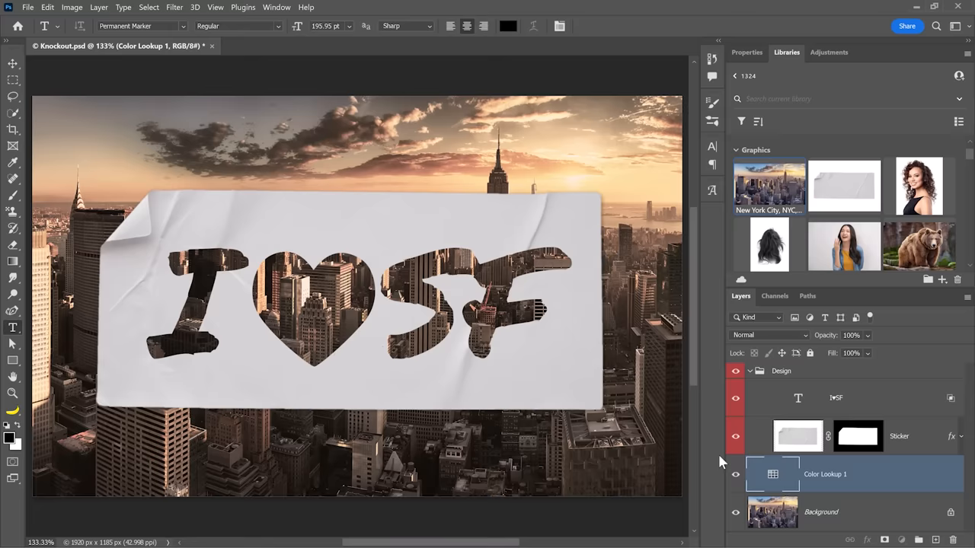
mouse_move(719, 460)
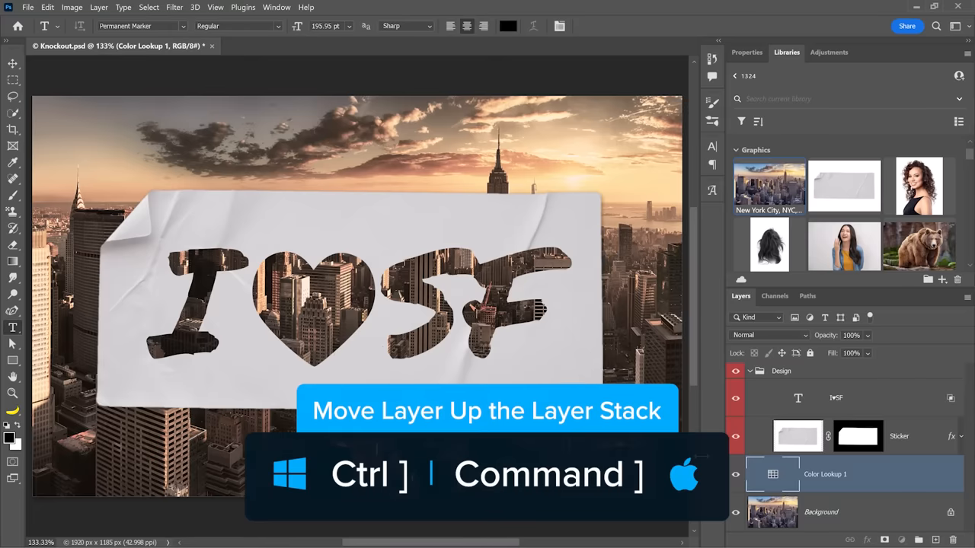
key("ctrl+]")
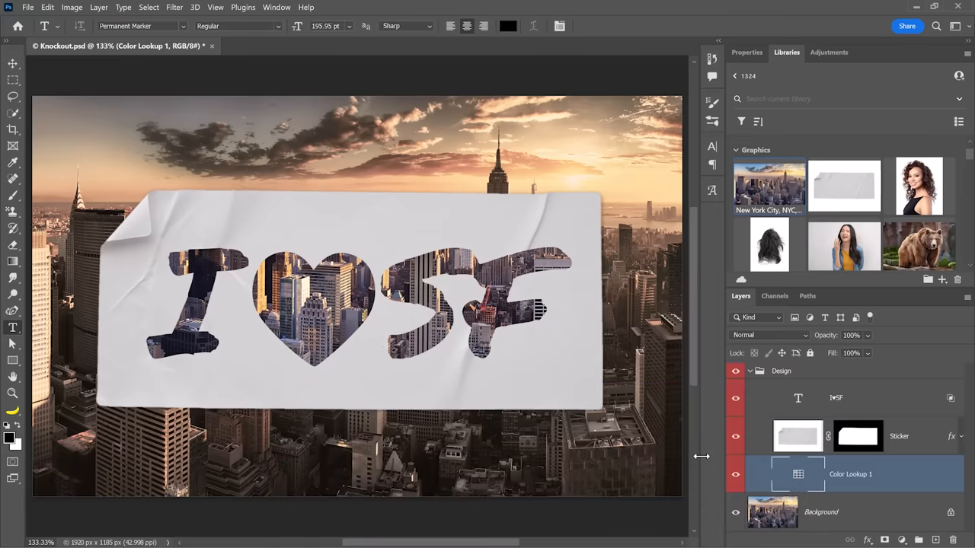
left_click(850, 474)
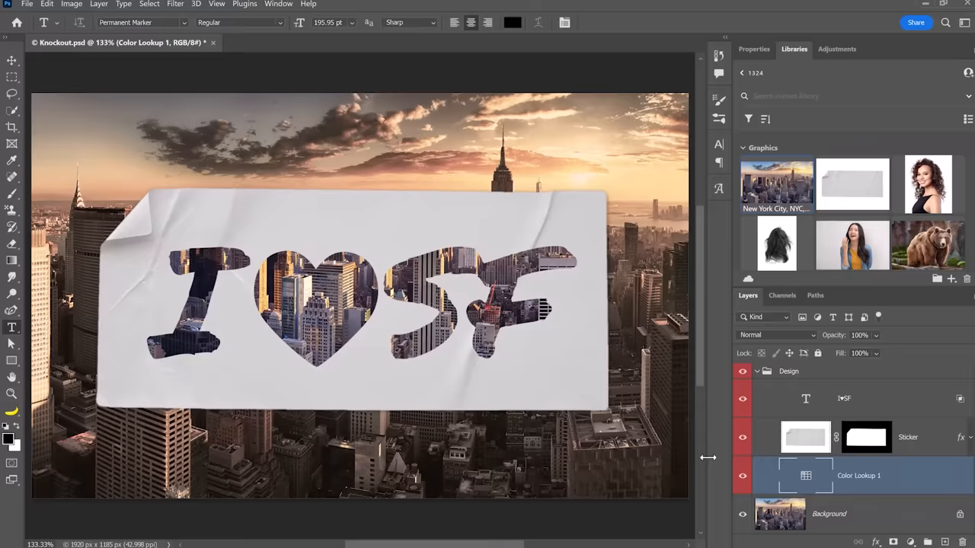
key("ctrl+[")
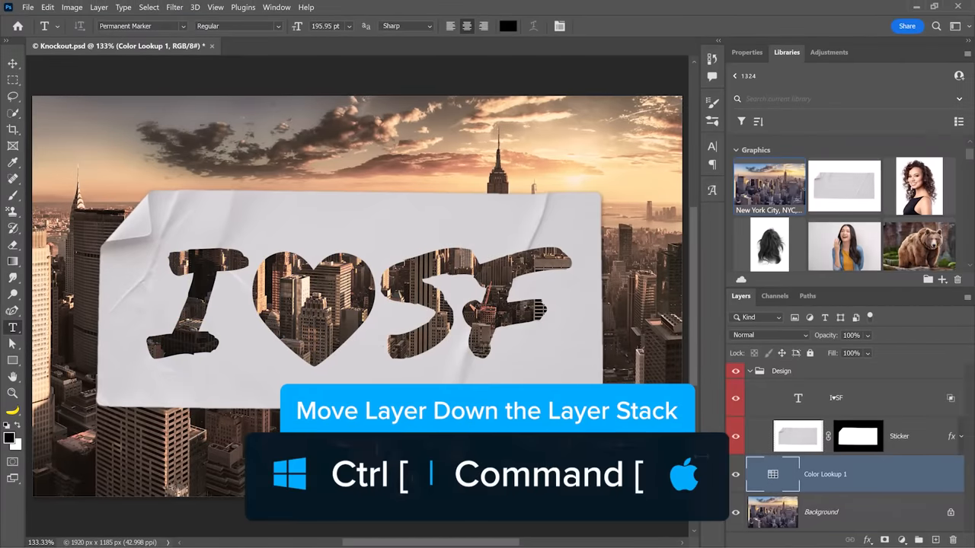
key("ctrl+[")
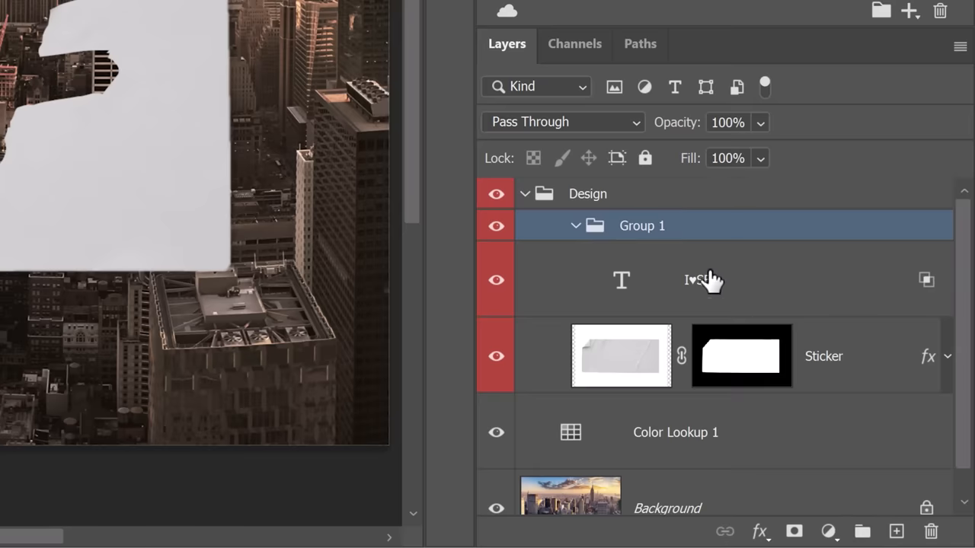
Step: Rename the new group 'Knockout Mask' and bring up its blending options
double_click(643, 225)
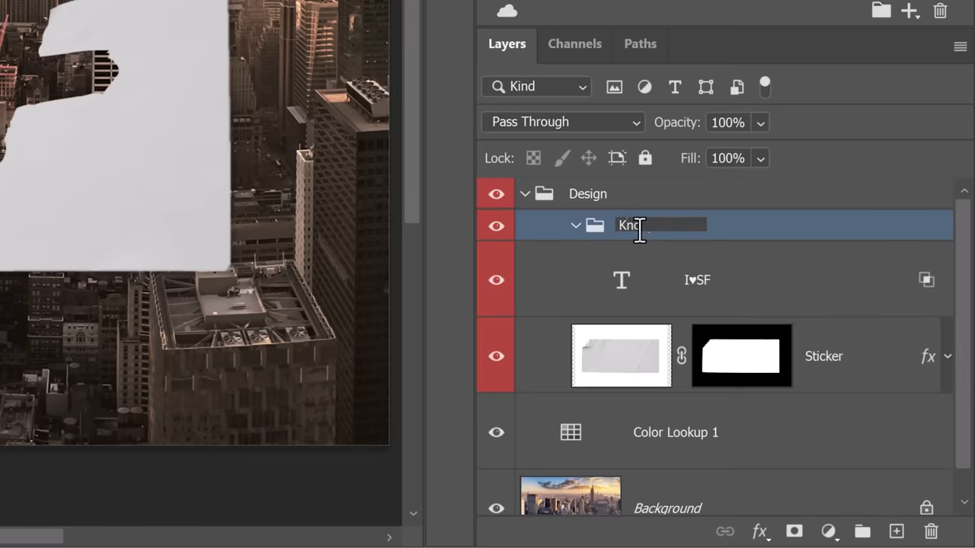
type("Knockout Mask")
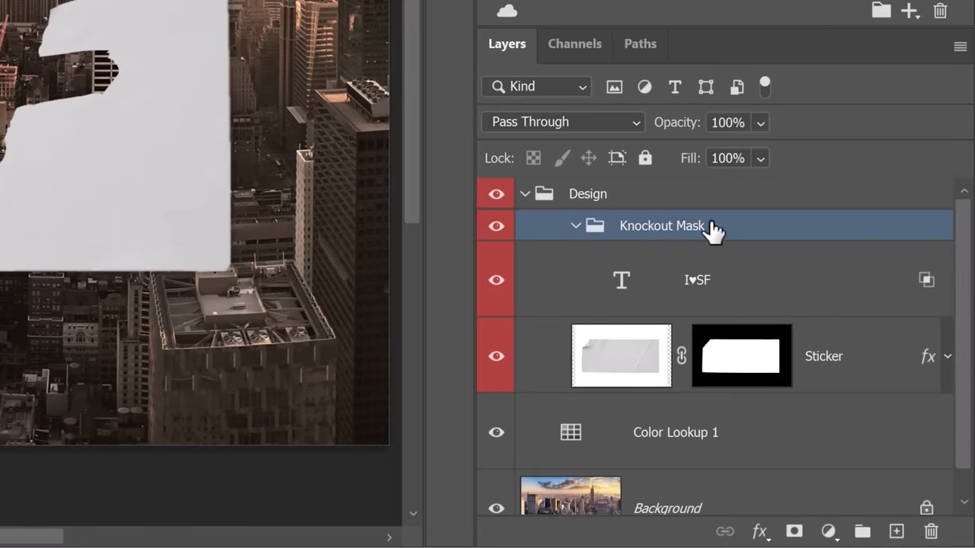
double_click(661, 226)
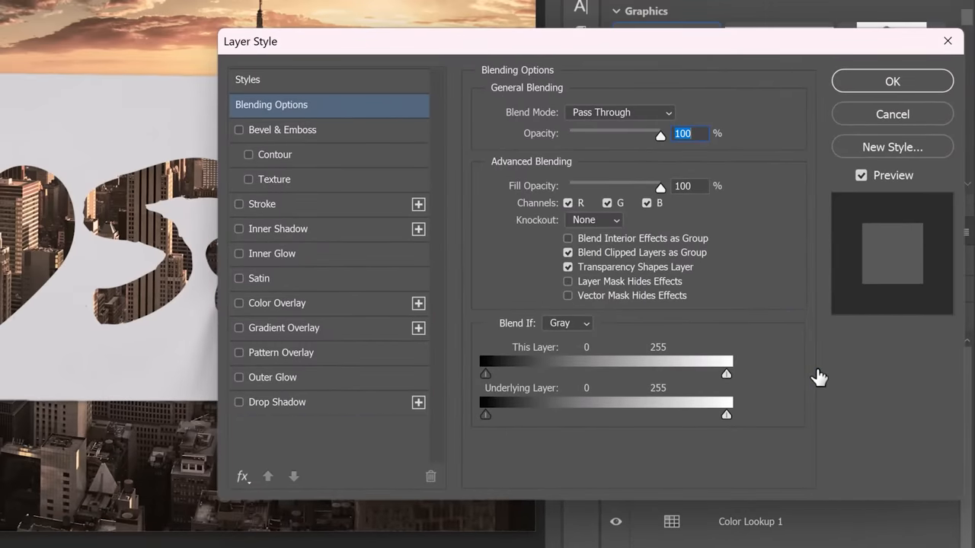
Step: Set the Knockout Mask group to Shallow knockout with Fill Opacity at 0%
left_click(594, 220)
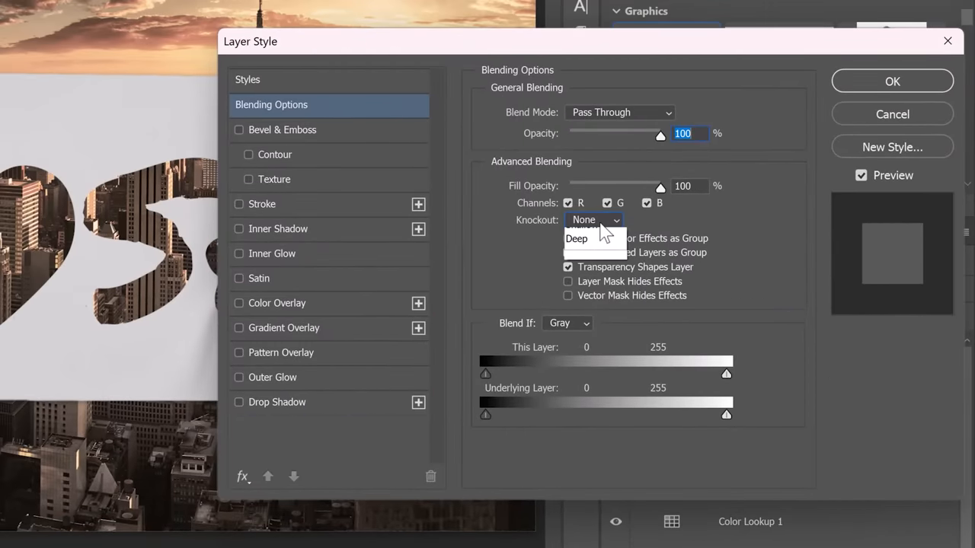
left_click(597, 226)
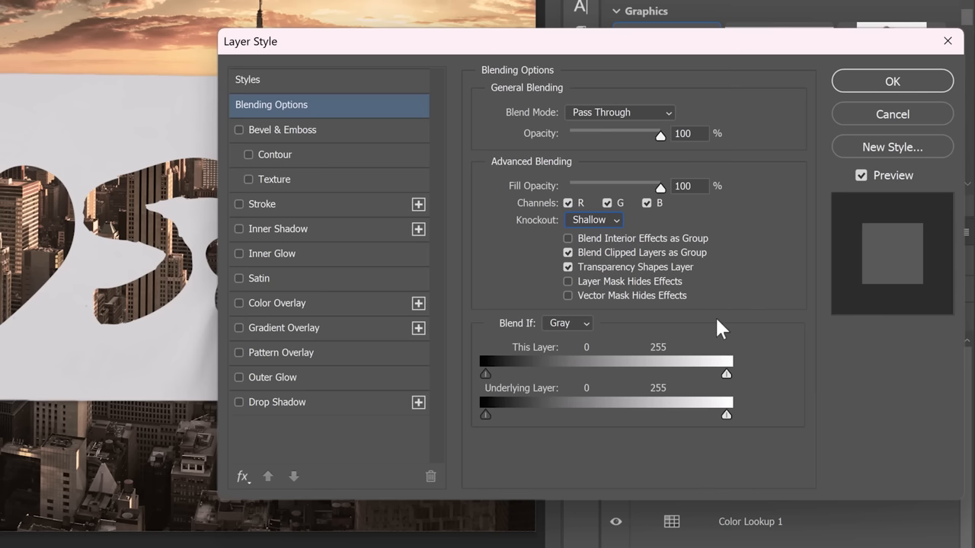
mouse_move(485, 315)
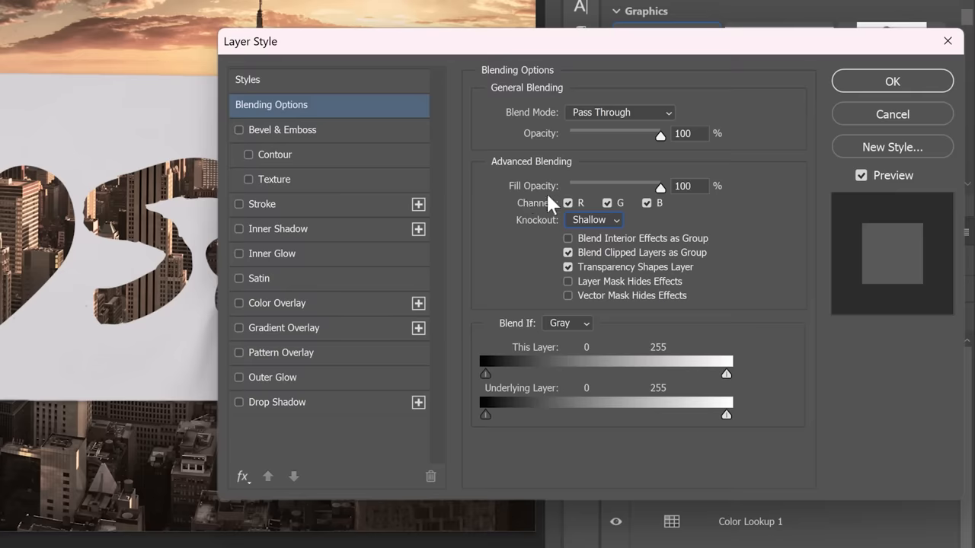
left_click_drag(660, 185, 568, 186)
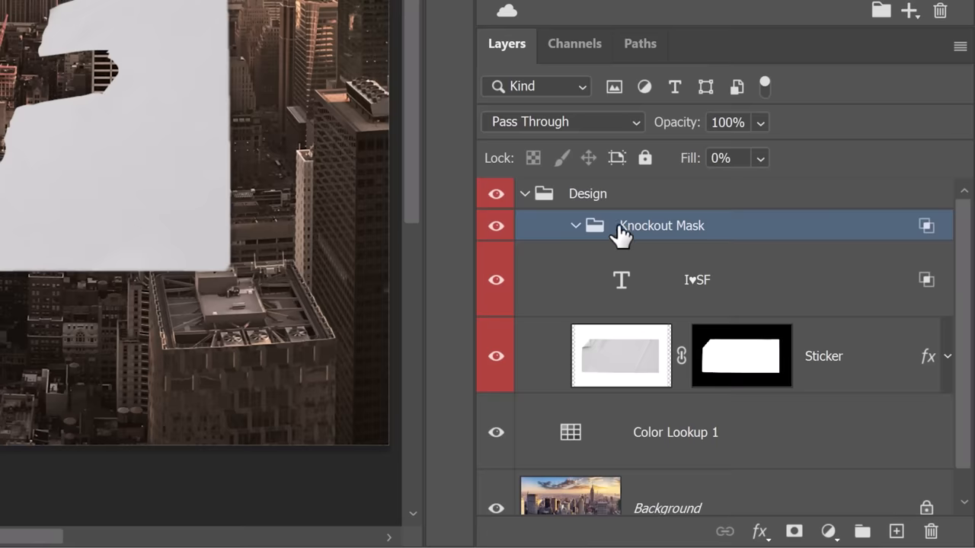
mouse_move(625, 243)
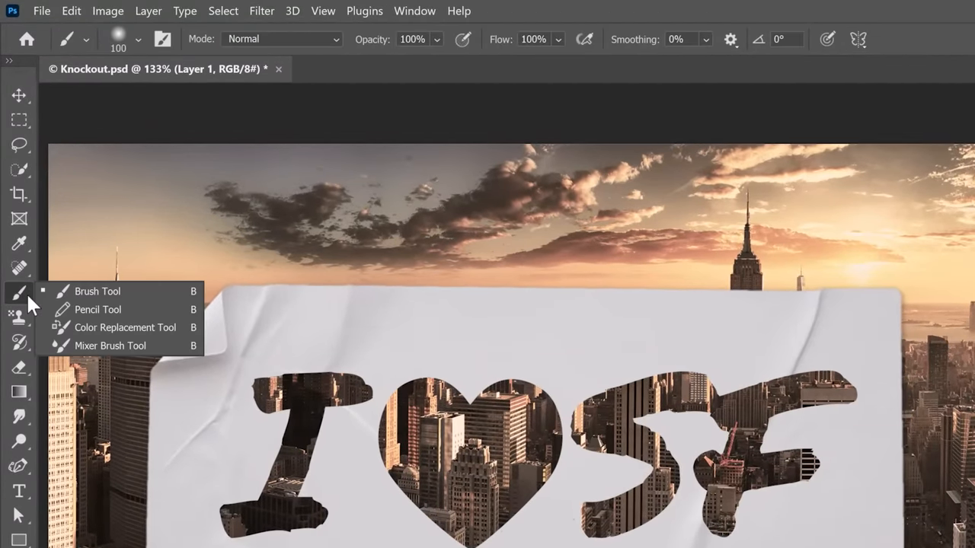
Step: Paint torn edges with the Brush Tool on Layer 1, checking the Sticker mask in between
left_click(119, 40)
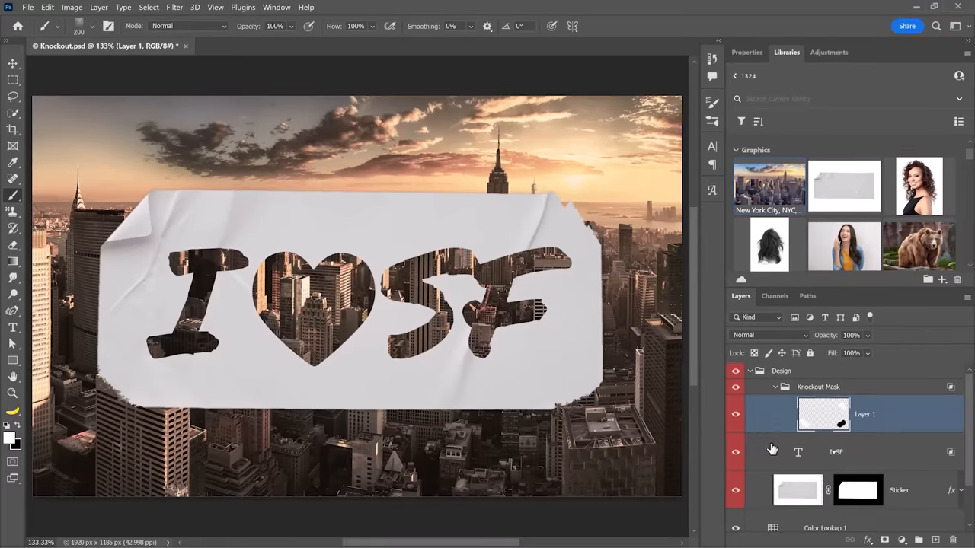
left_click(859, 491)
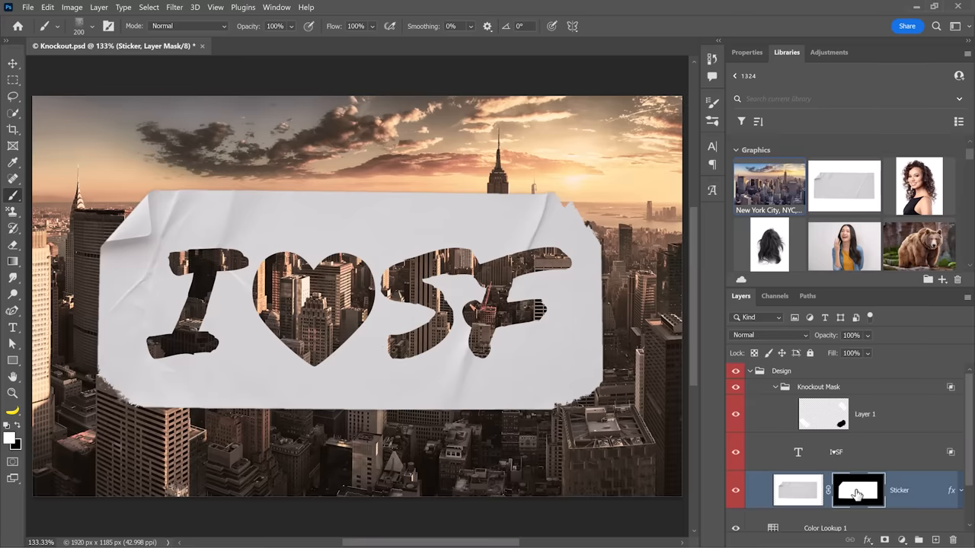
left_click(865, 415)
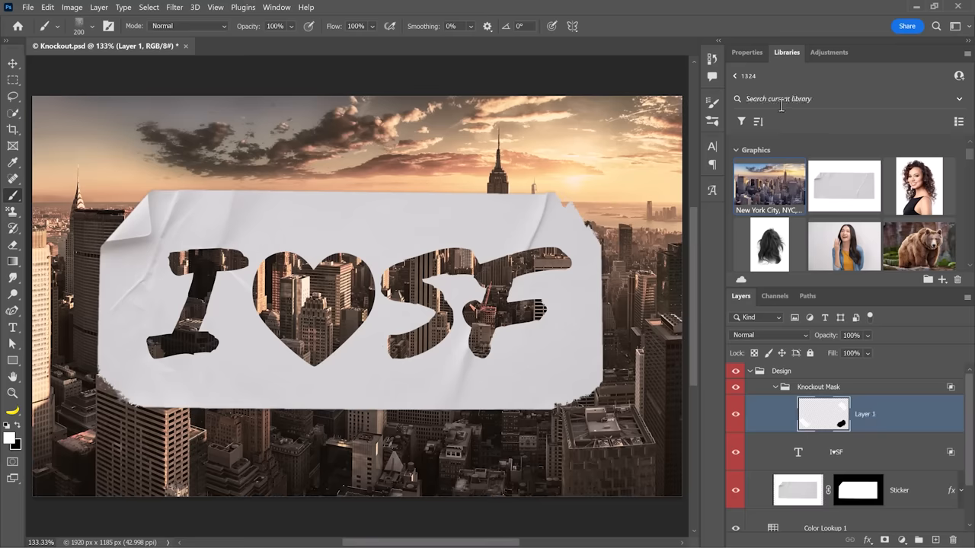
Step: Search 'crack' to add the white cracked wall texture above the Knockout Mask group
type("crack")
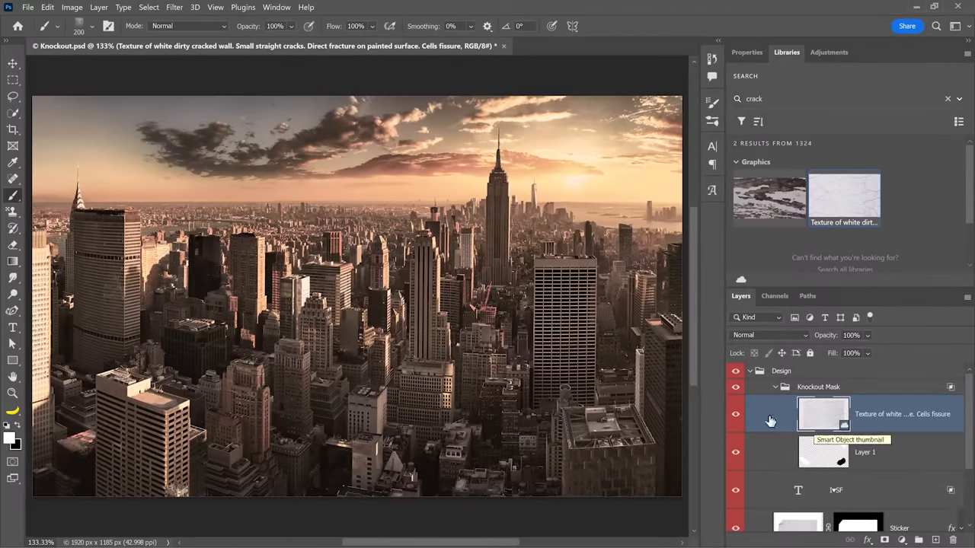
mouse_move(755, 404)
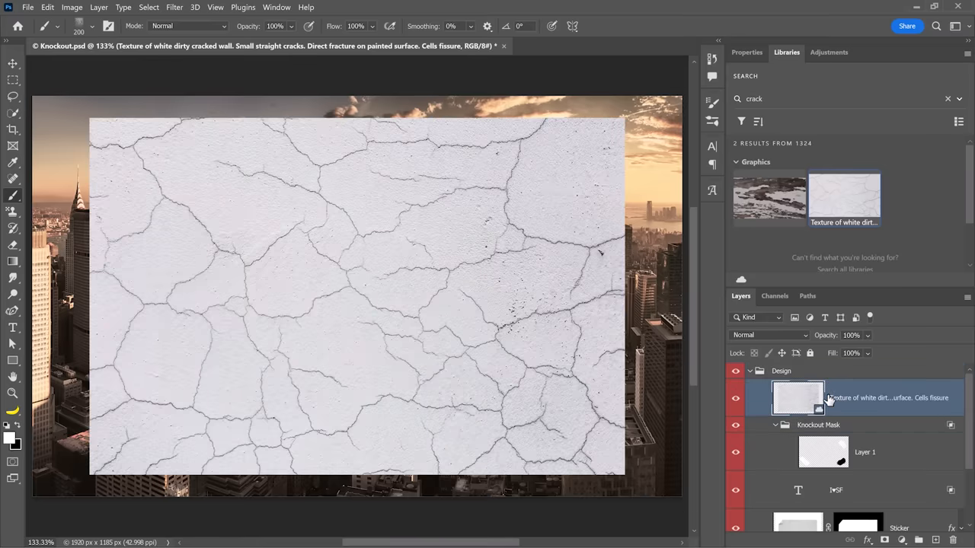
mouse_move(478, 143)
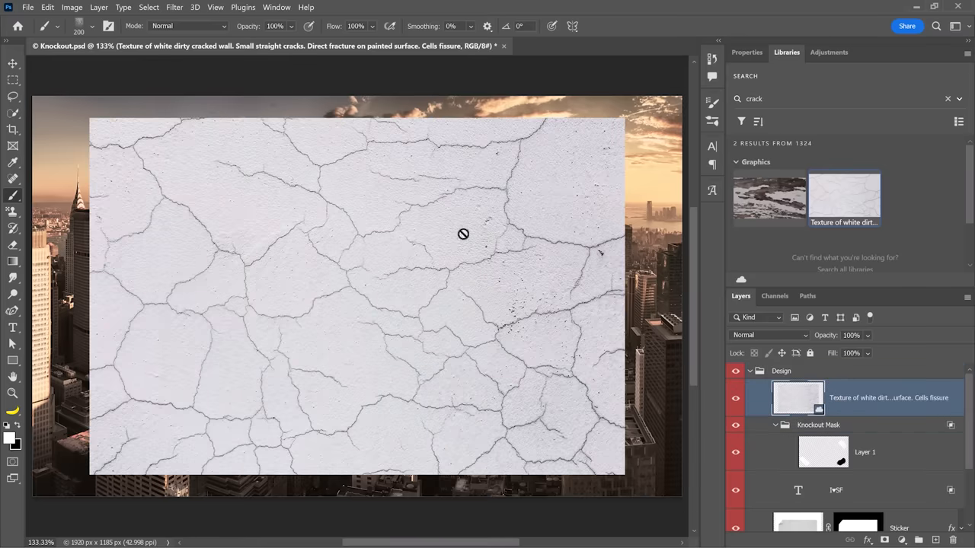
left_click(734, 397)
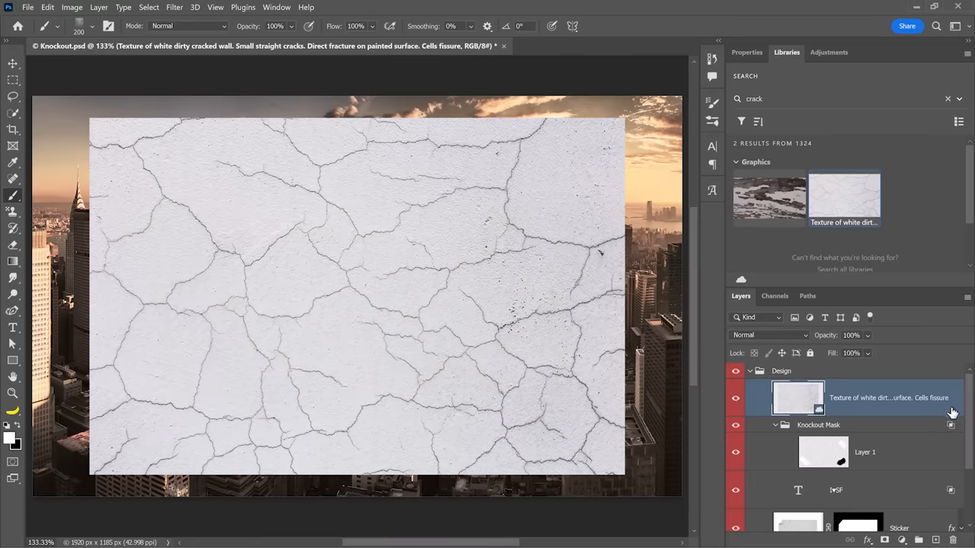
Step: Try the texture's Blend If This Layer white slider, then return it to full range
double_click(798, 397)
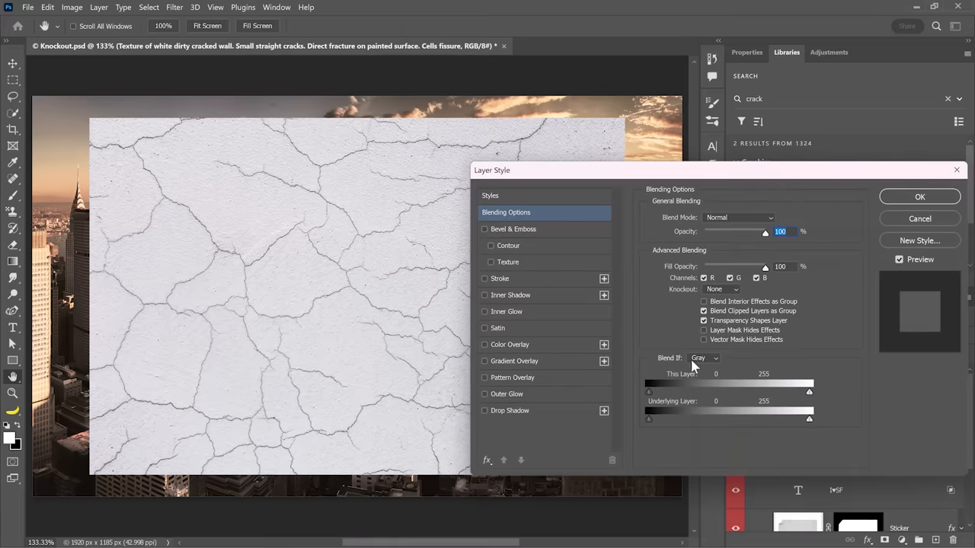
mouse_move(664, 370)
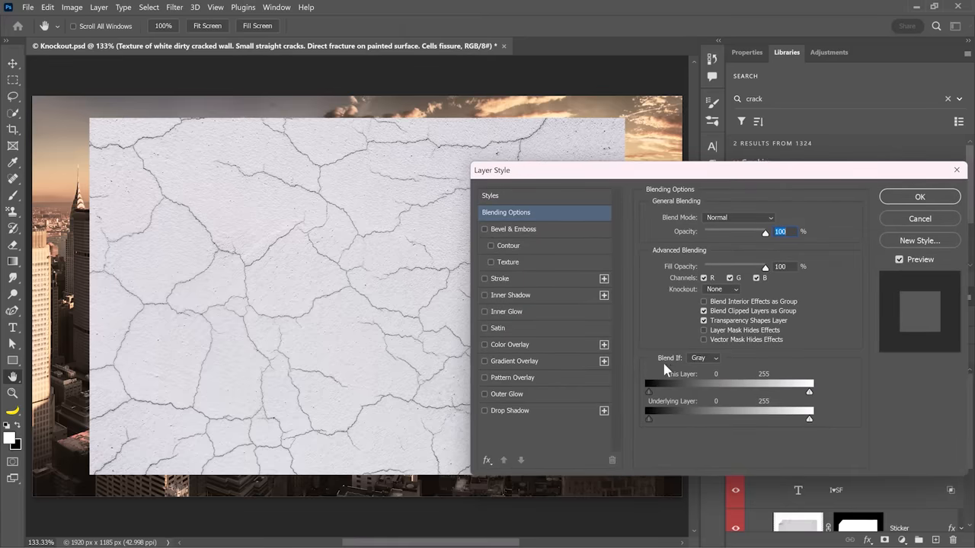
mouse_move(638, 344)
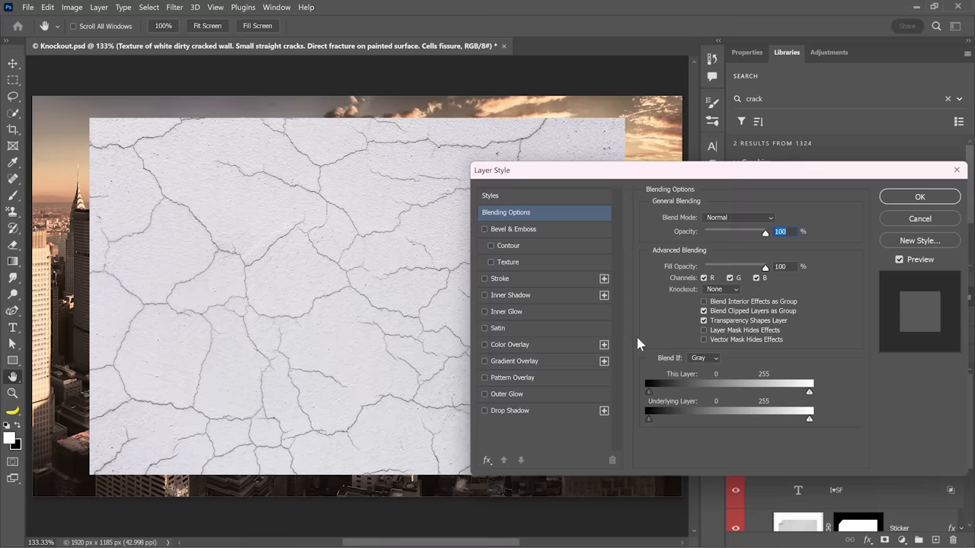
mouse_move(158, 196)
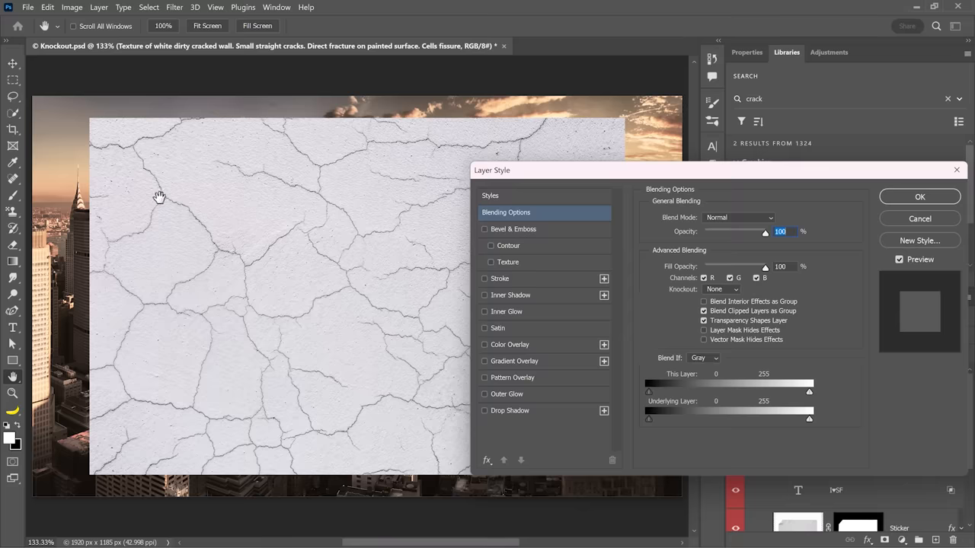
mouse_move(221, 206)
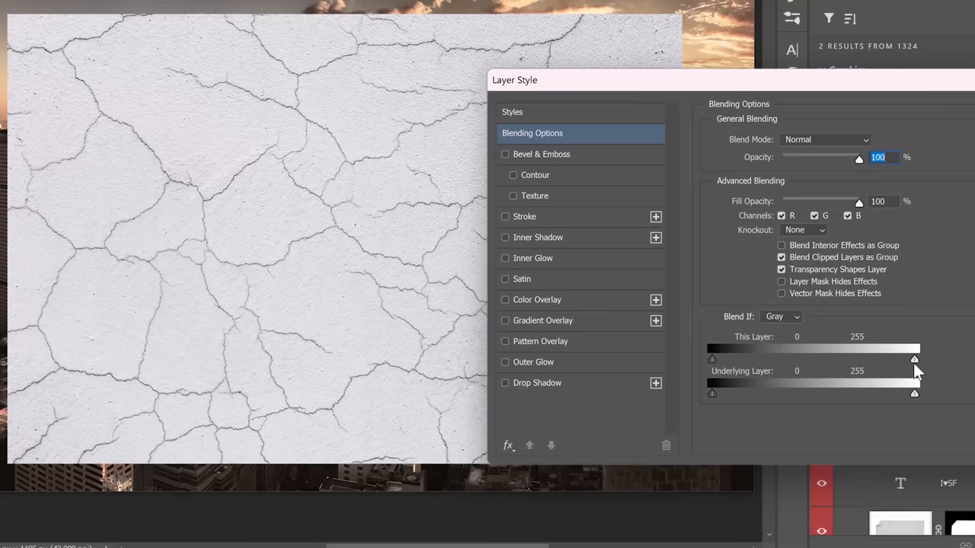
mouse_move(917, 368)
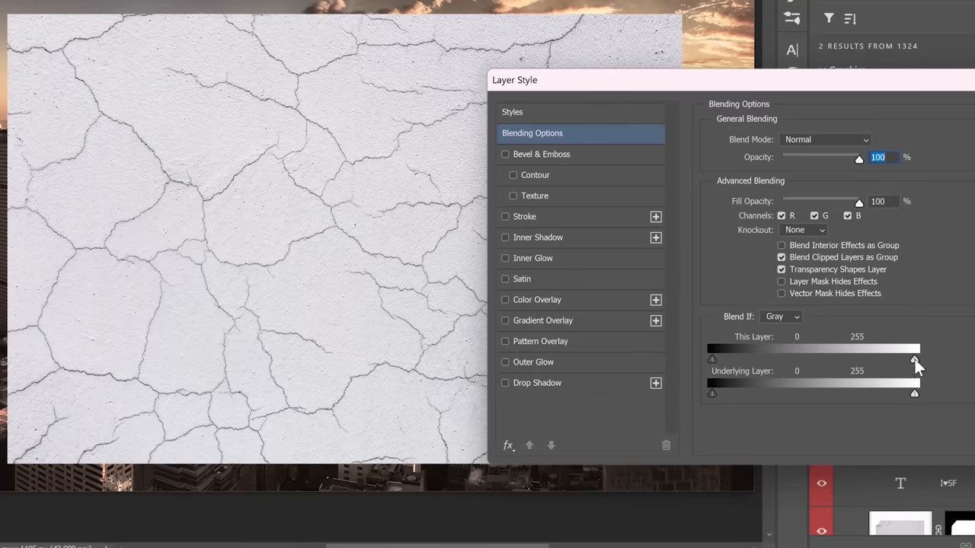
left_click_drag(914, 359, 857, 359)
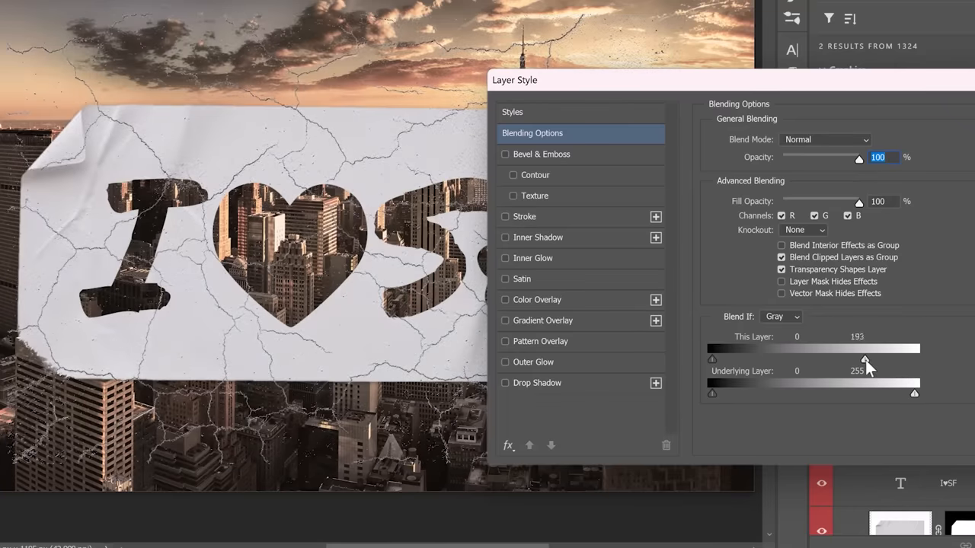
left_click_drag(865, 360, 914, 360)
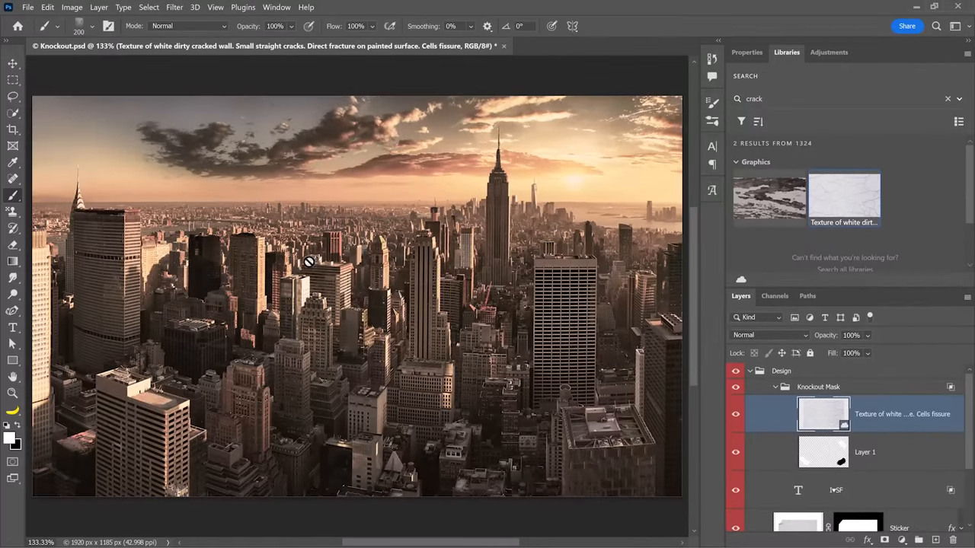
mouse_move(958, 433)
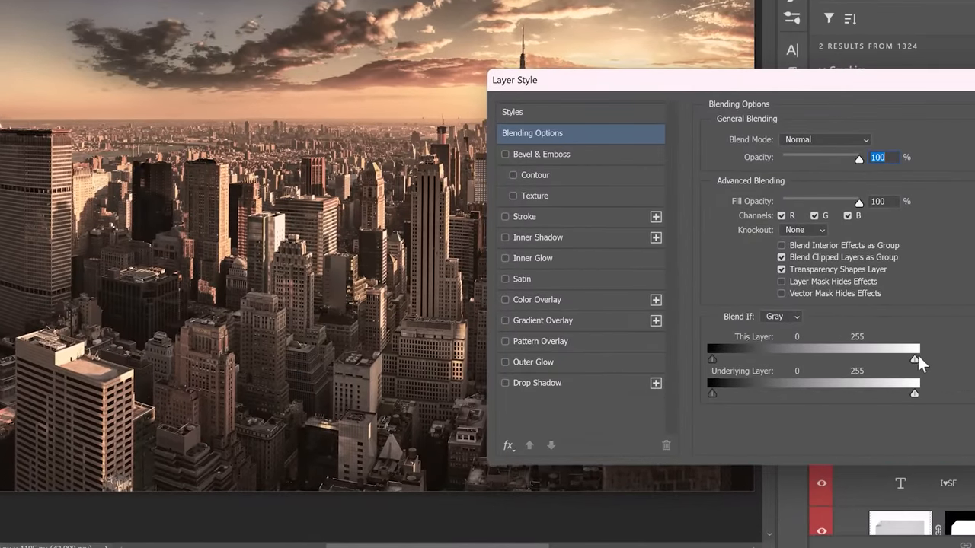
Step: Lower the texture's Blend If white slider to about 195 and split it for soft crack edges
left_click_drag(914, 359, 900, 359)
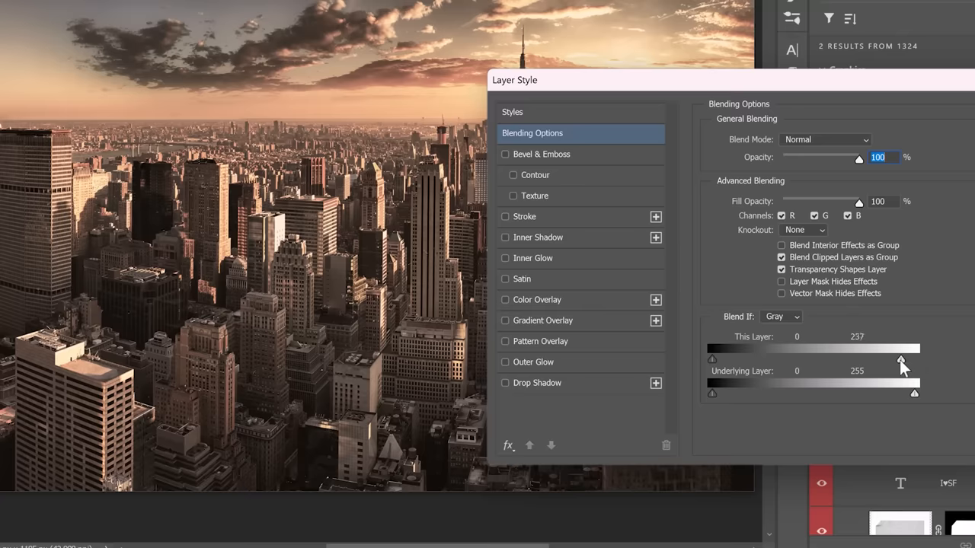
left_click_drag(900, 359, 887, 360)
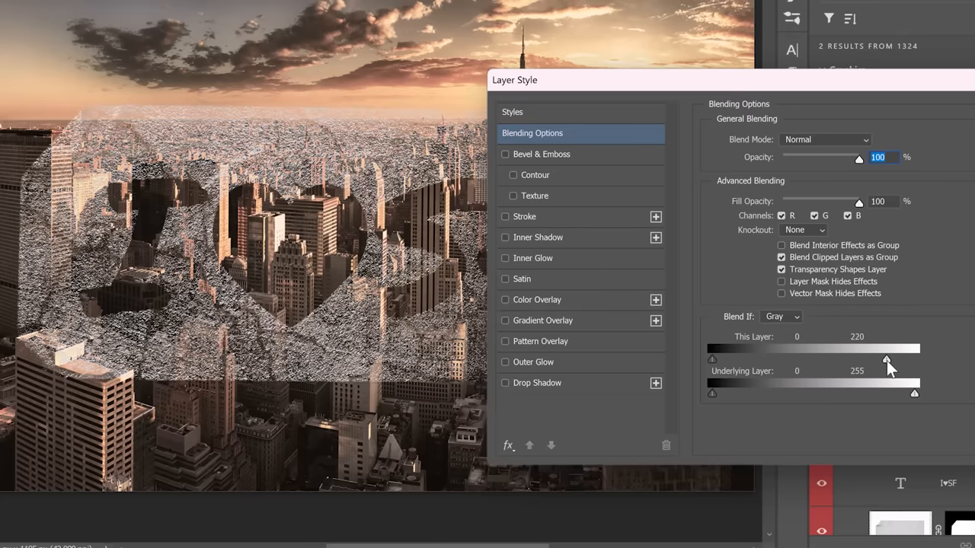
left_click_drag(887, 359, 865, 360)
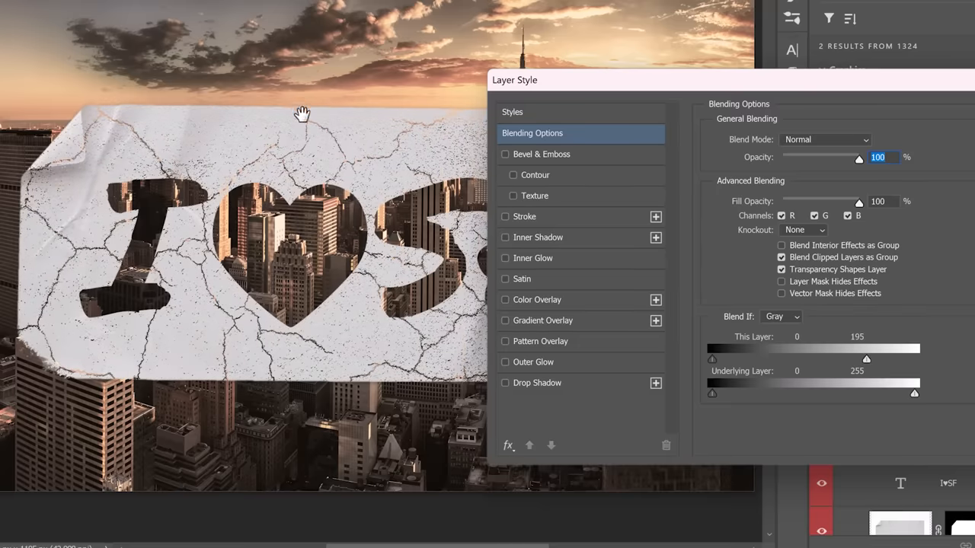
mouse_move(302, 199)
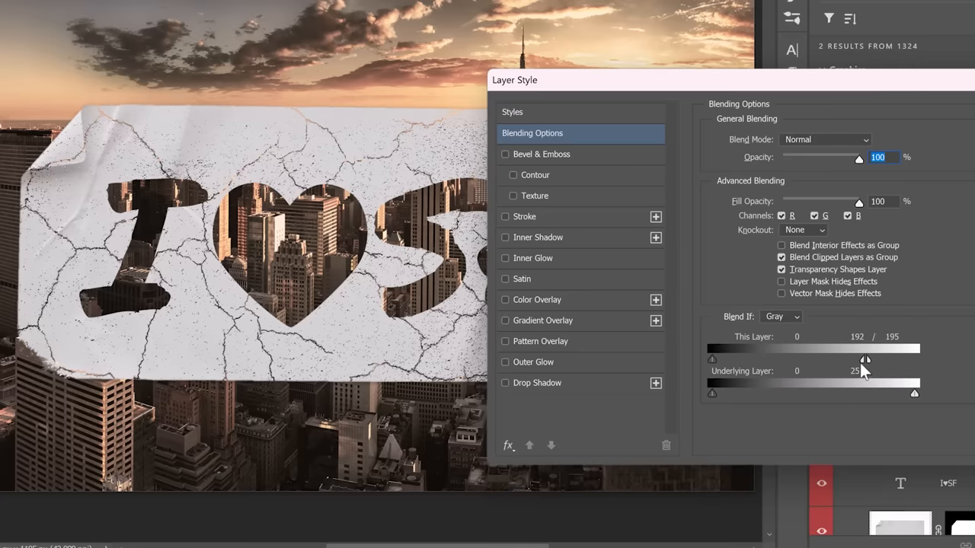
left_click_drag(865, 359, 841, 359)
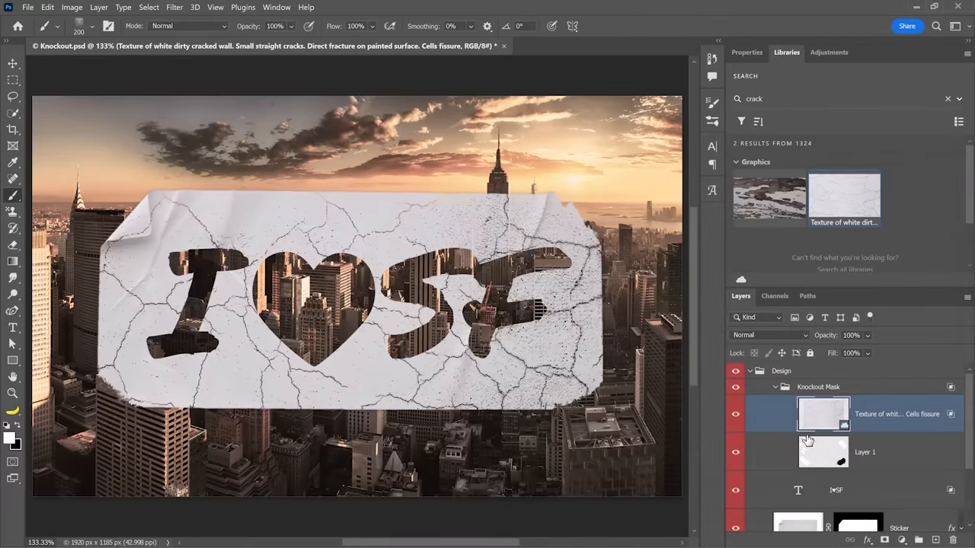
mouse_move(517, 362)
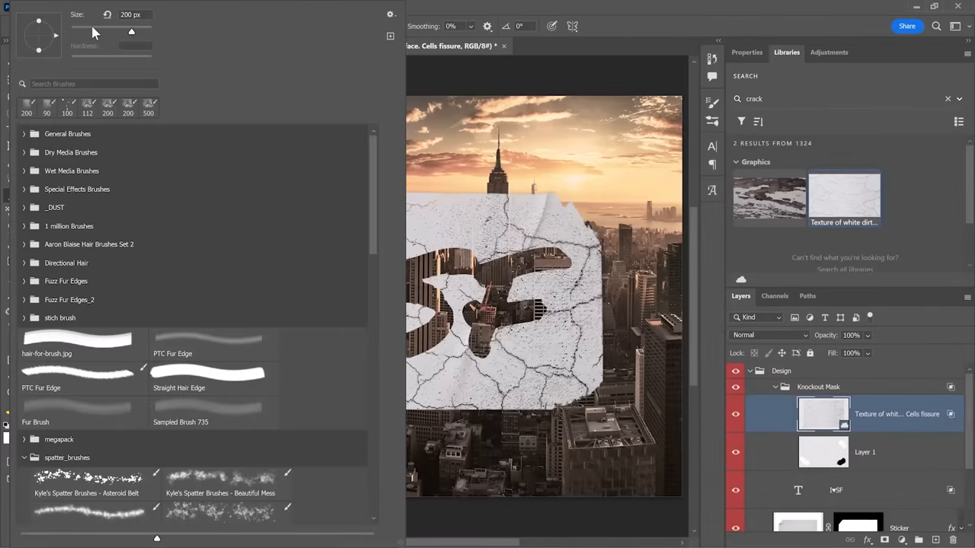
Step: Select a spatter brush from Kyle's Spatter Brushes in the preset picker
scroll("down", 3)
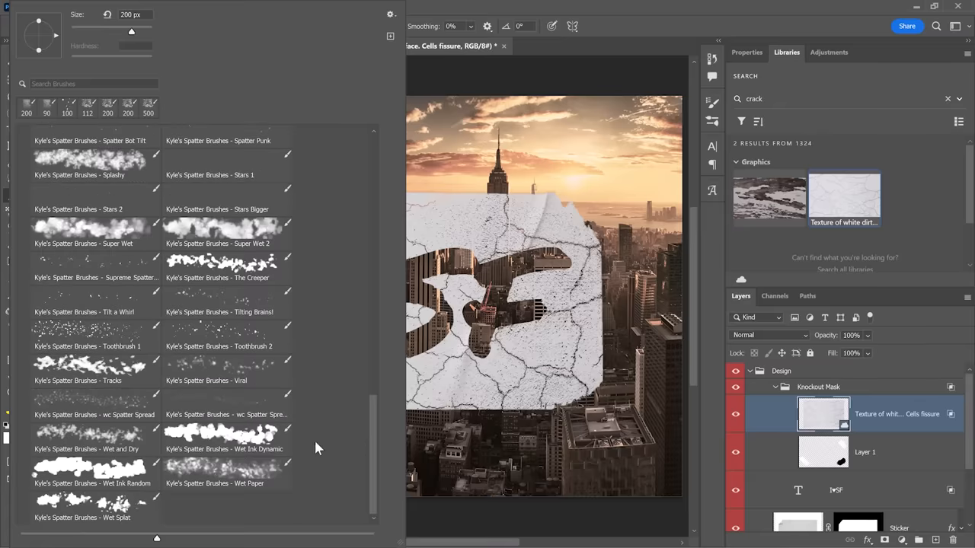
left_click(67, 108)
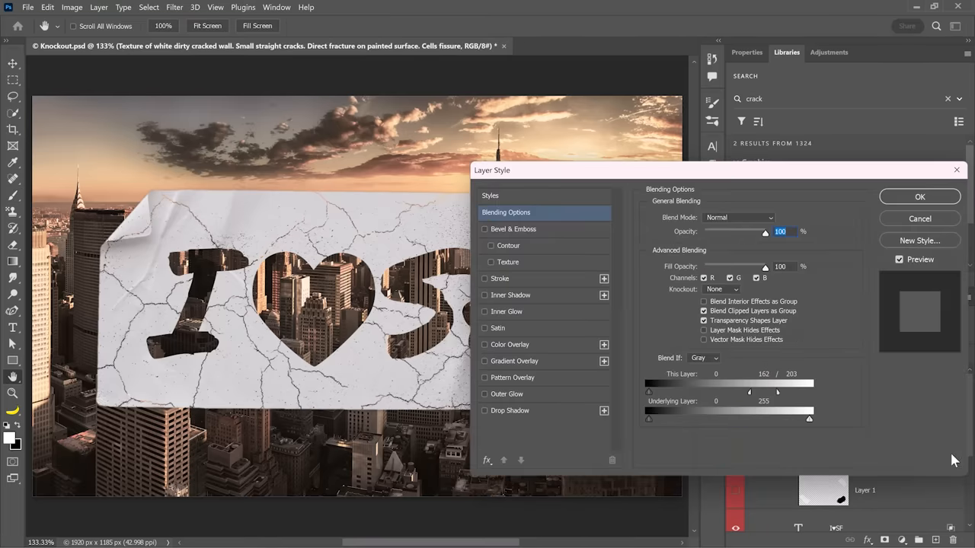
Step: Widen the crack Blend If split to 162/202, confirm, and show the texture layer again
left_click_drag(777, 393, 748, 393)
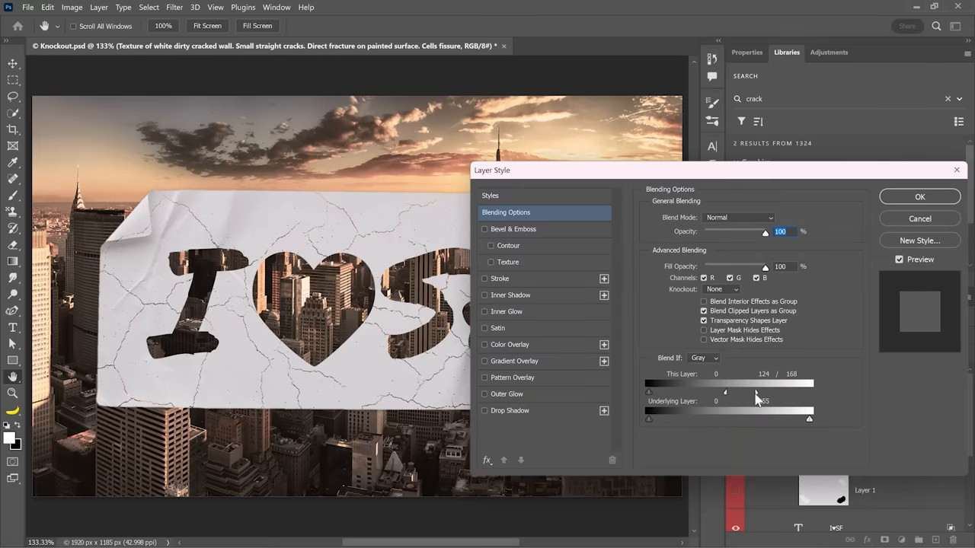
left_click(921, 197)
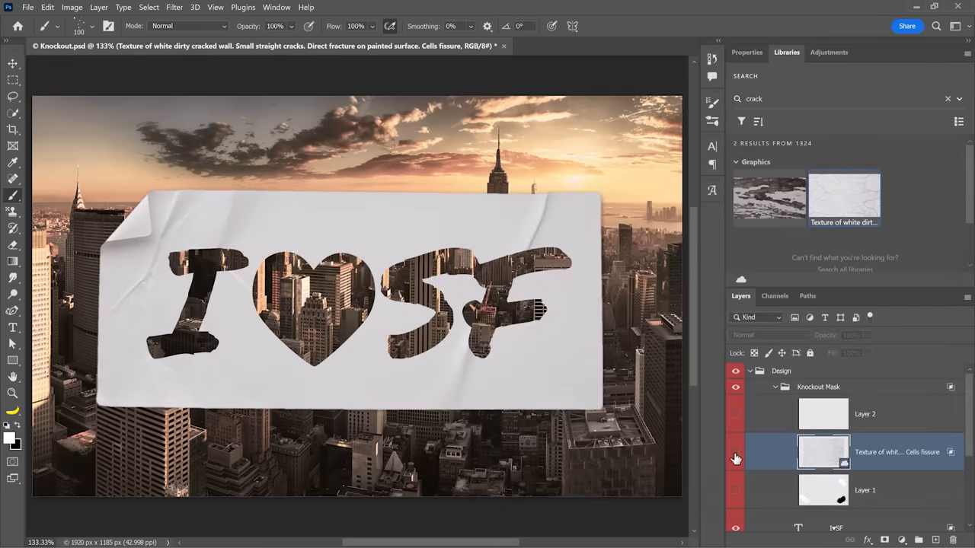
left_click(734, 451)
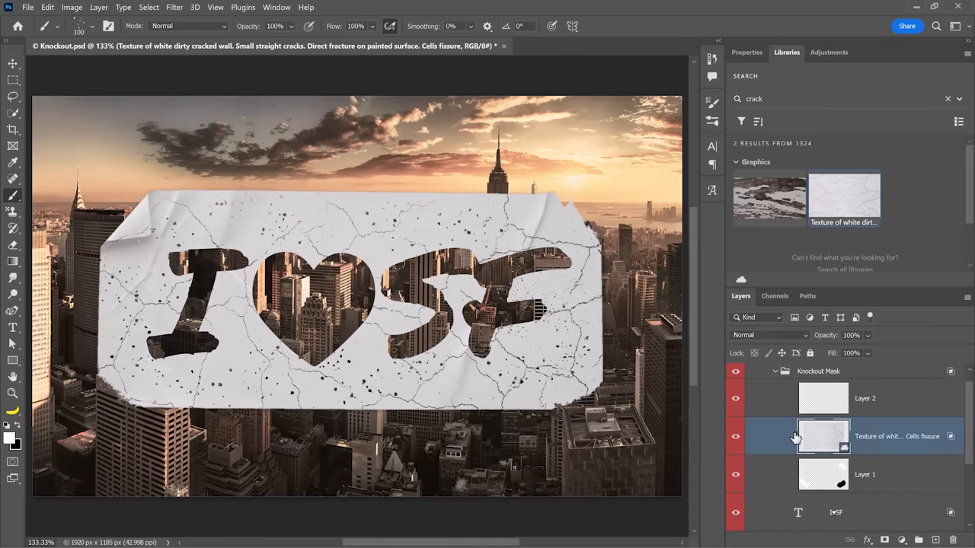
mouse_move(786, 445)
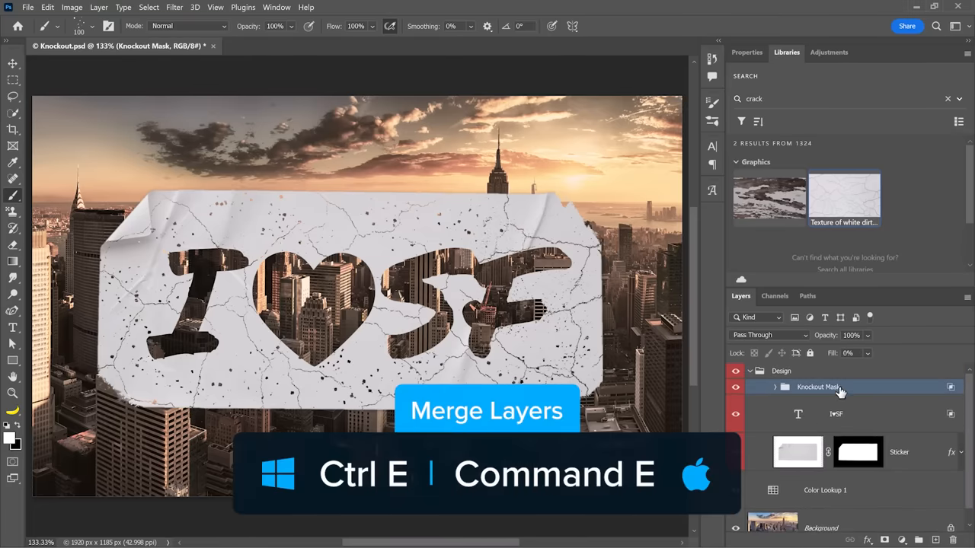
key("ctrl+e")
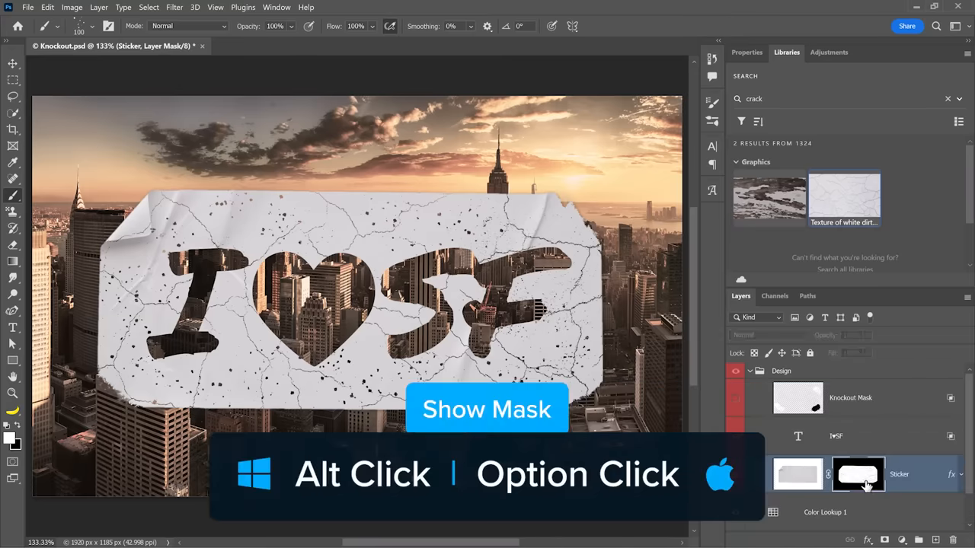
left_click(857, 474)
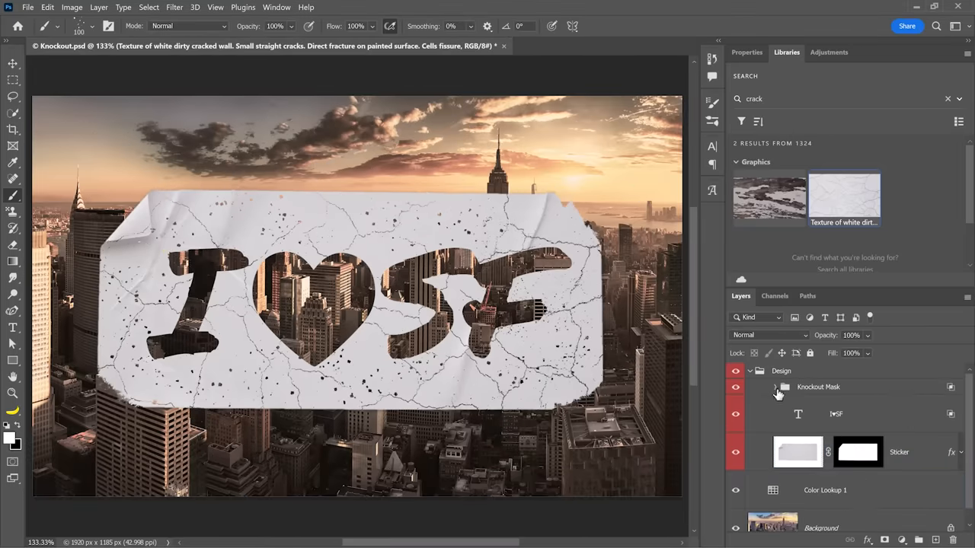
left_click(775, 387)
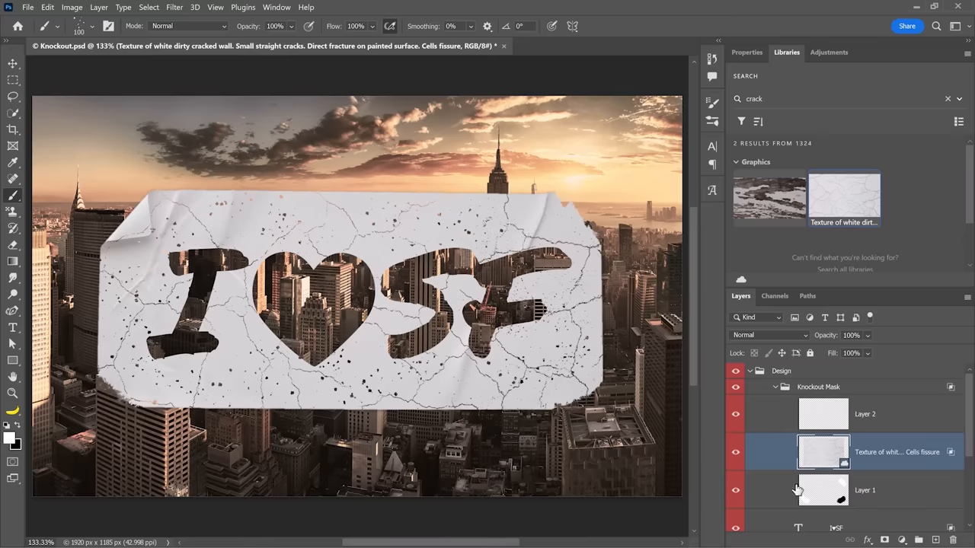